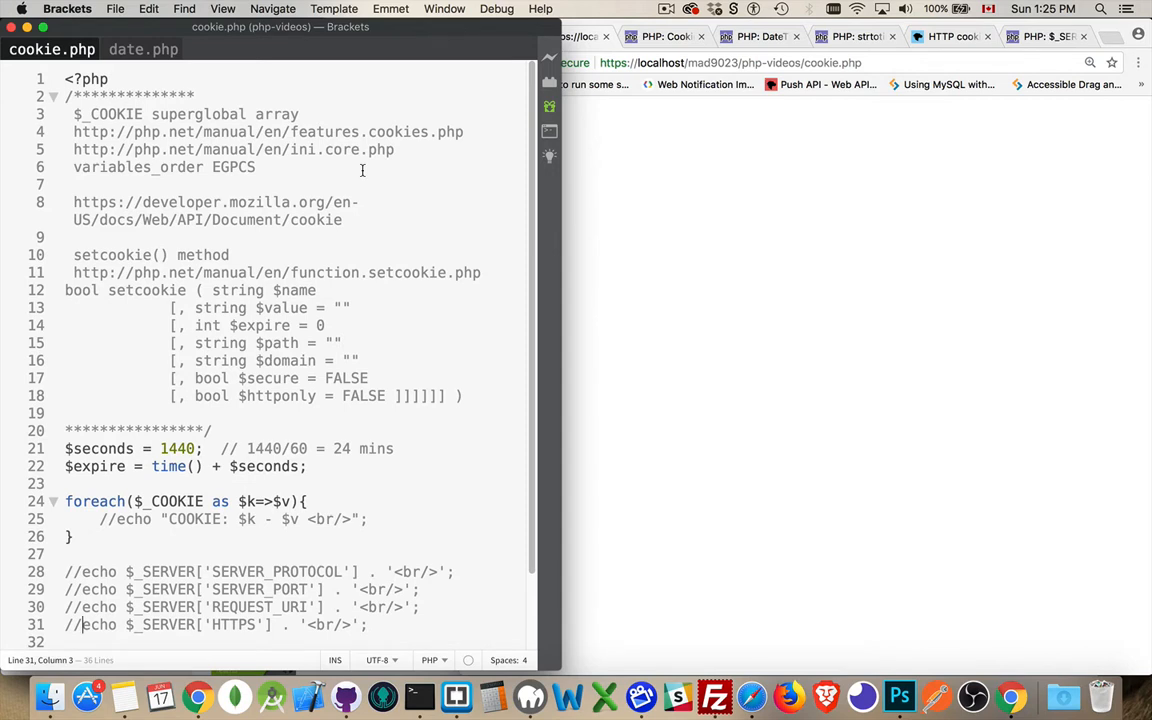
mouse_move(412, 156)
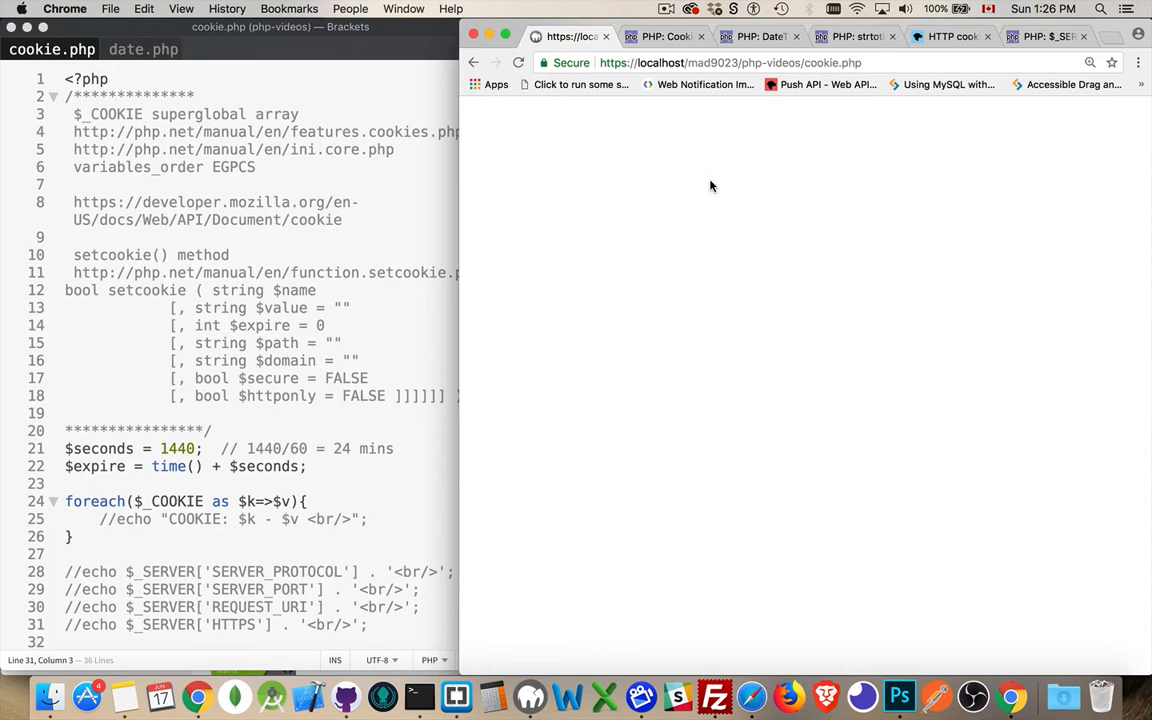
mouse_move(436, 240)
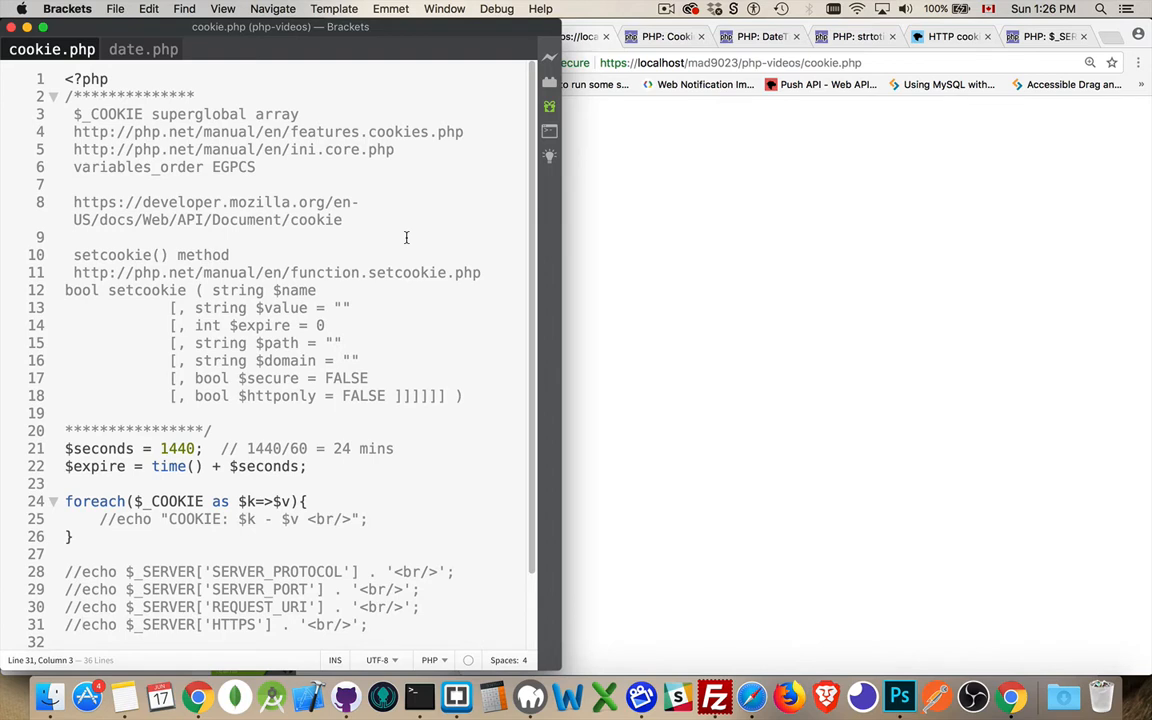
Step: Add echo $_COOKIE['PHPSESSID']; to cookie.php and reload the page in Chrome to show the session id
click(82, 624)
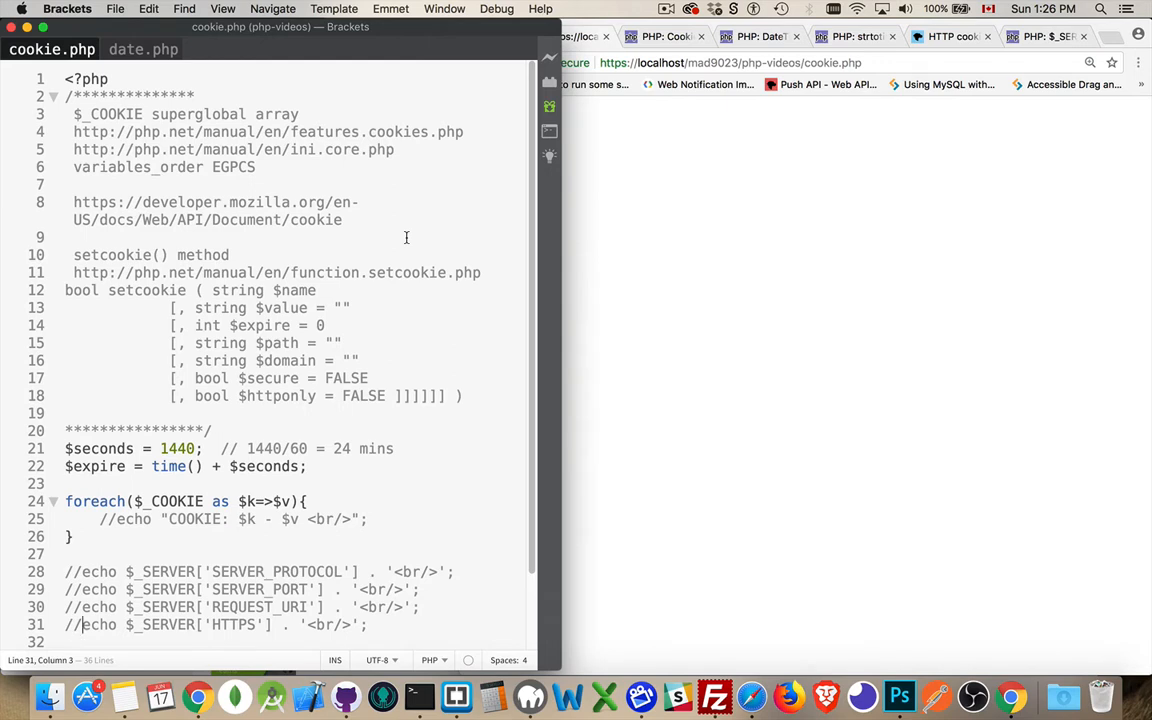
mouse_move(394, 236)
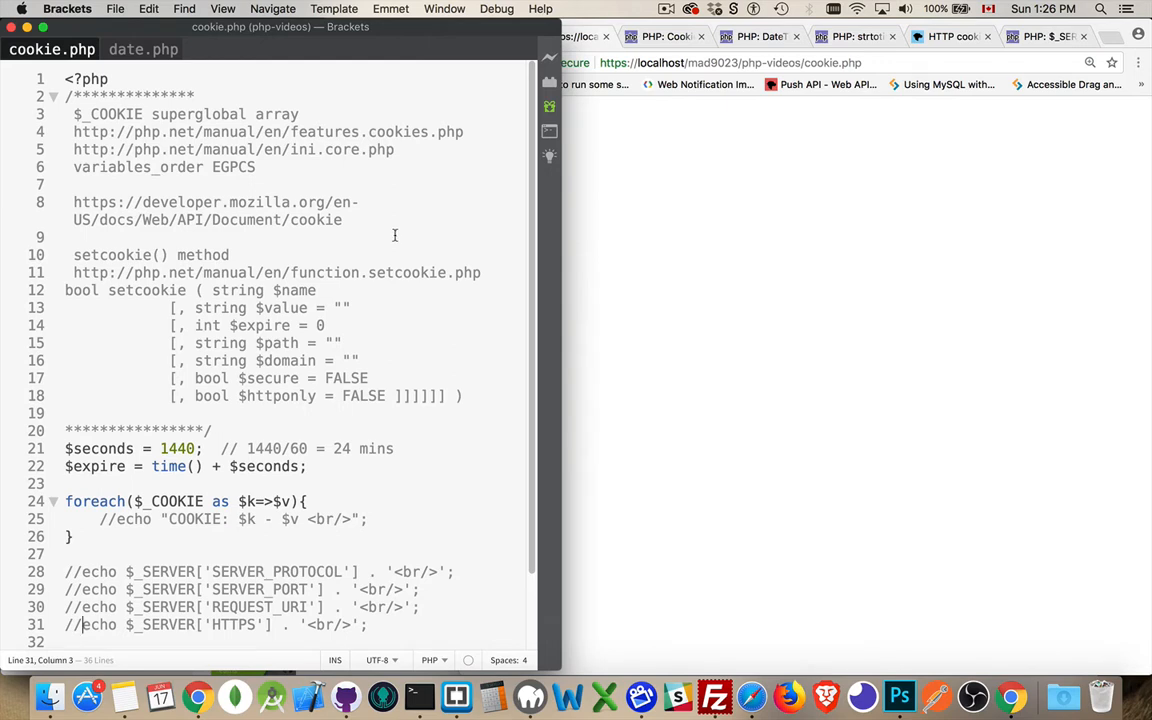
click(388, 232)
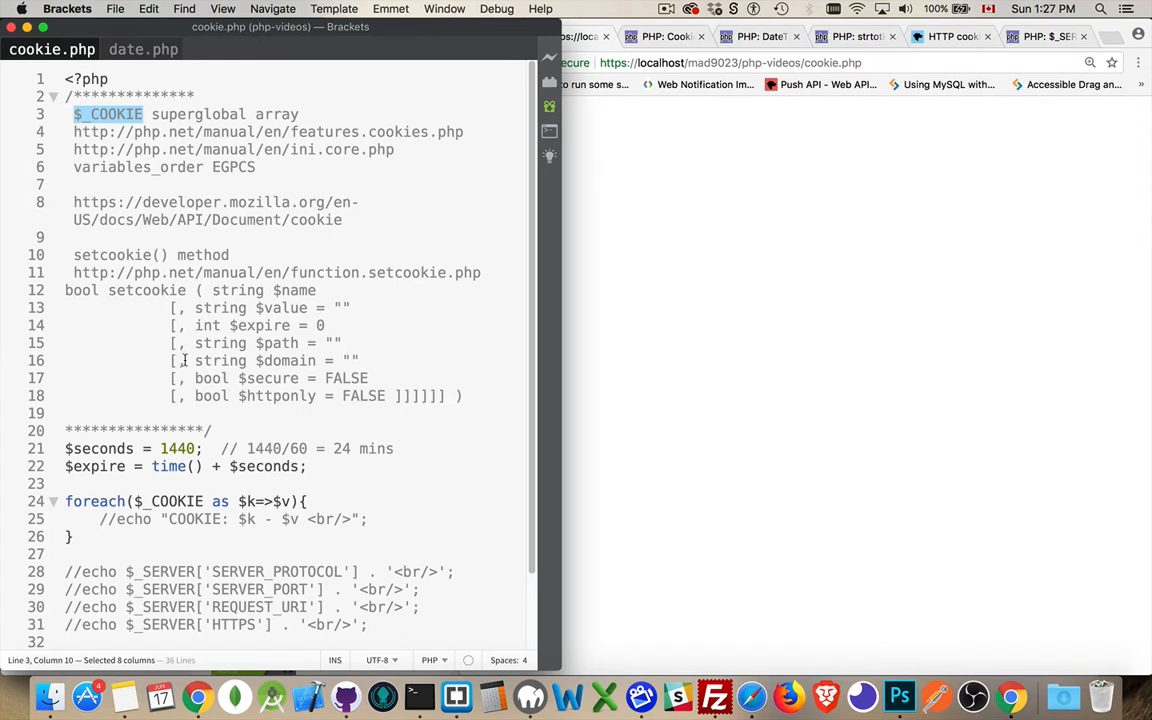
mouse_move(292, 290)
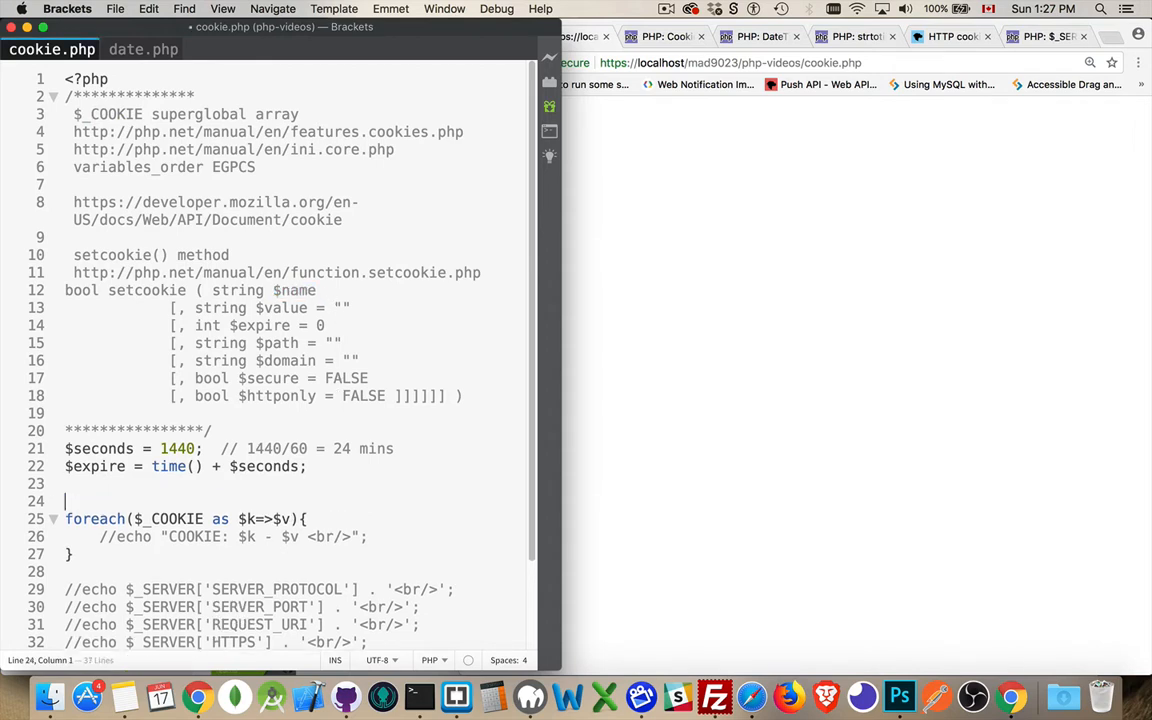
text(echo $_COOKIE[)
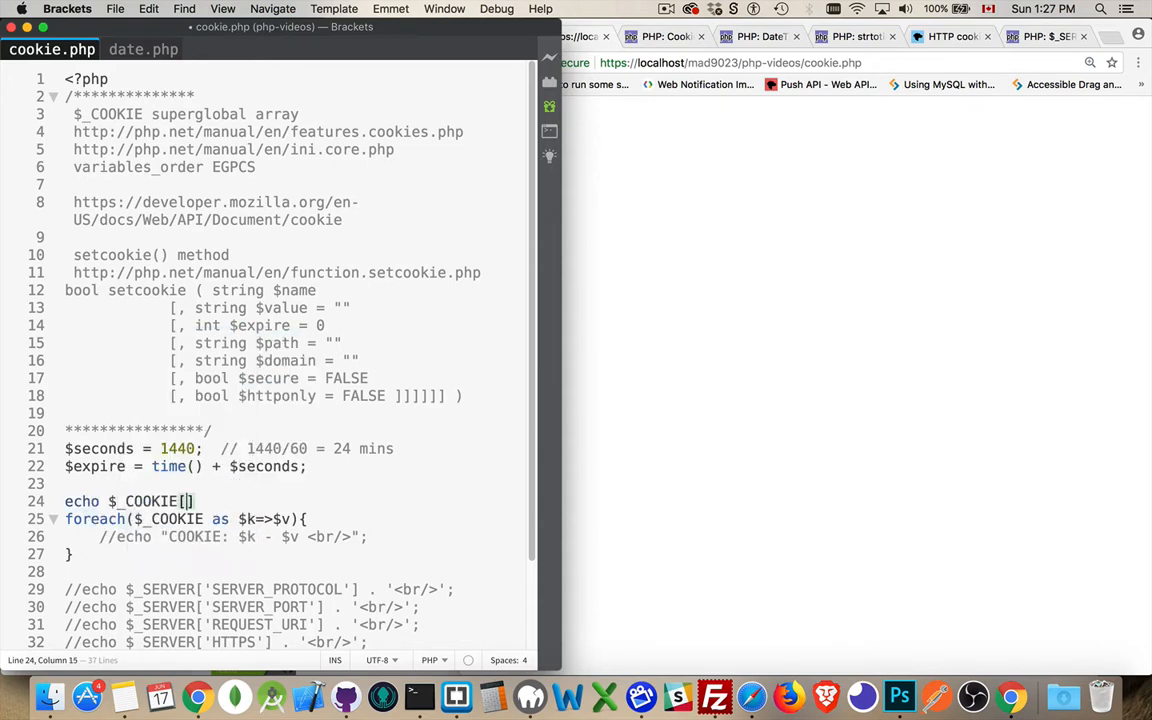
text('PH)
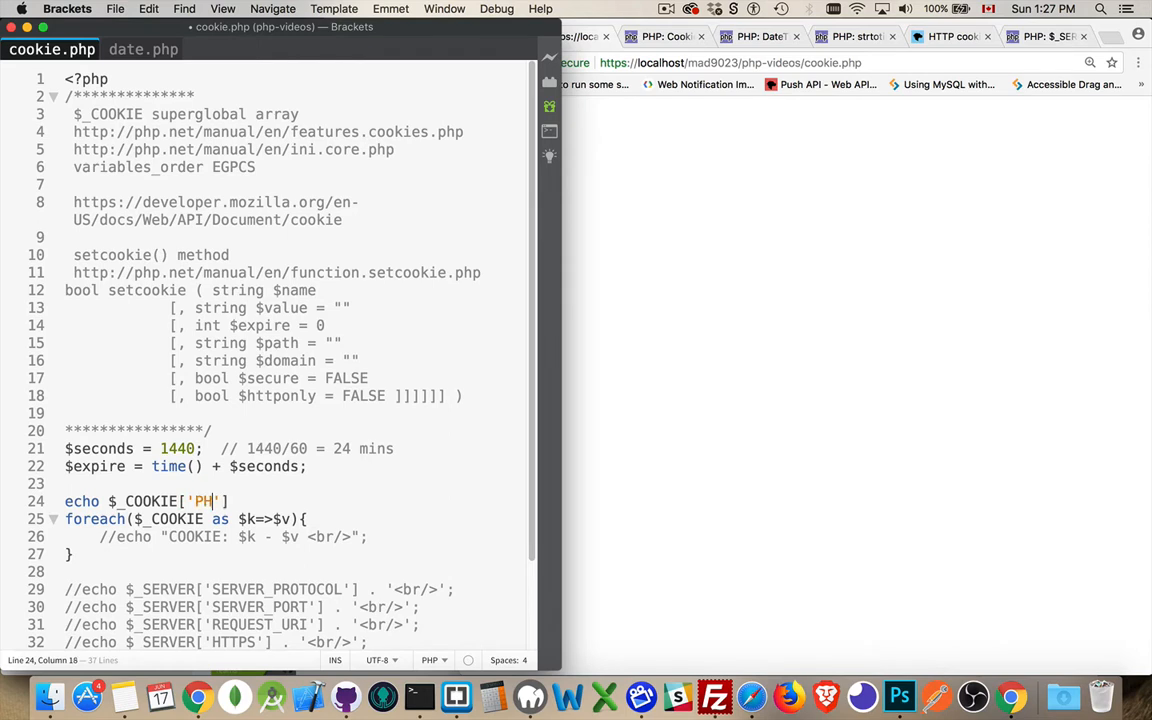
text(PSESSID)
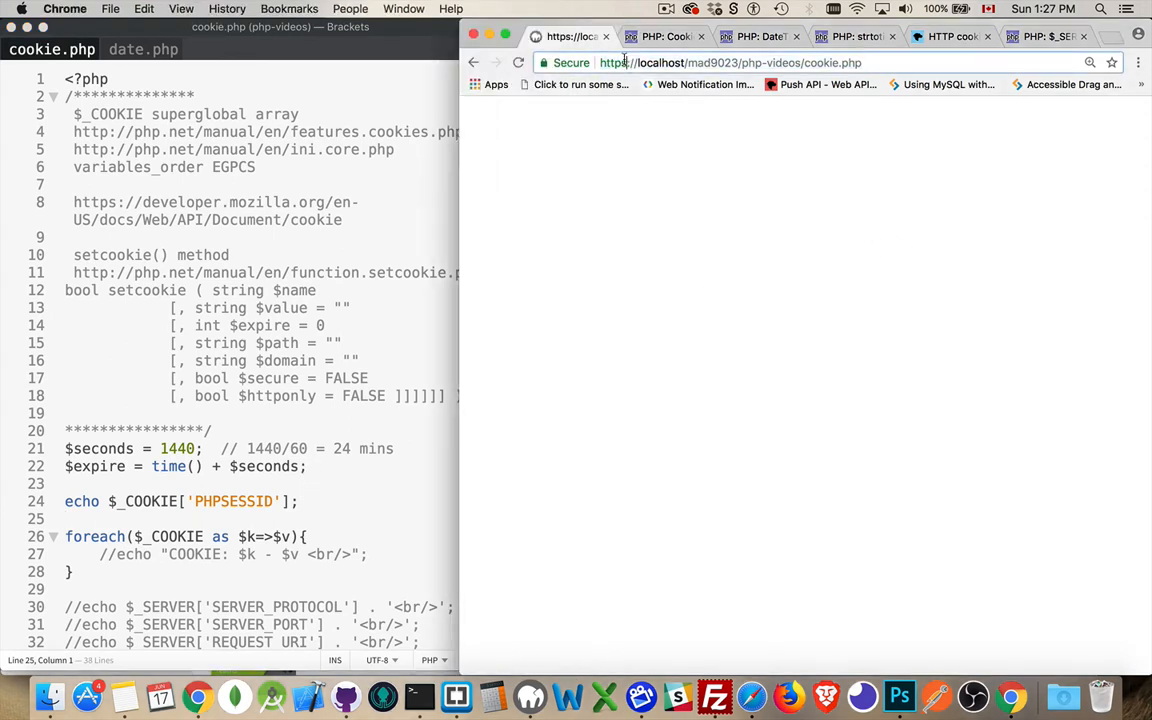
click(730, 62)
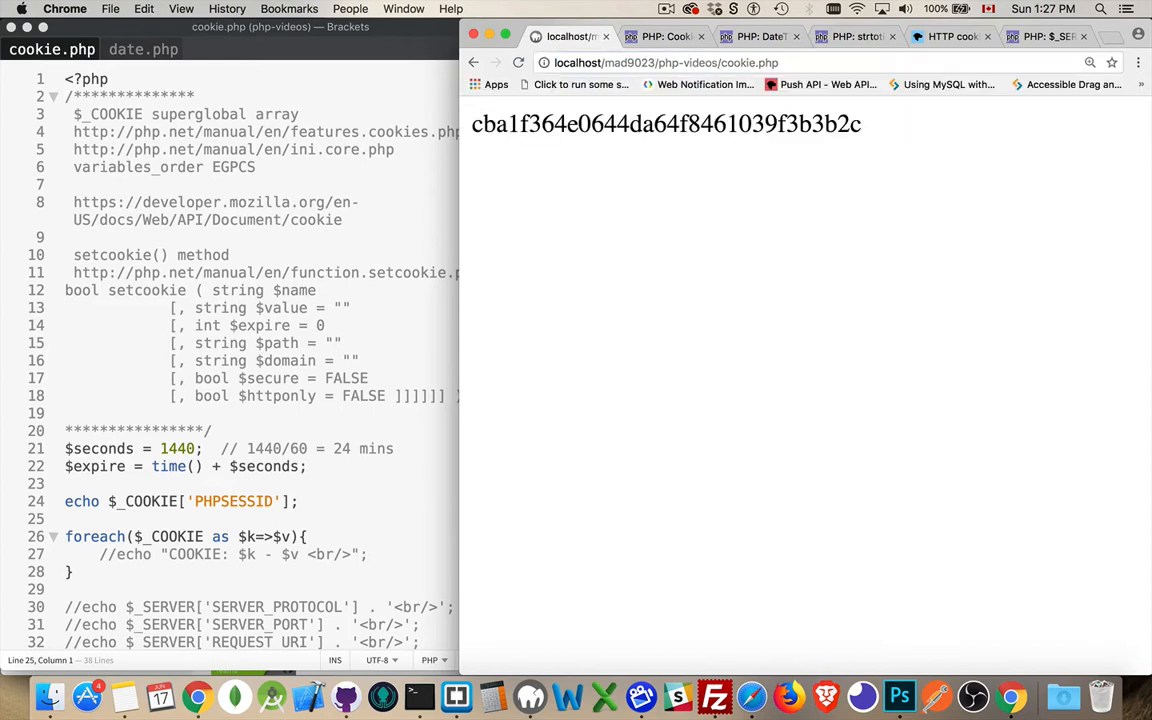
mouse_move(540, 164)
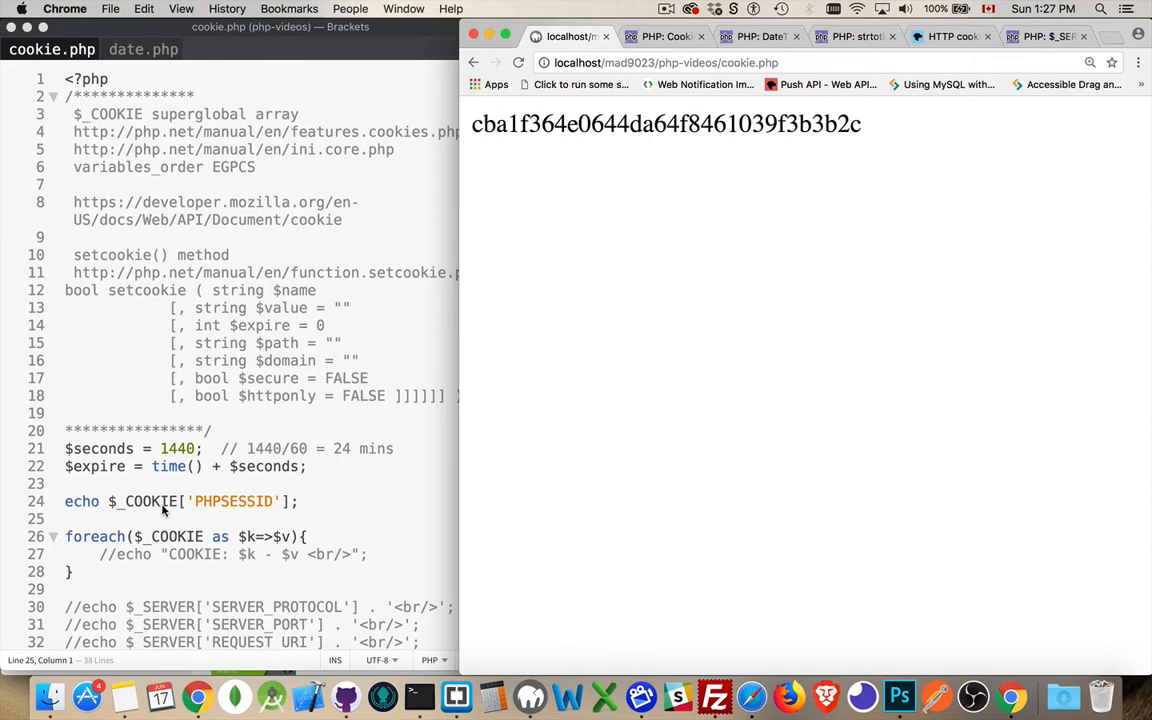
mouse_move(224, 524)
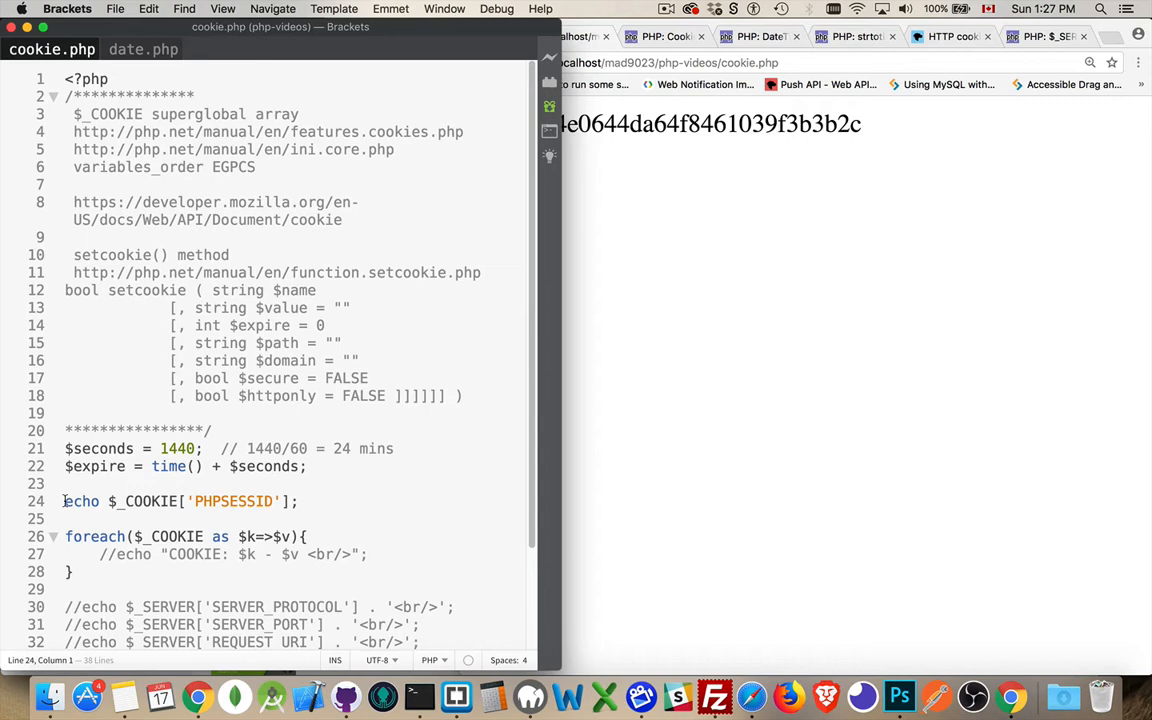
Step: Comment out the PHPSESSID echo and assign the string "PHPSESSID=<session id>" to $s
text(//)
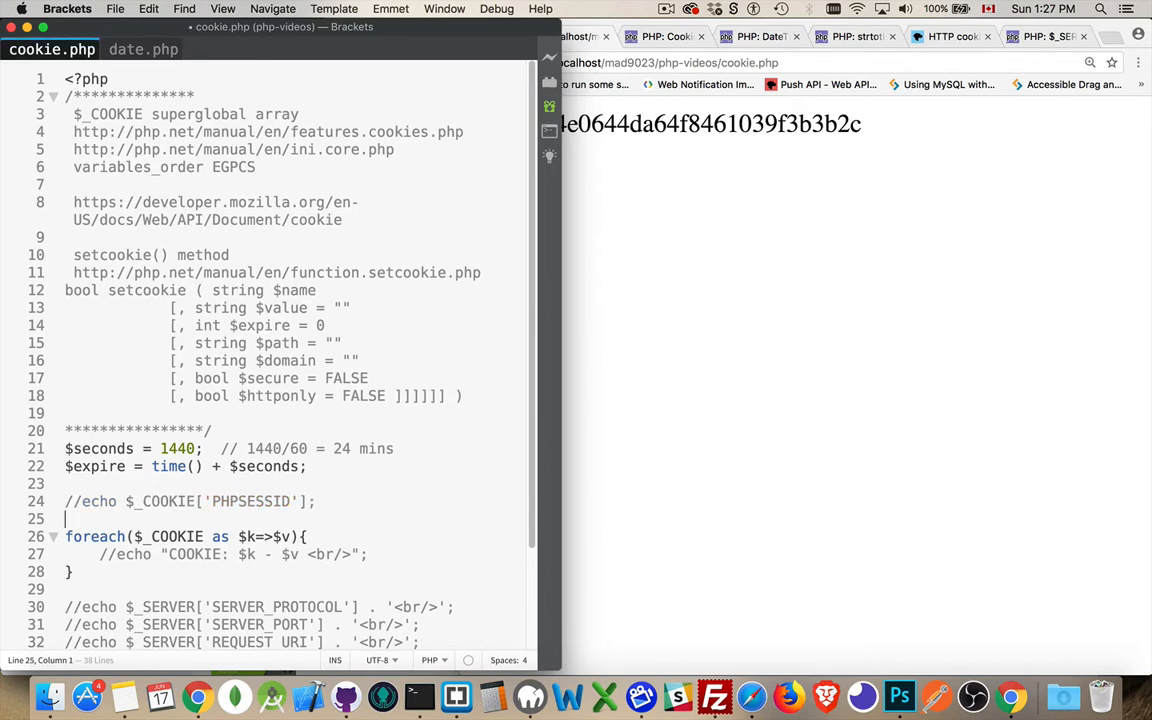
text(P)
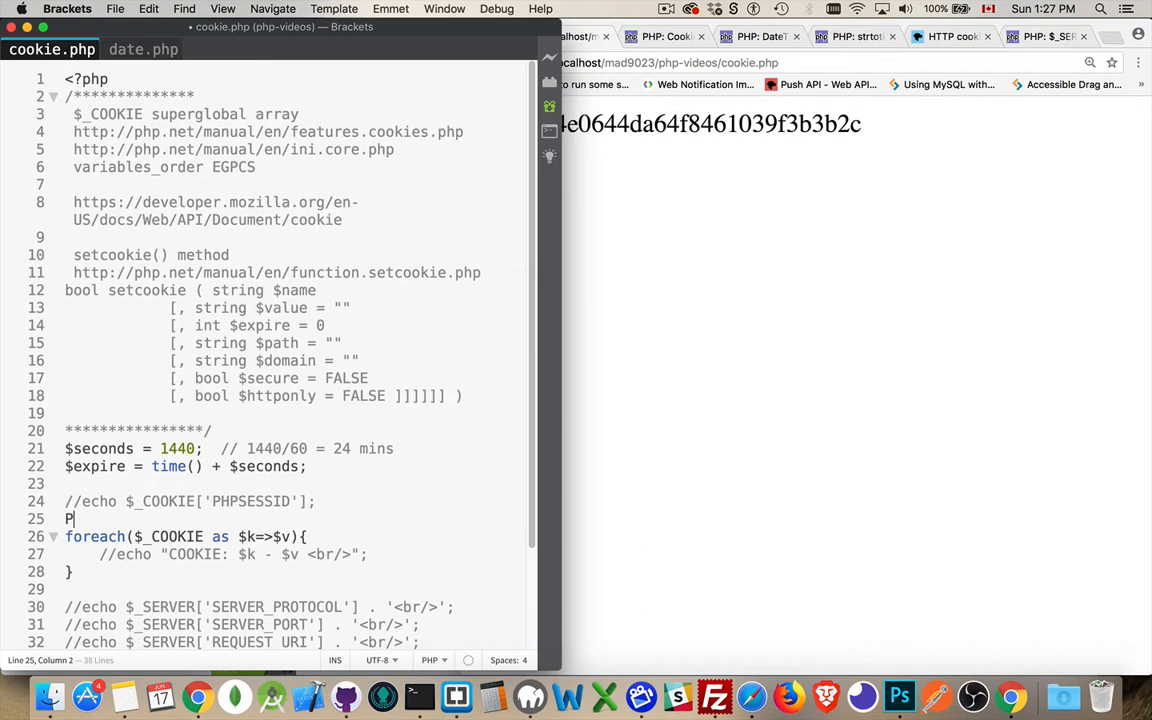
text(HPSE)
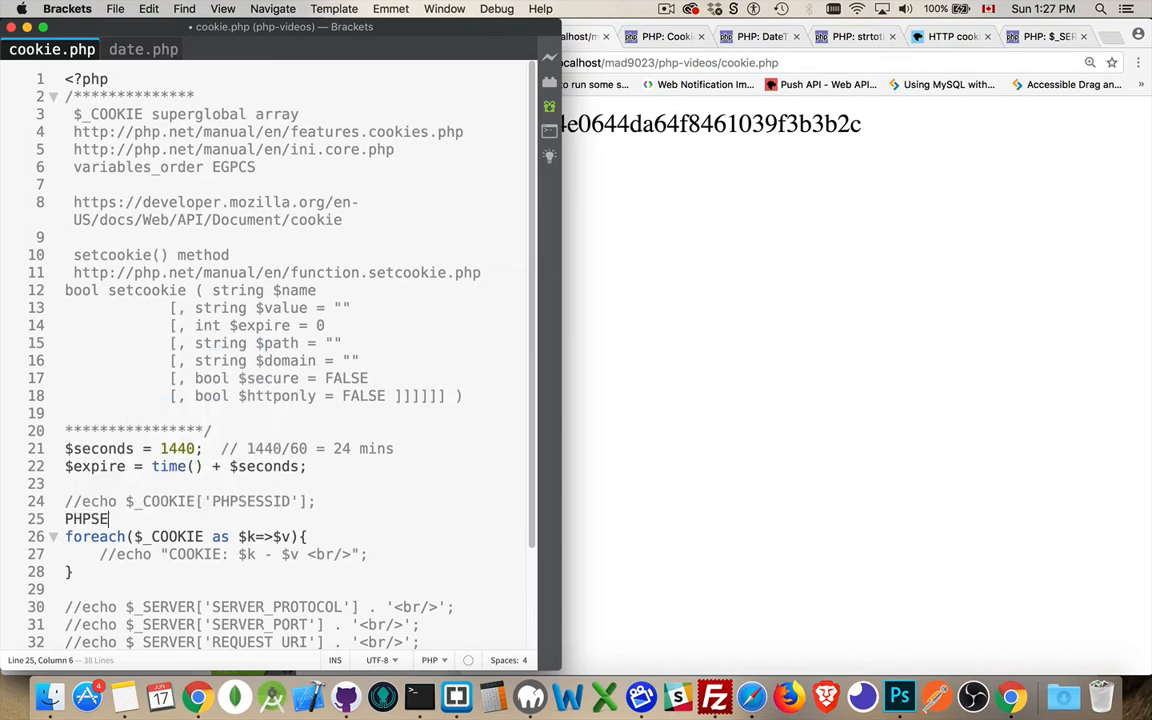
text(SSID)
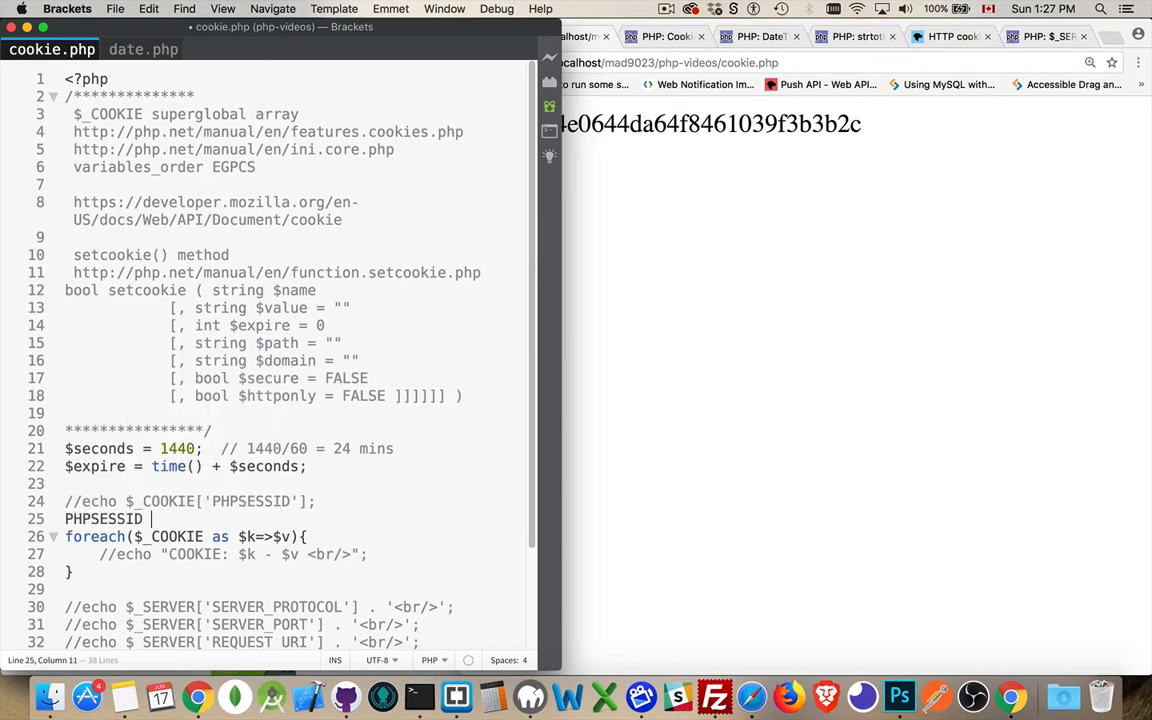
text(=)
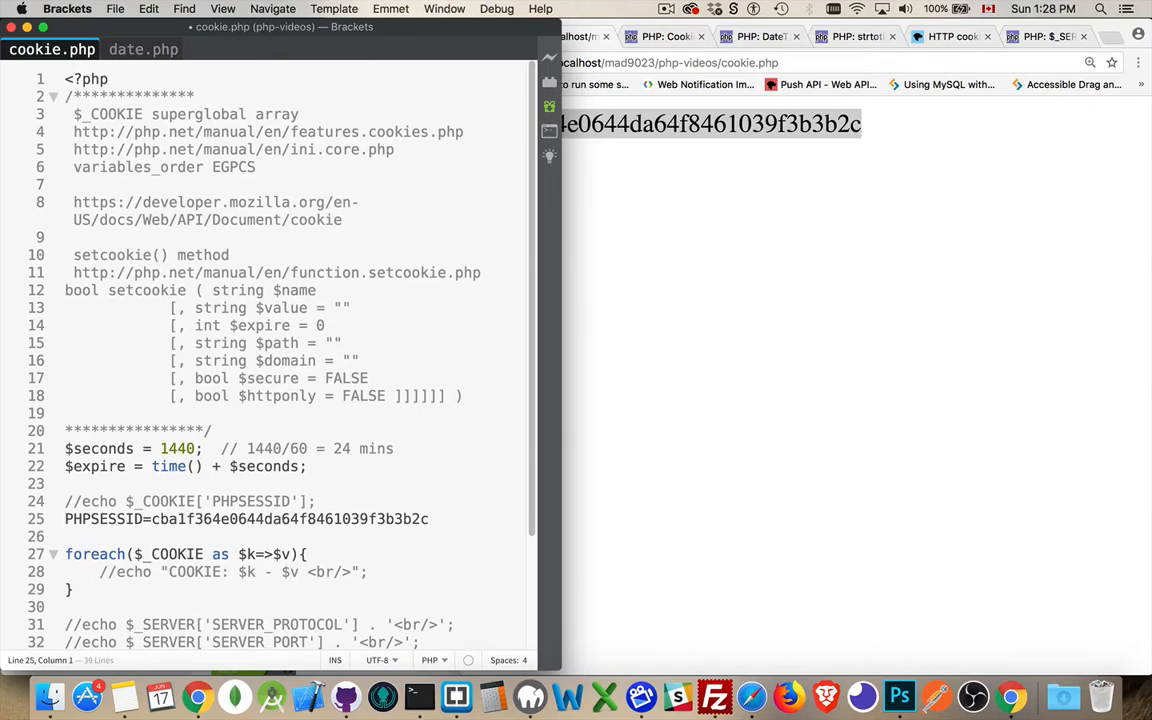
text($s = ")
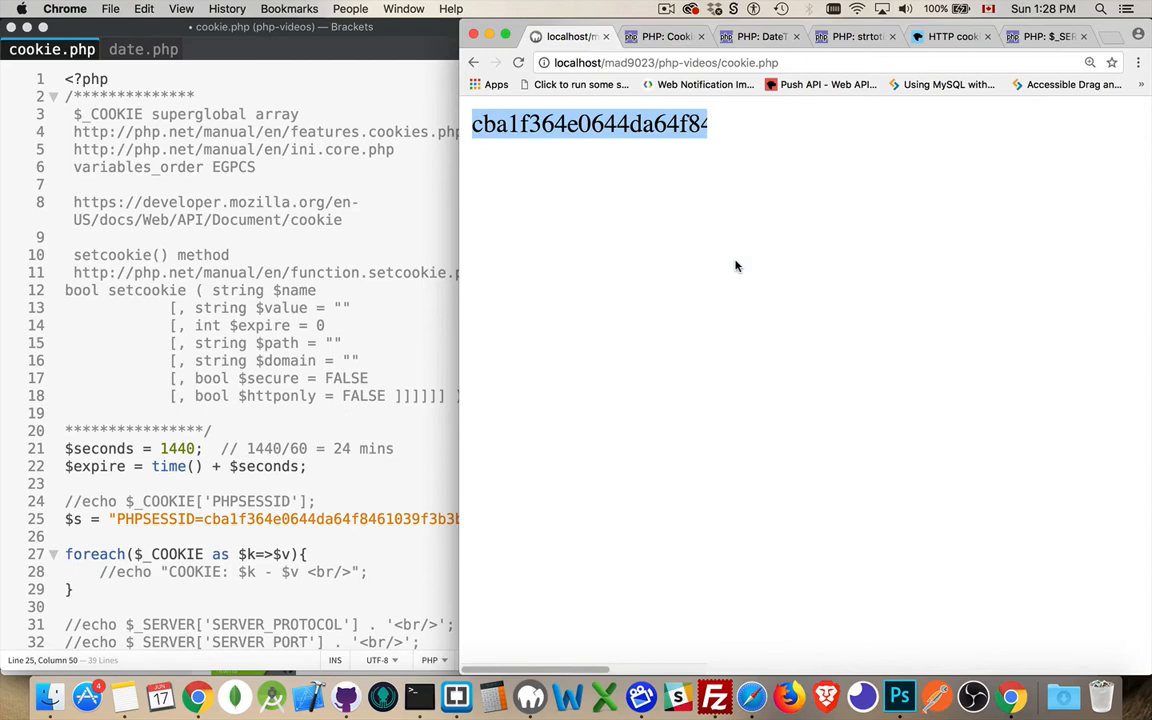
click(1068, 108)
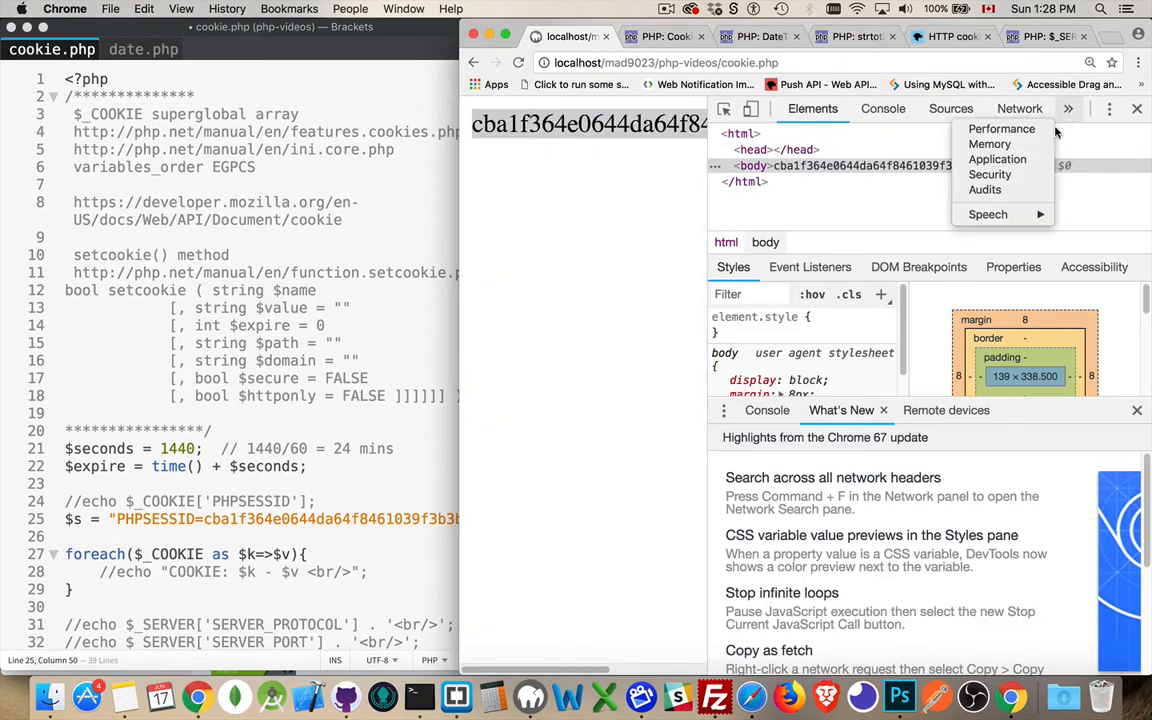
click(996, 160)
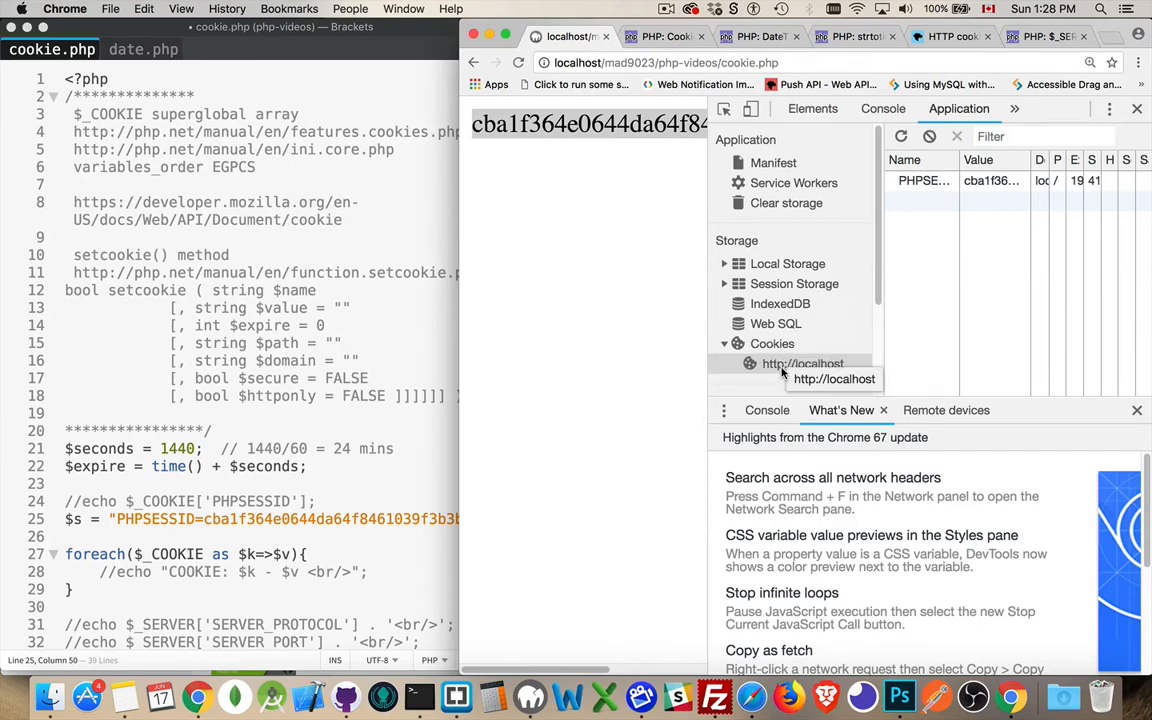
click(804, 364)
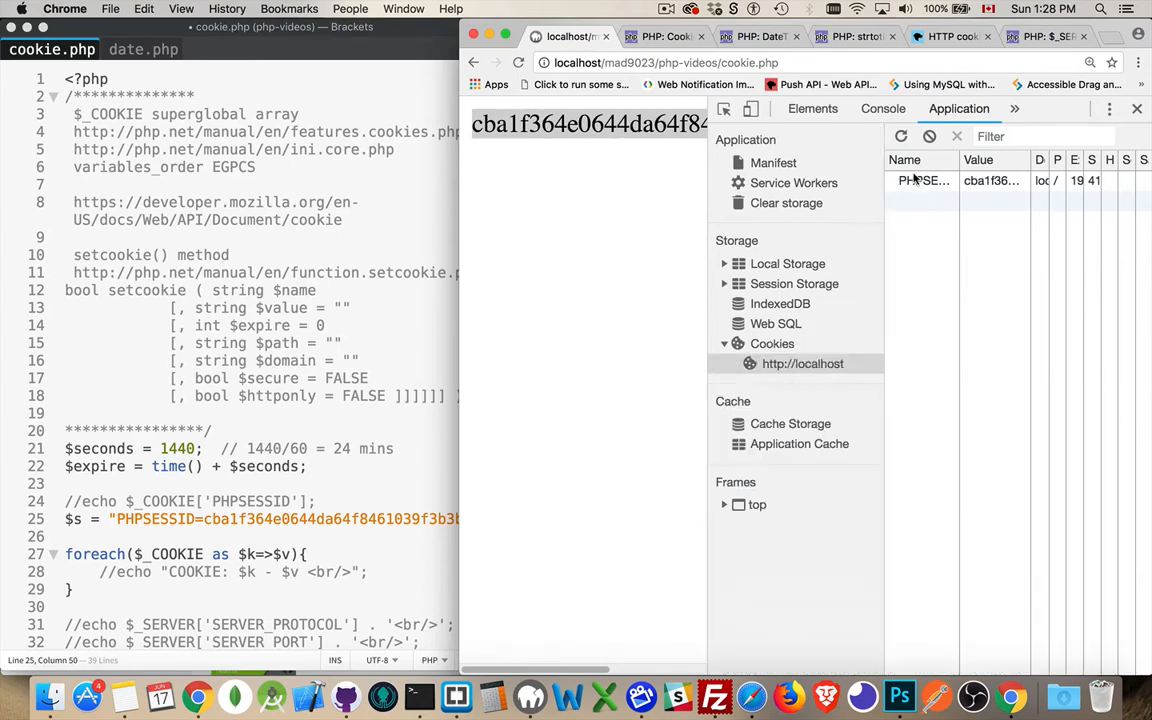
click(920, 180)
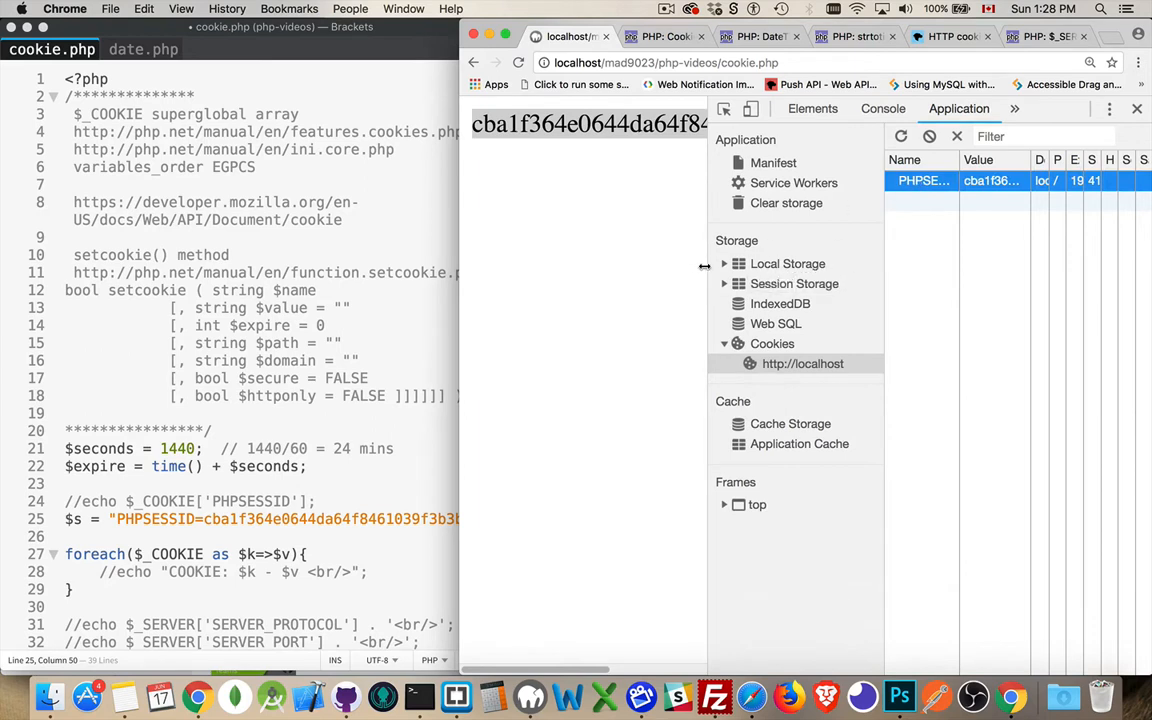
double_click(588, 124)
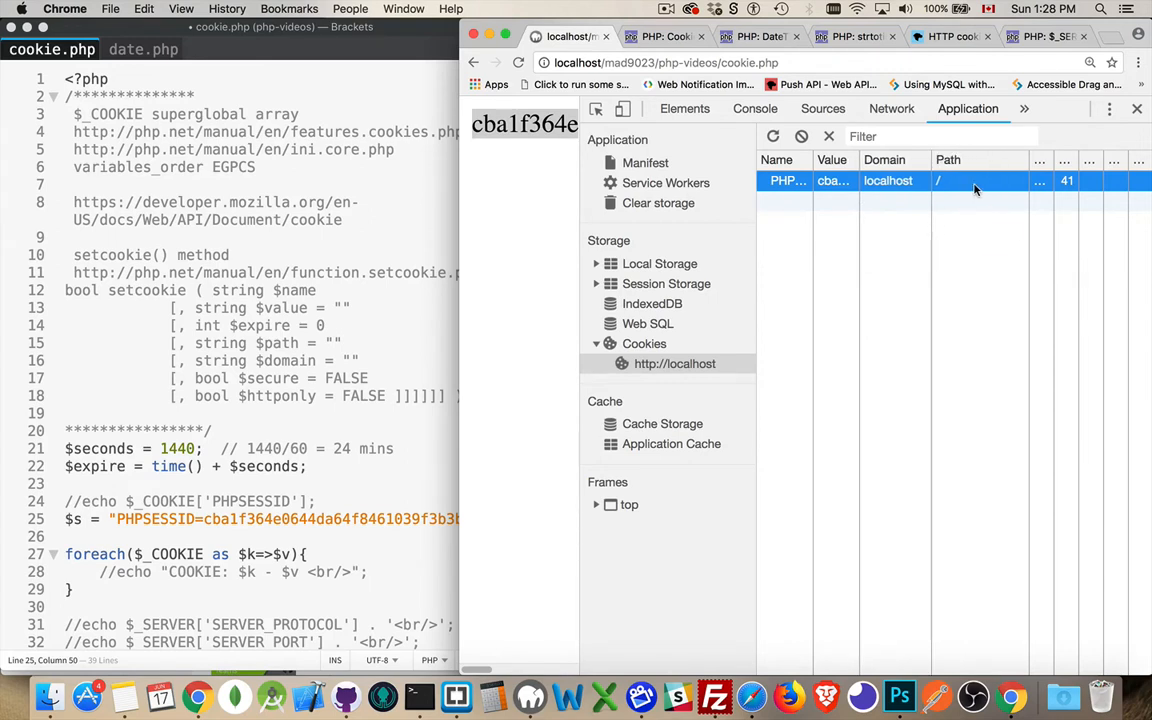
mouse_move(940, 192)
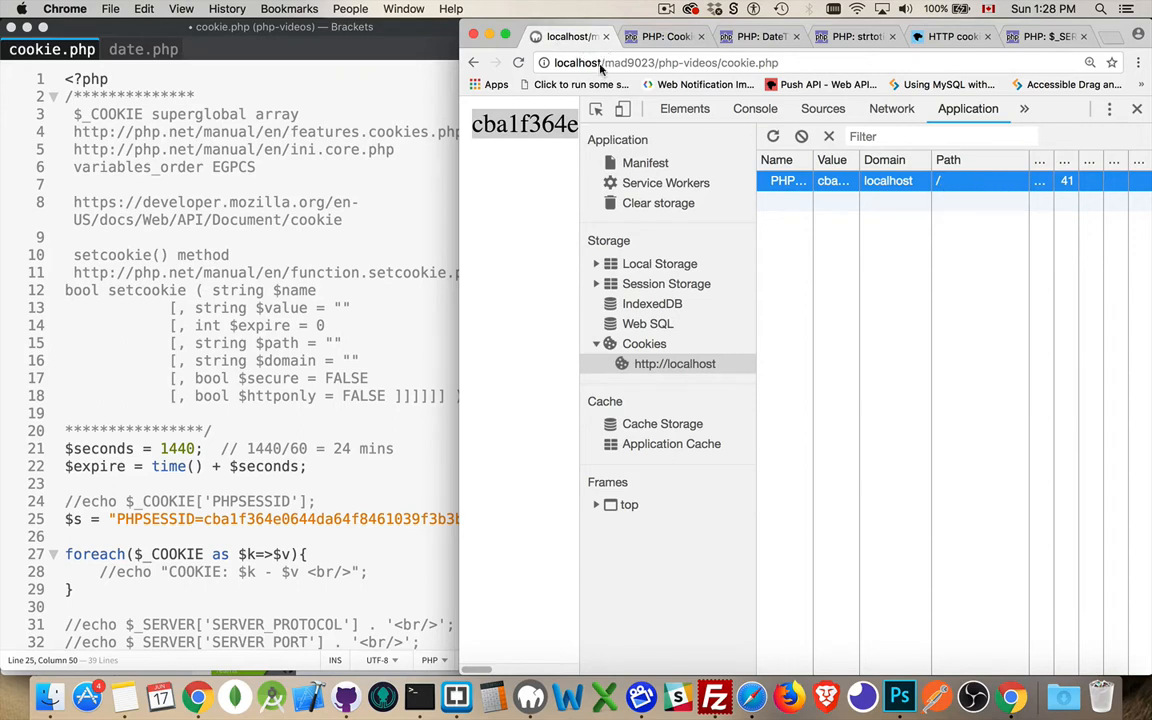
click(660, 62)
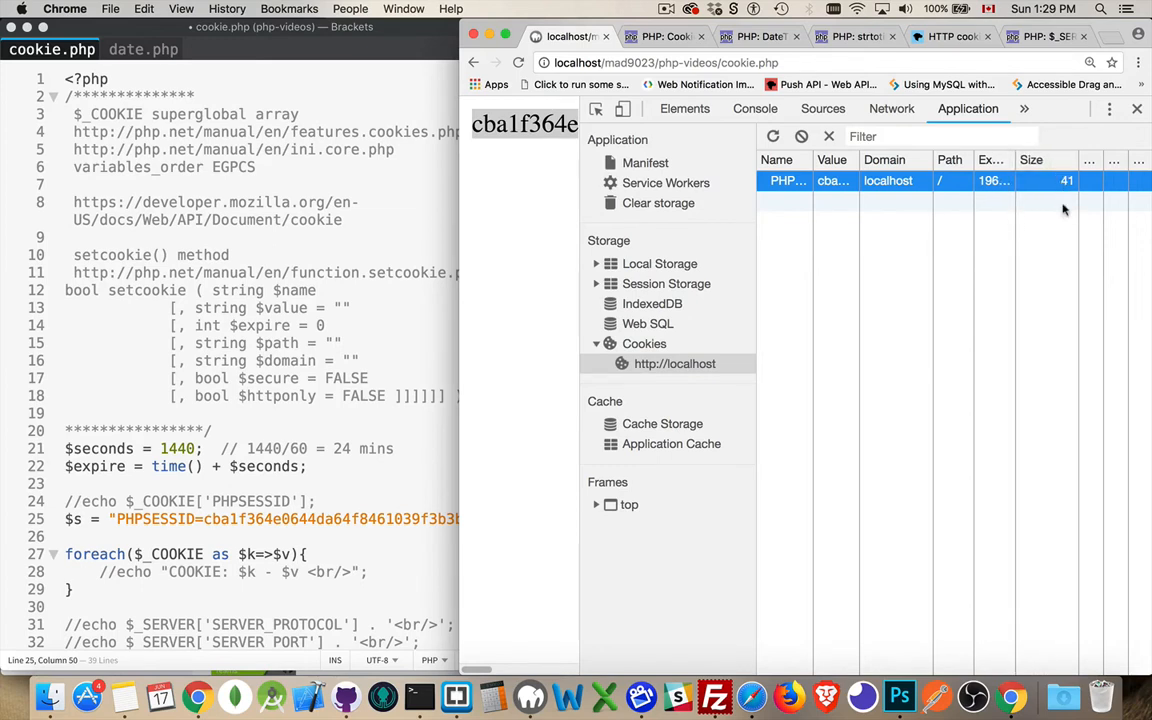
mouse_move(764, 252)
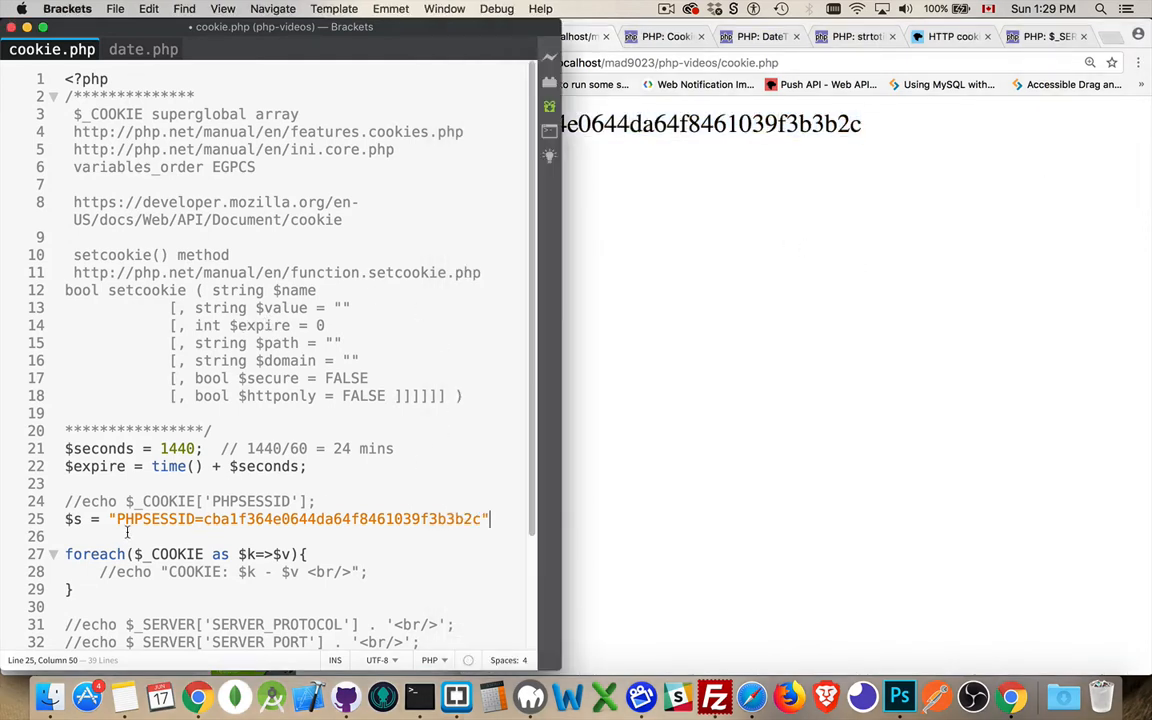
Step: Start setcookie('food', 'pizza', $expire on a new line below the $s assignment
click(124, 500)
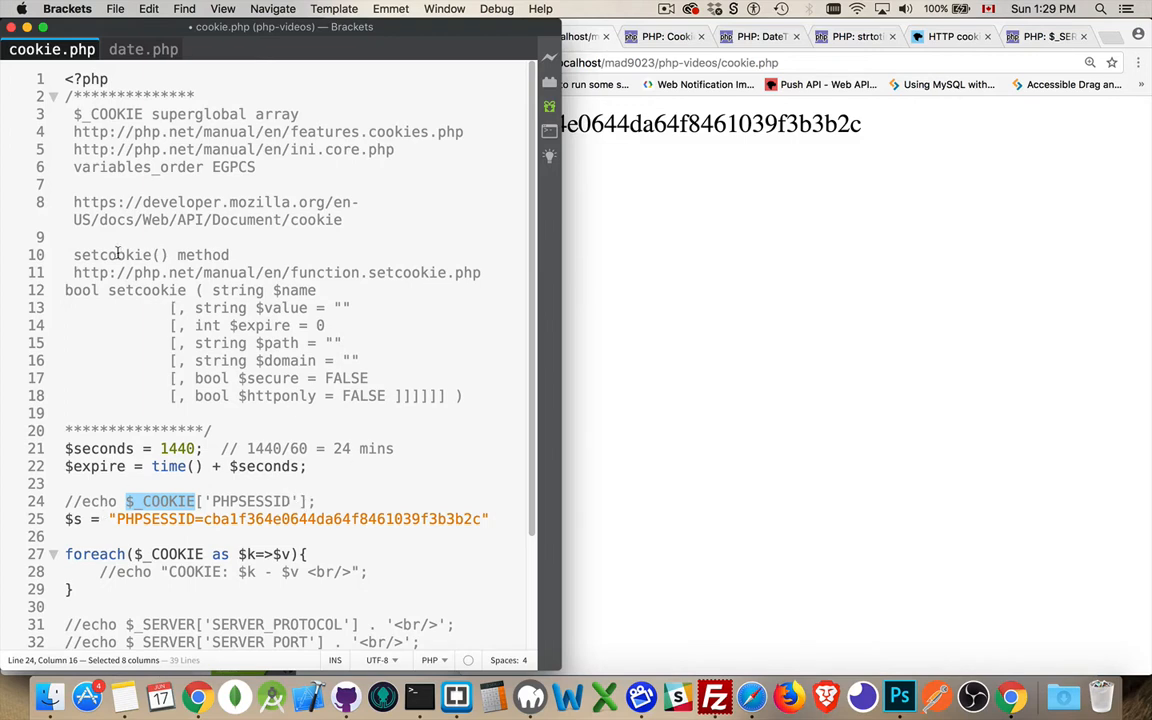
double_click(112, 256)
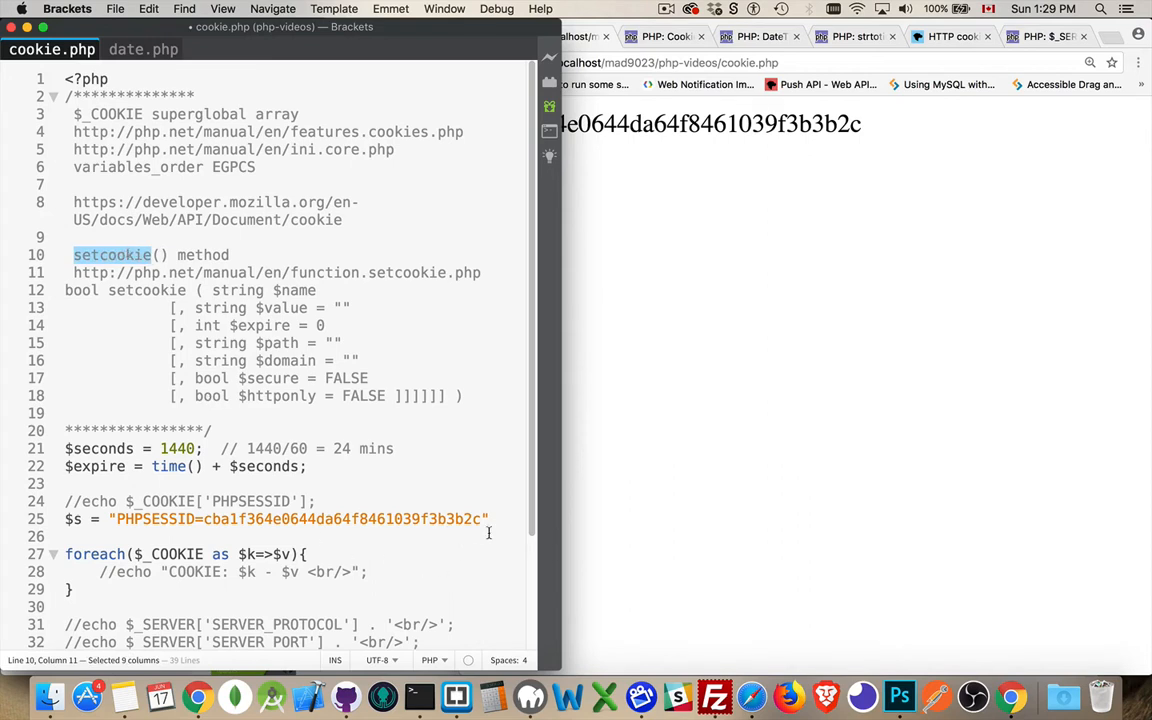
click(488, 518)
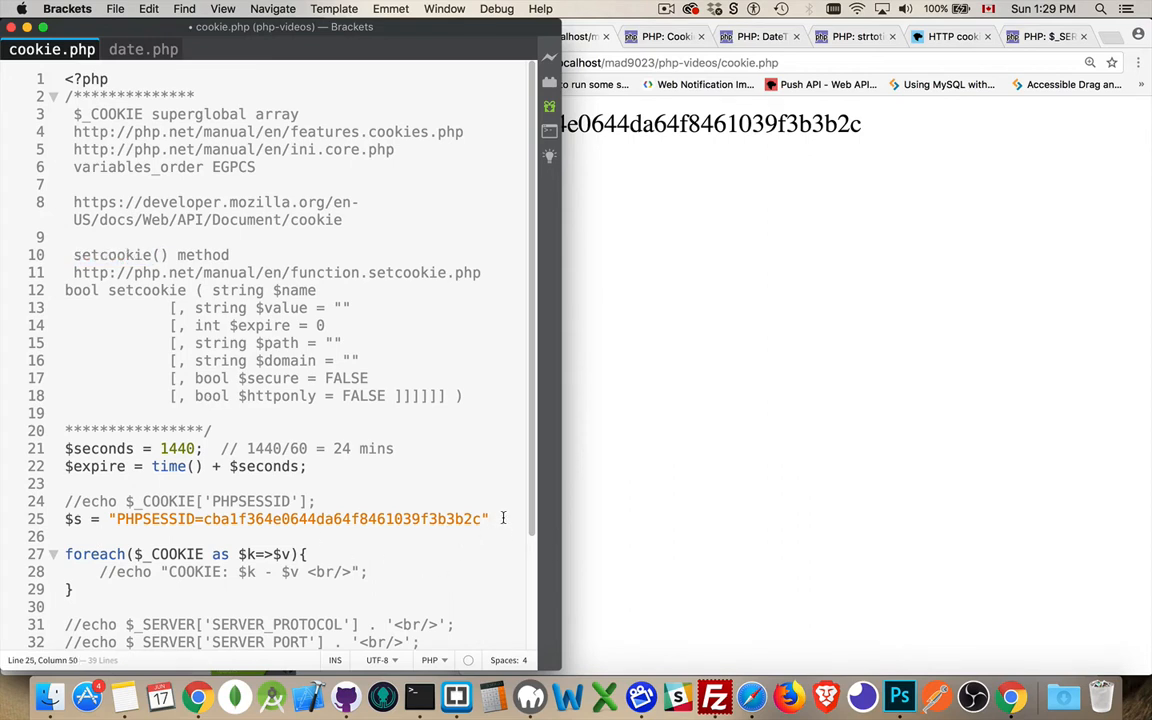
text(set)
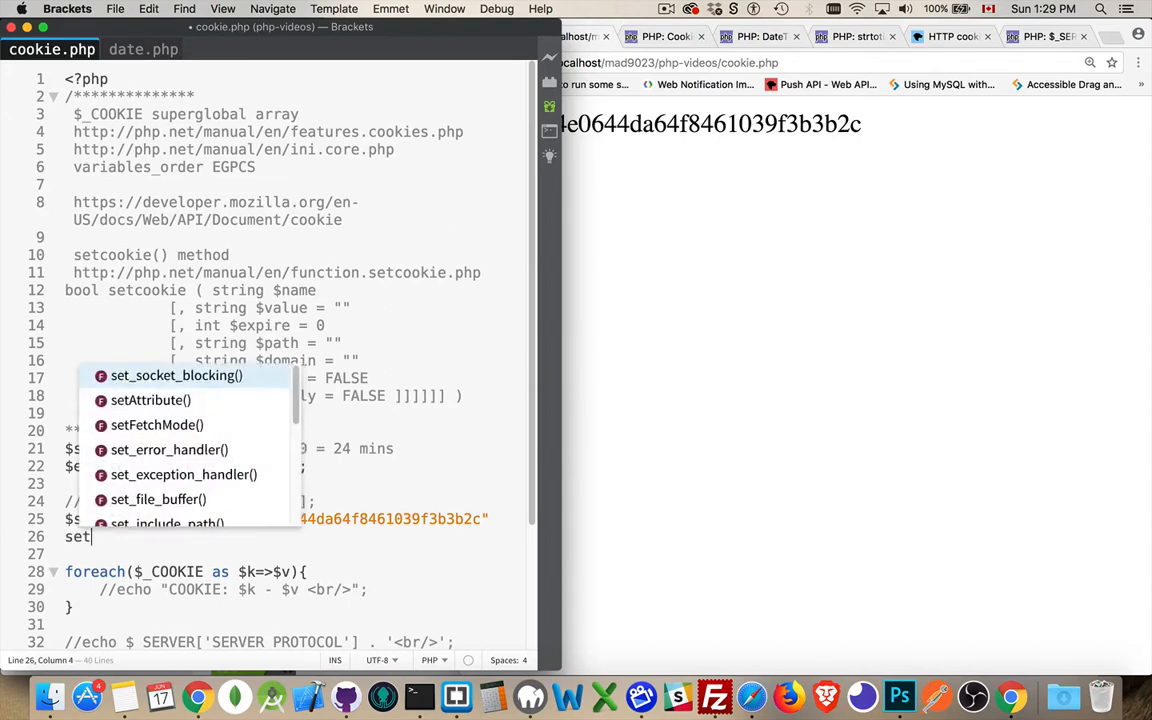
text(co)
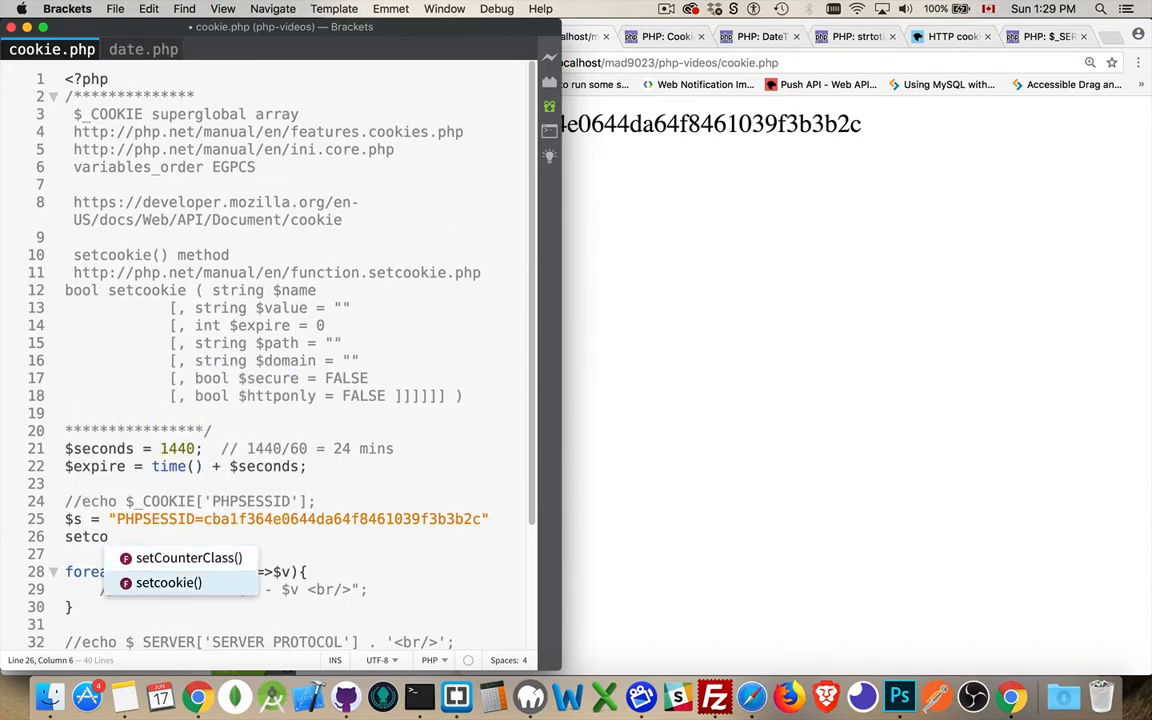
click(168, 582)
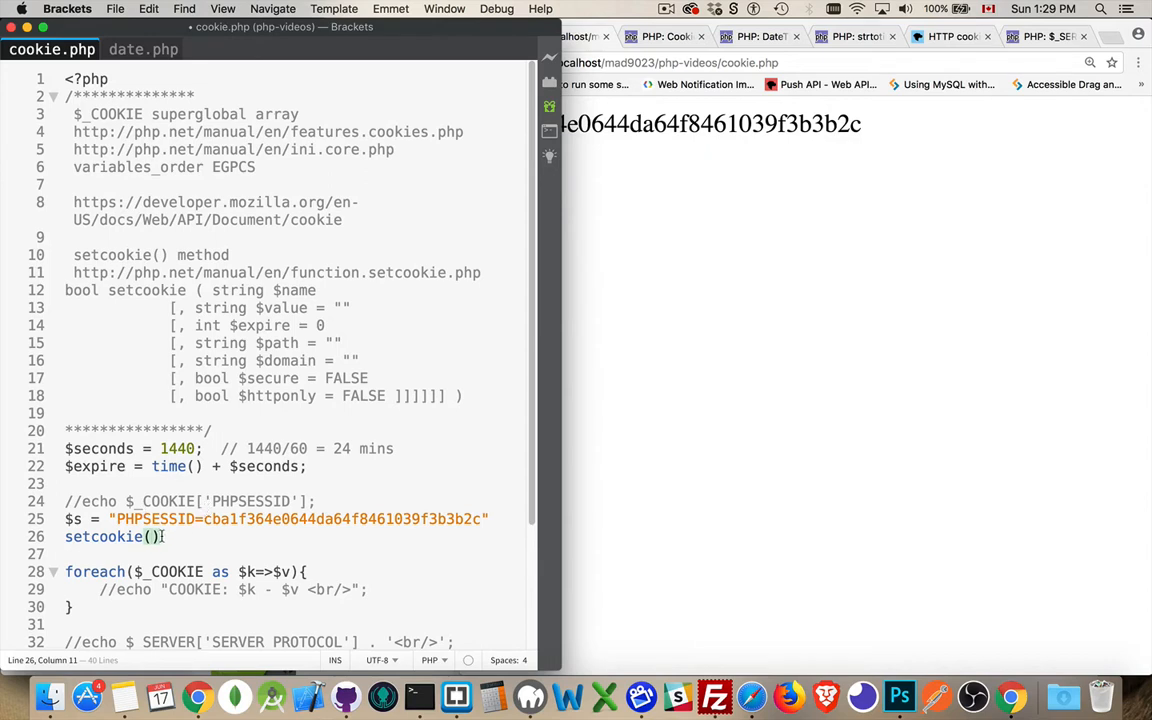
text(')
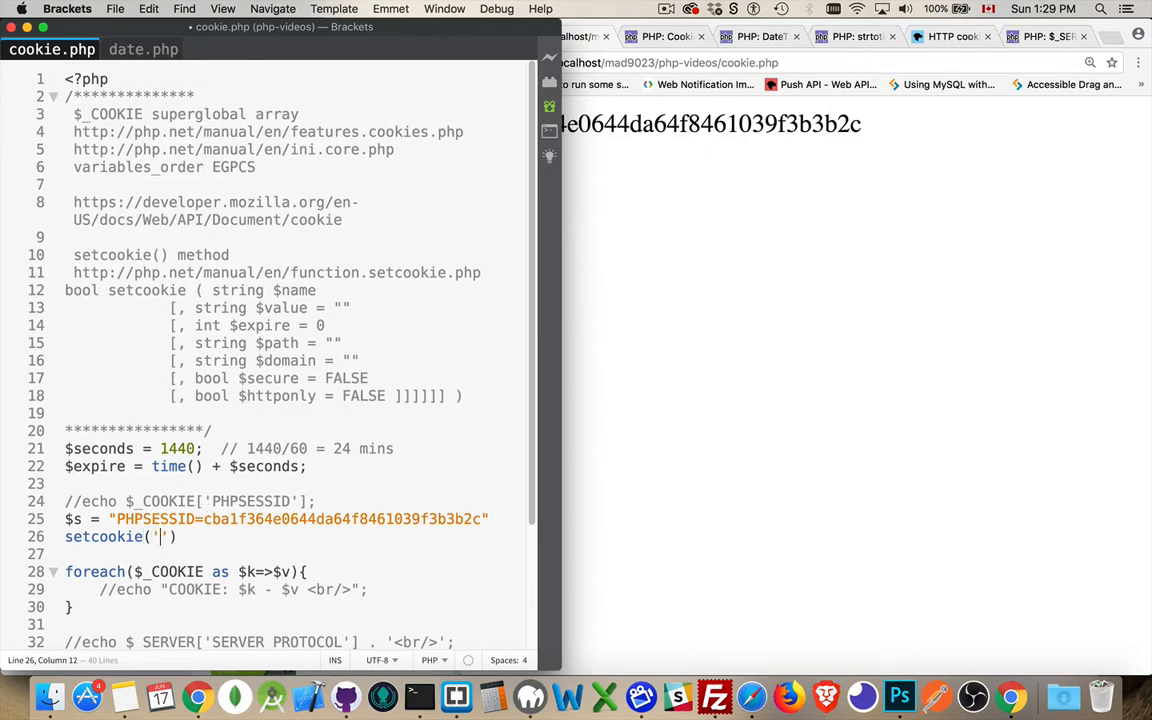
text(food',)
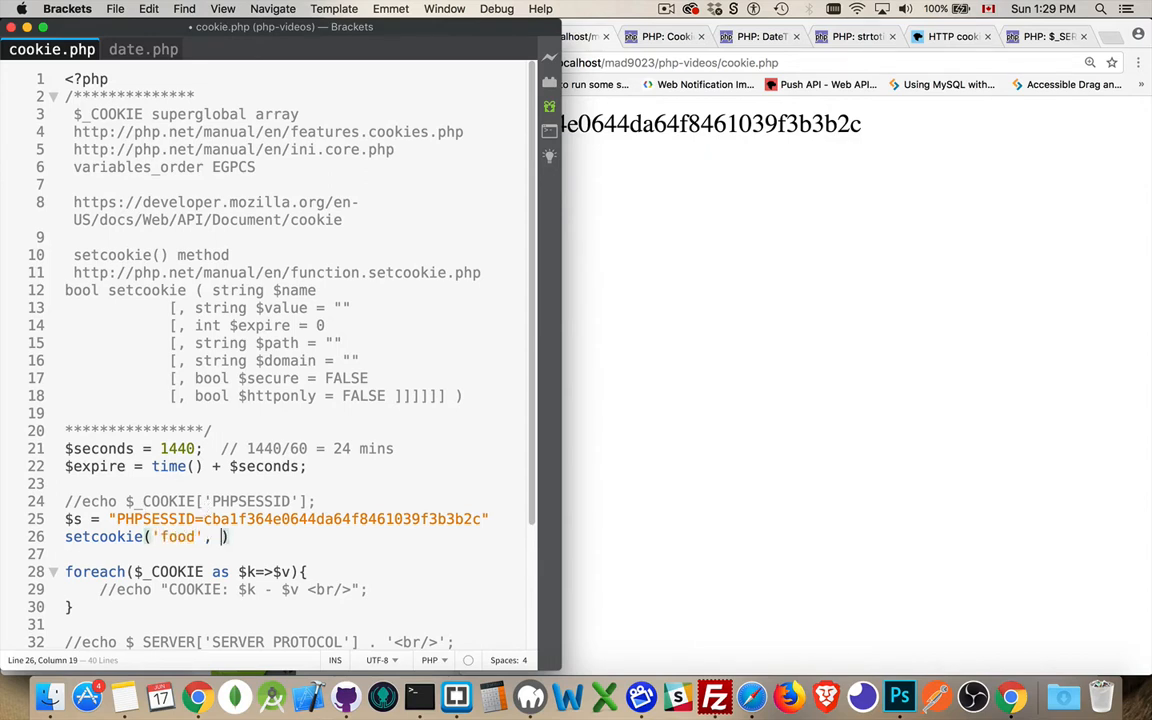
text(pizza',)
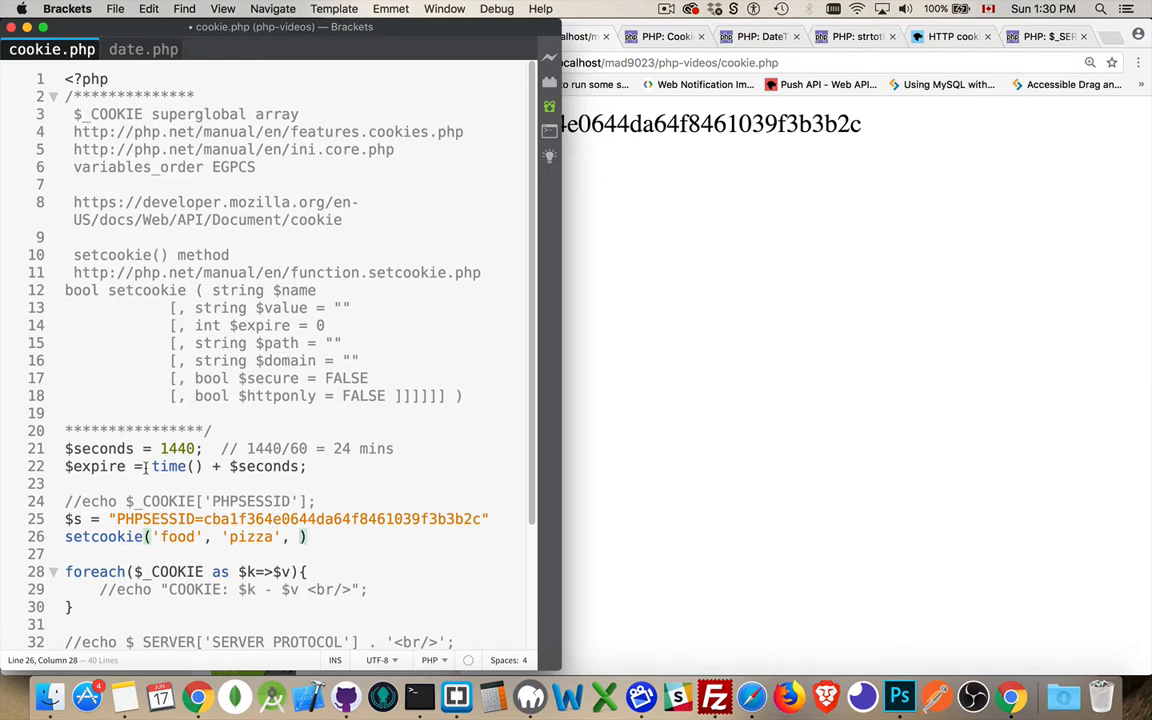
double_click(170, 466)
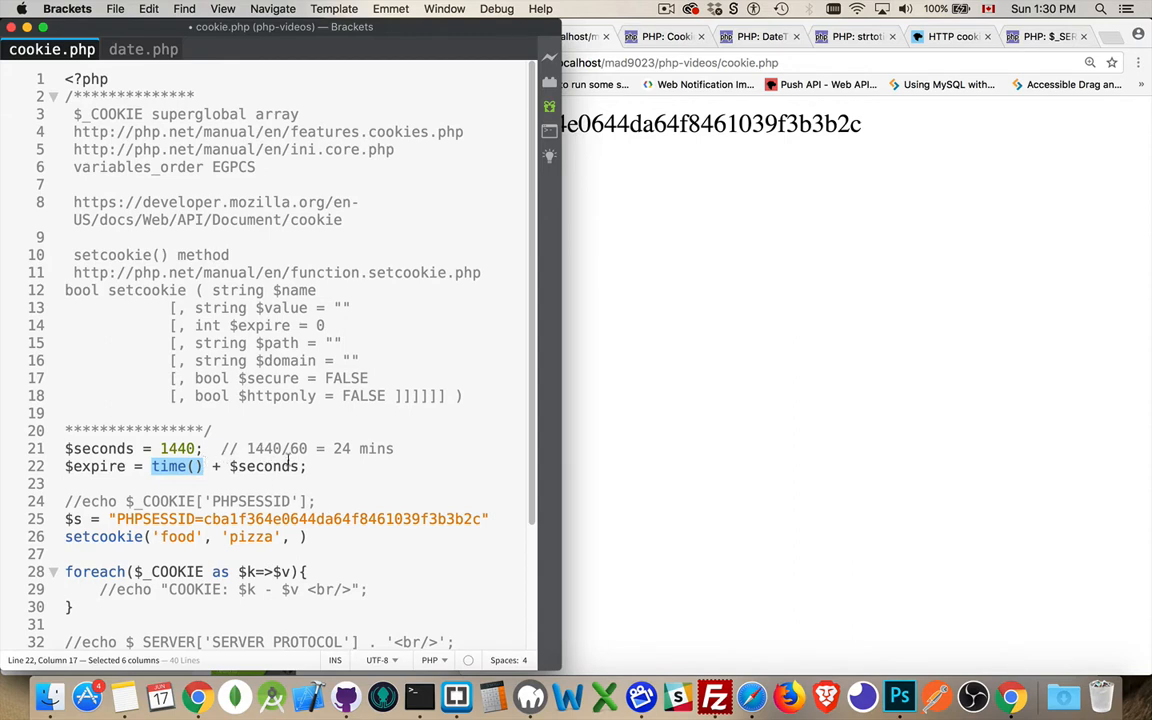
mouse_move(264, 476)
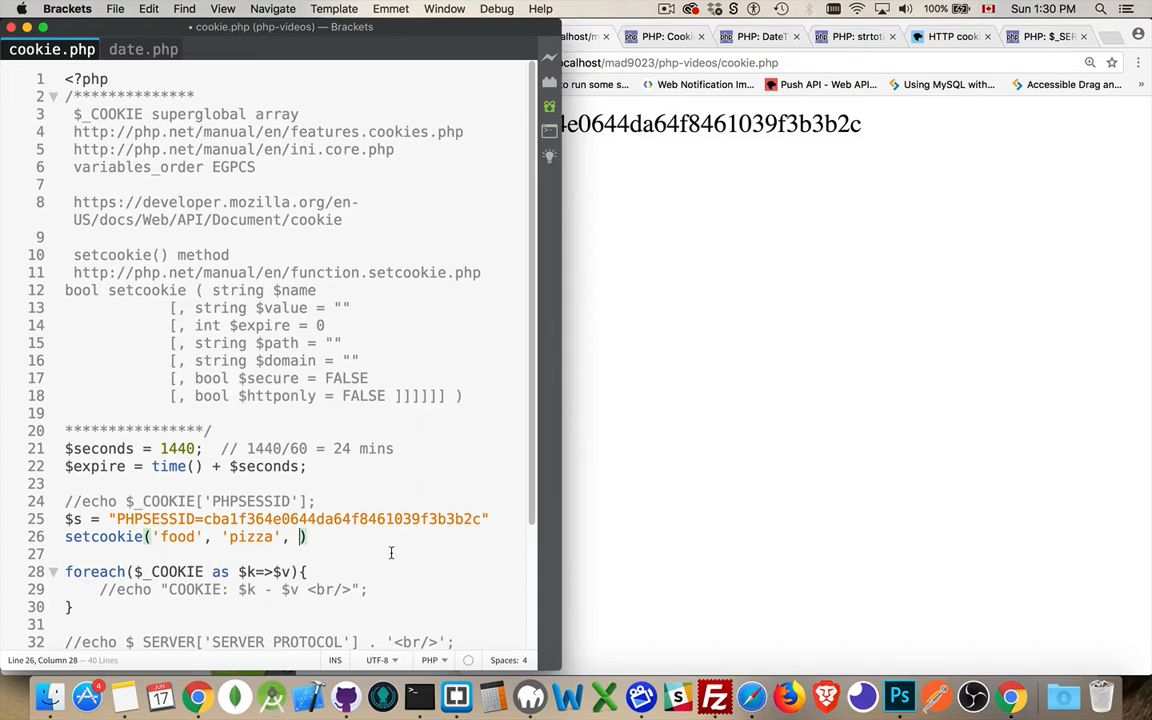
text($s)
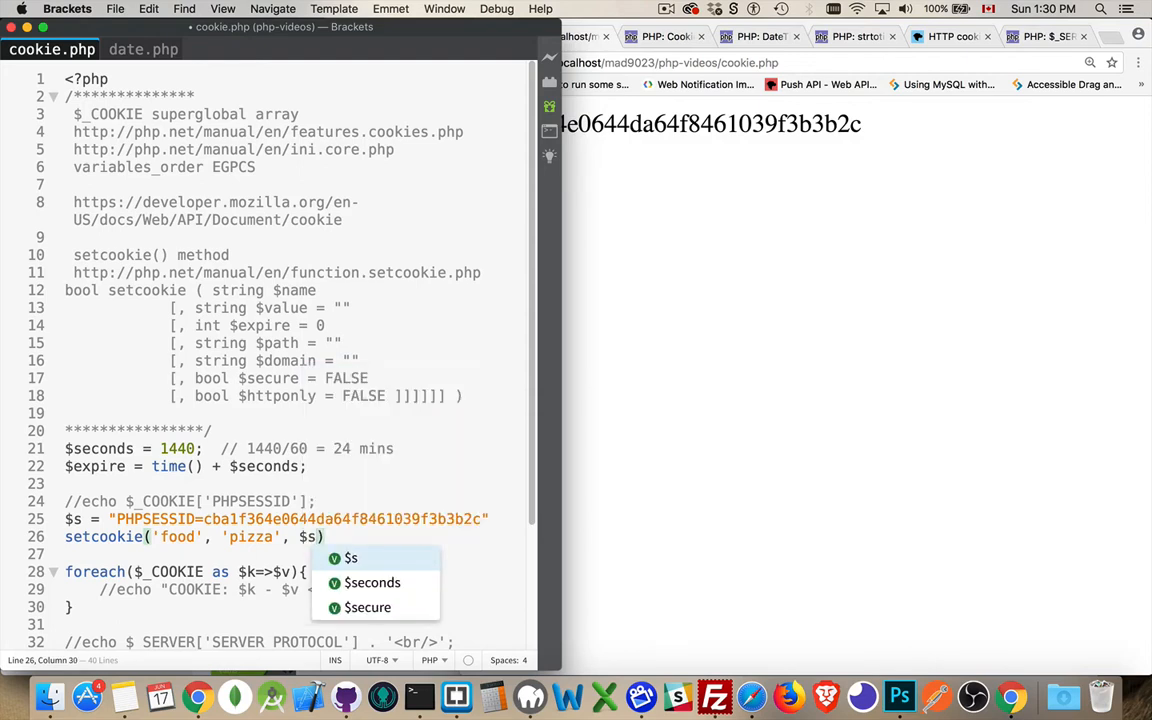
text(expor)
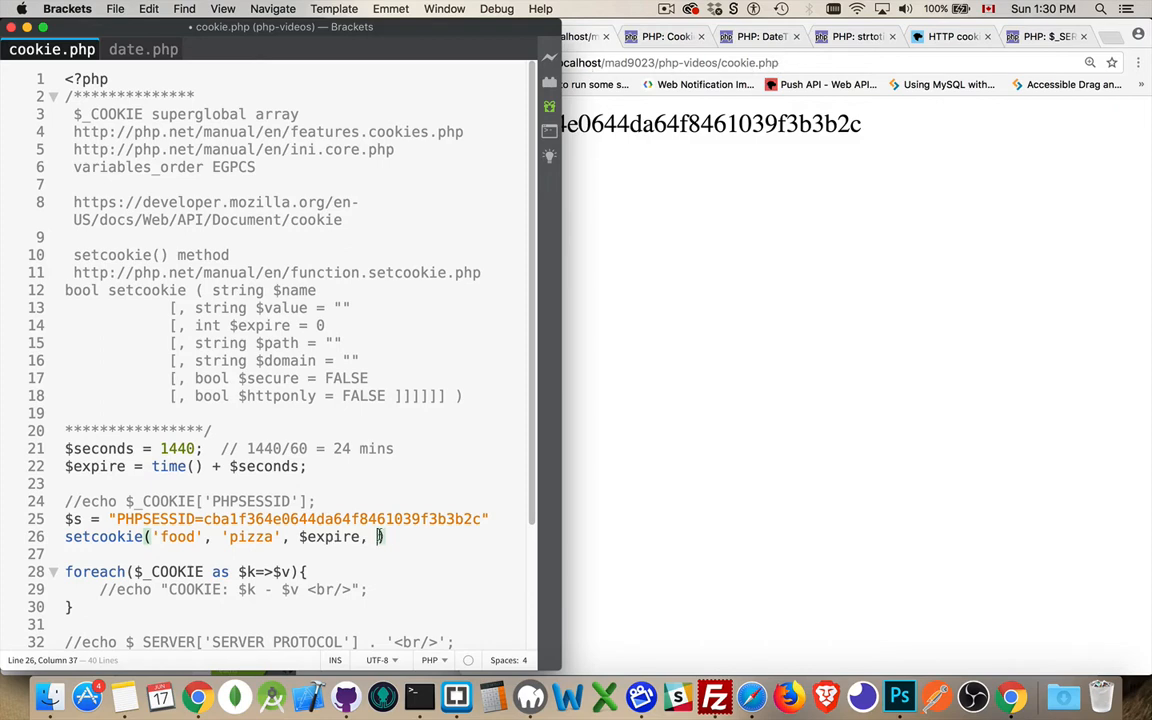
Step: Add the path "/mad9023/php-videos/" and domain "localhost" arguments to the setcookie call
text("/"))
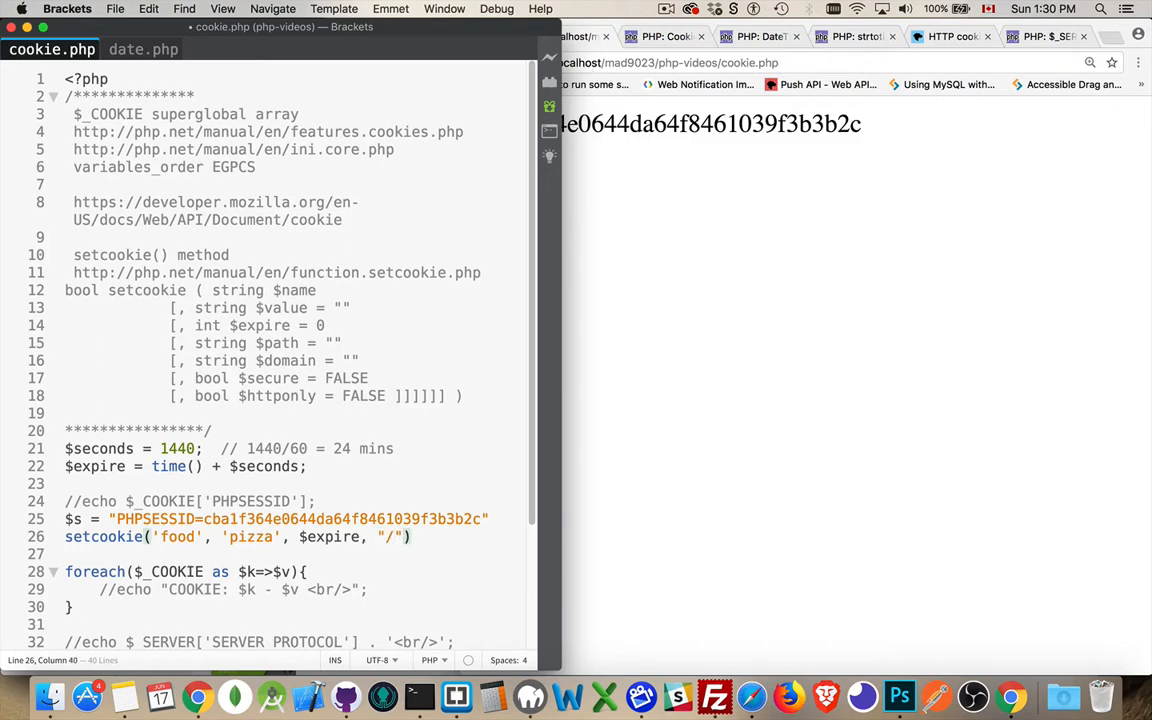
text(mad)
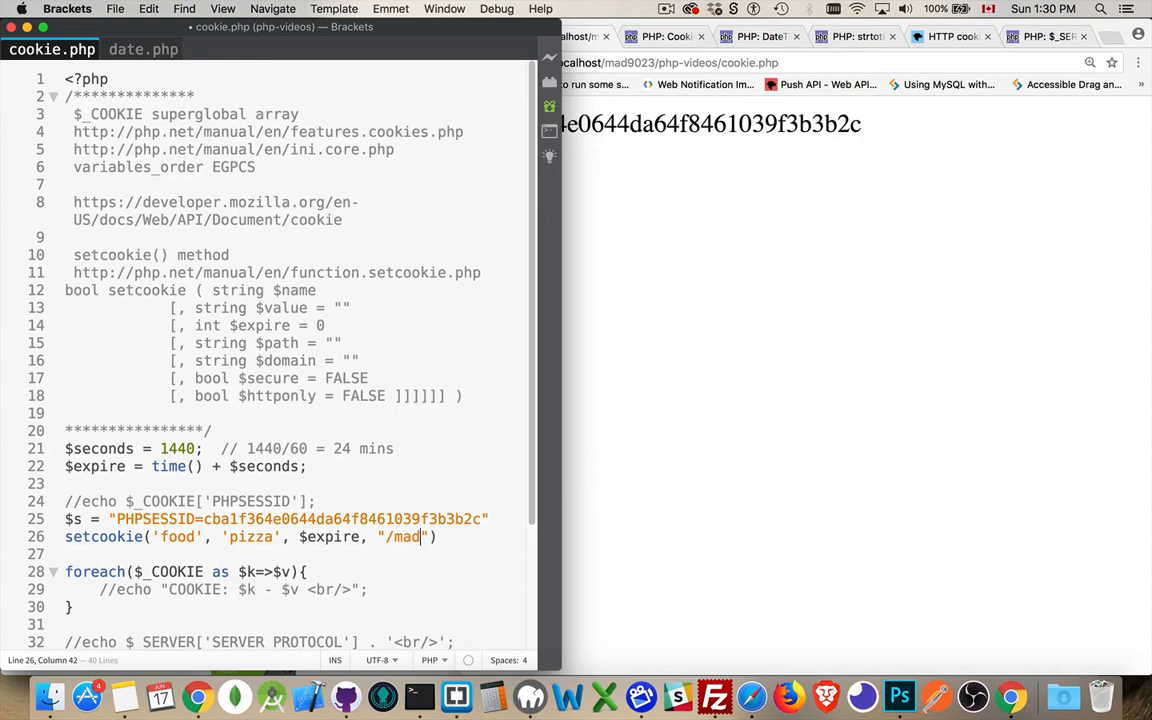
text(9023)
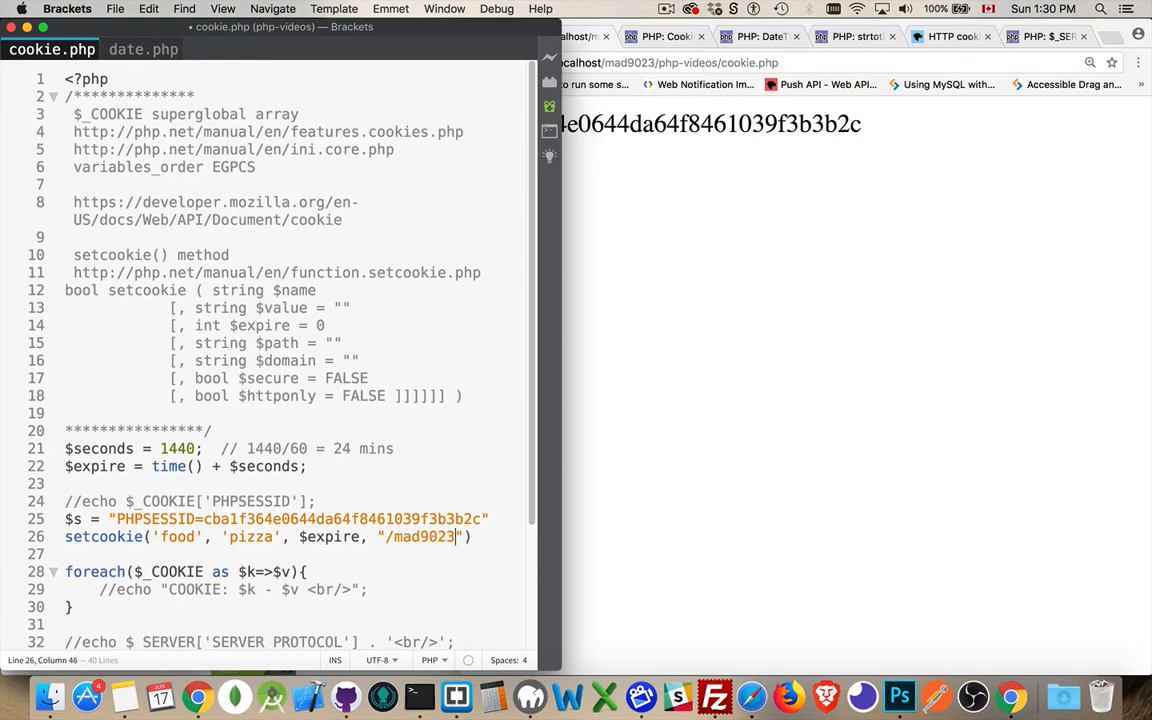
text(/php)
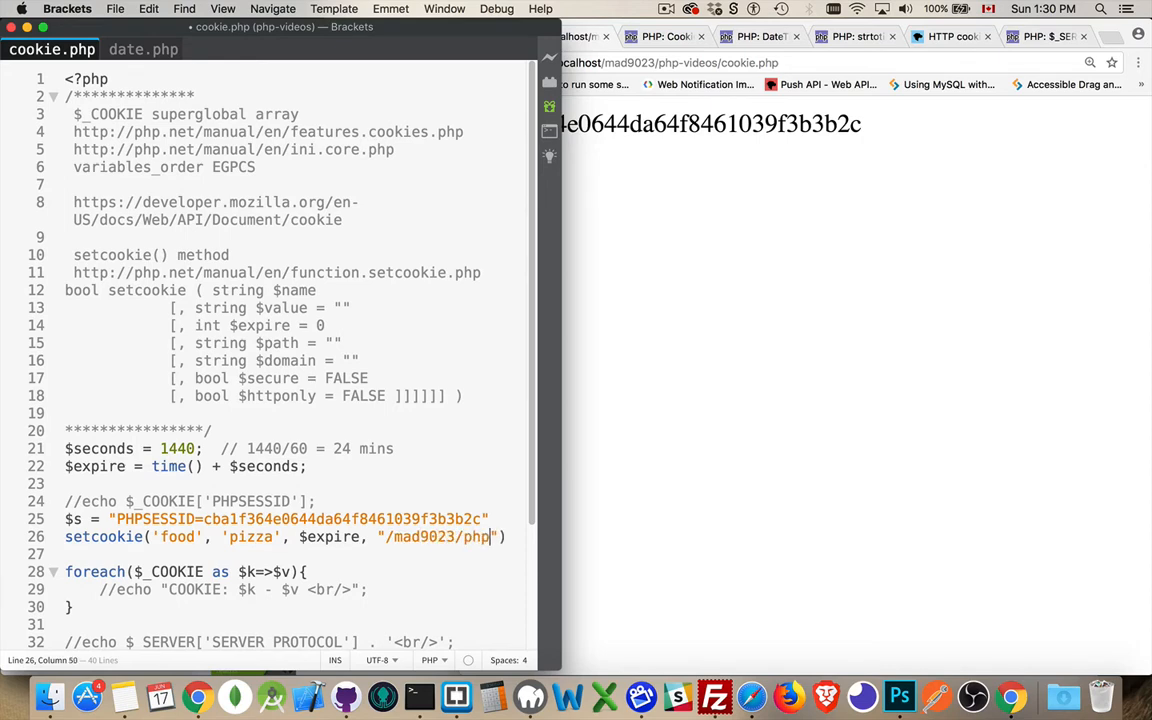
text(-videos)
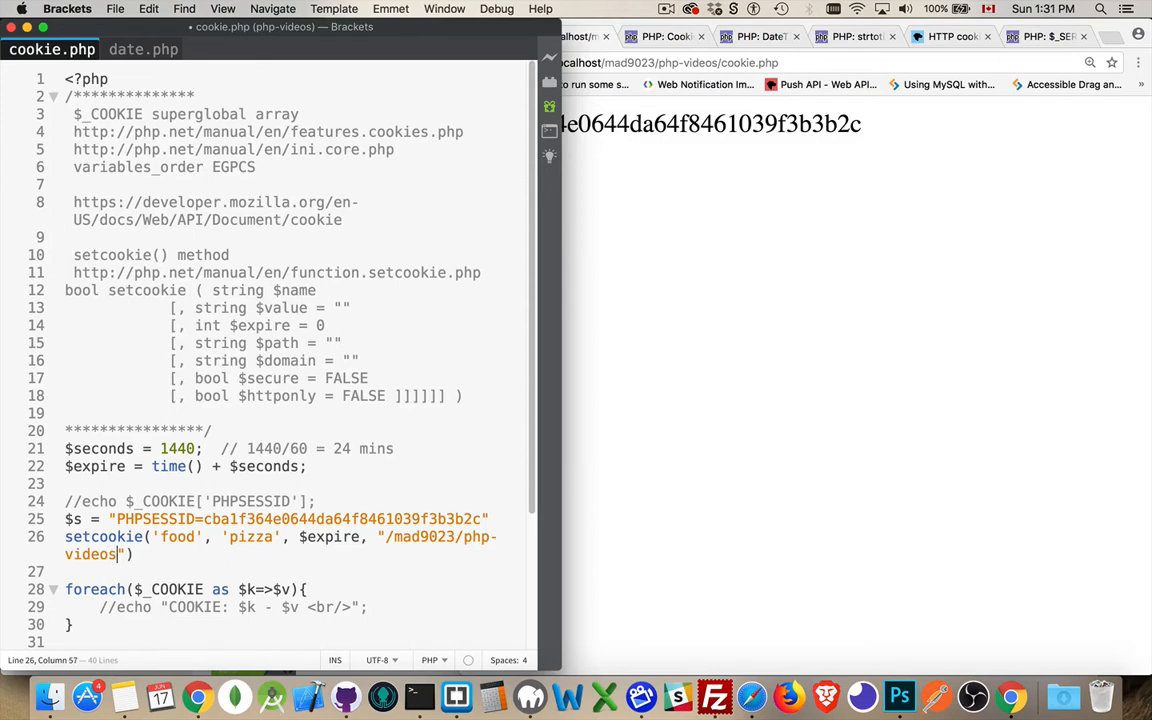
text(/)
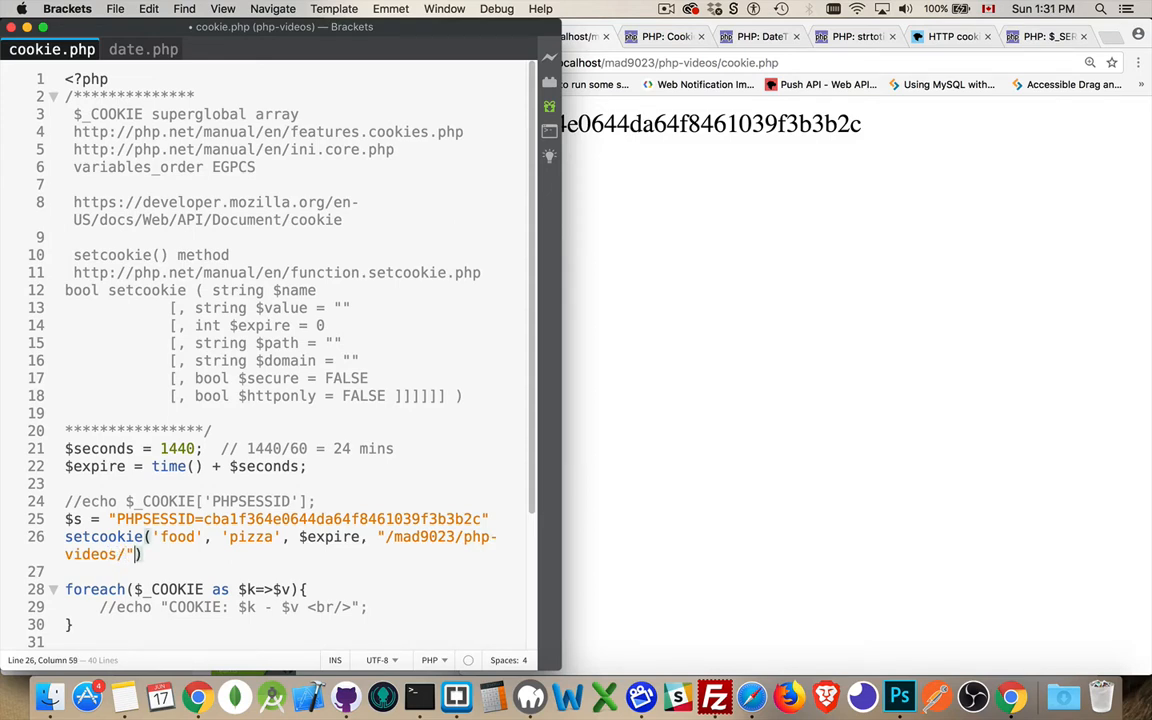
text(,)
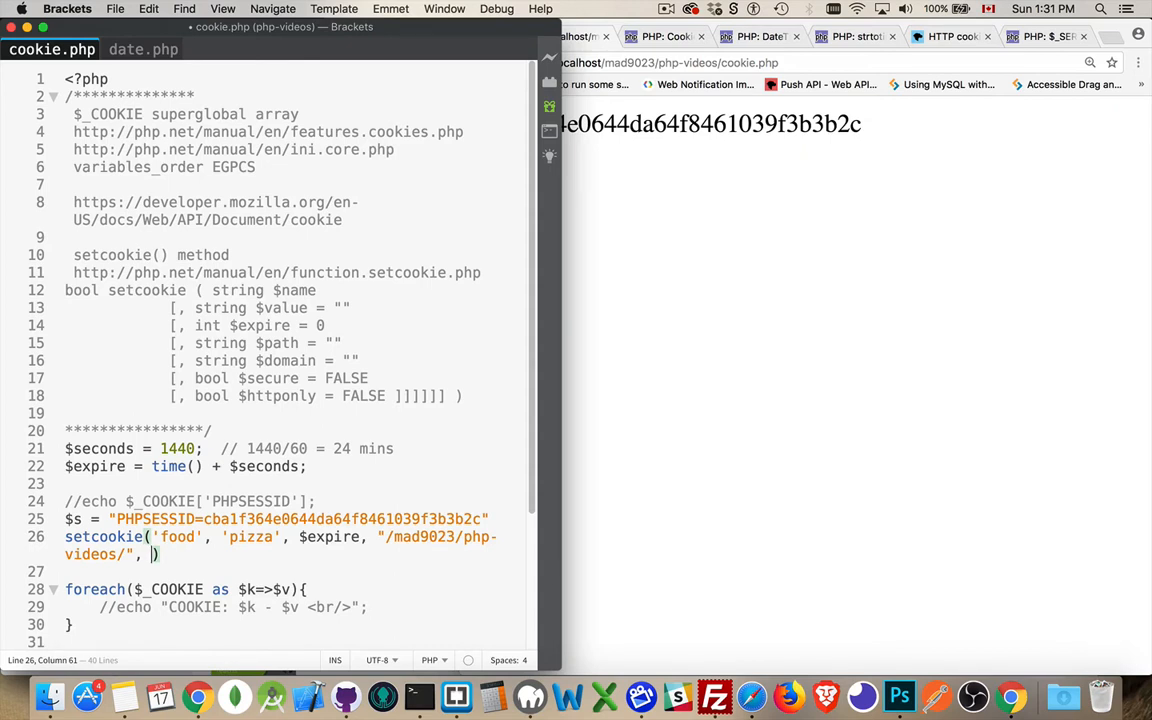
text(")
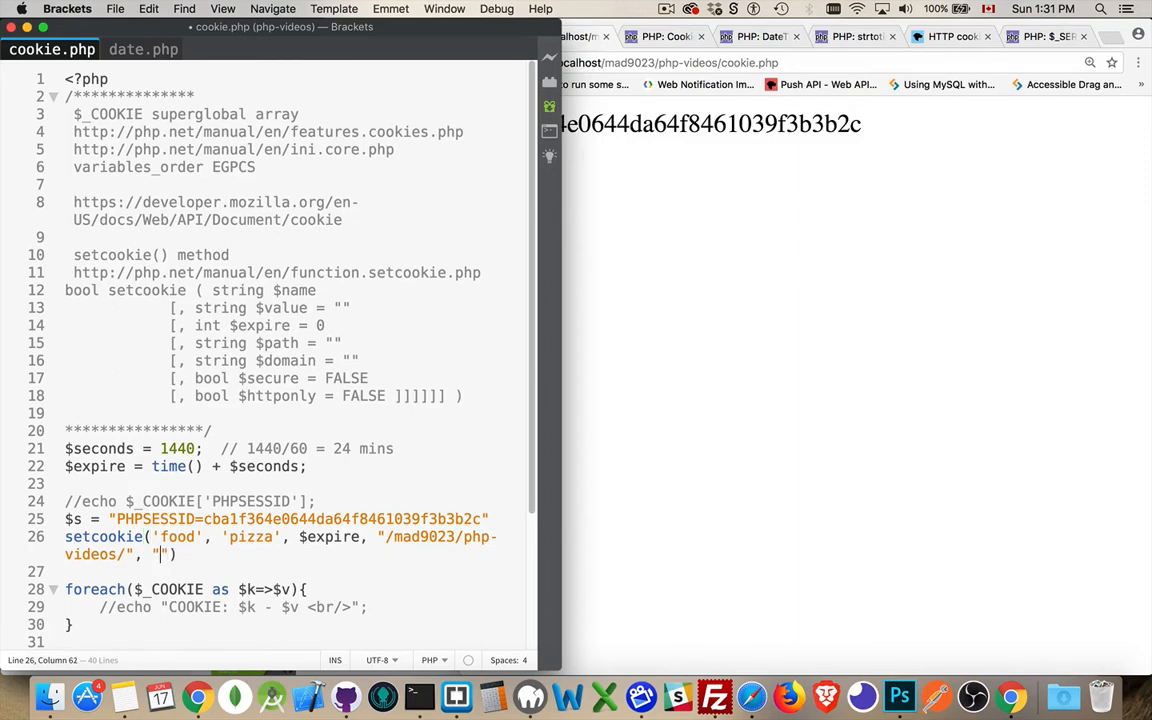
text(localhost)
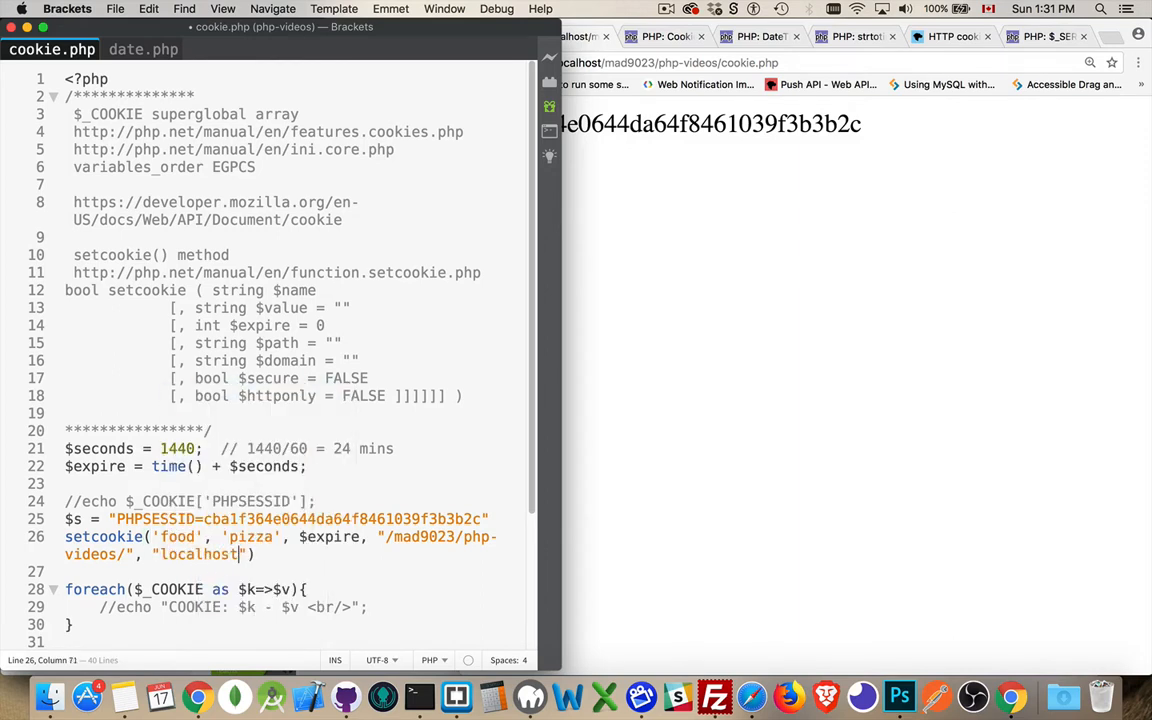
text(,)
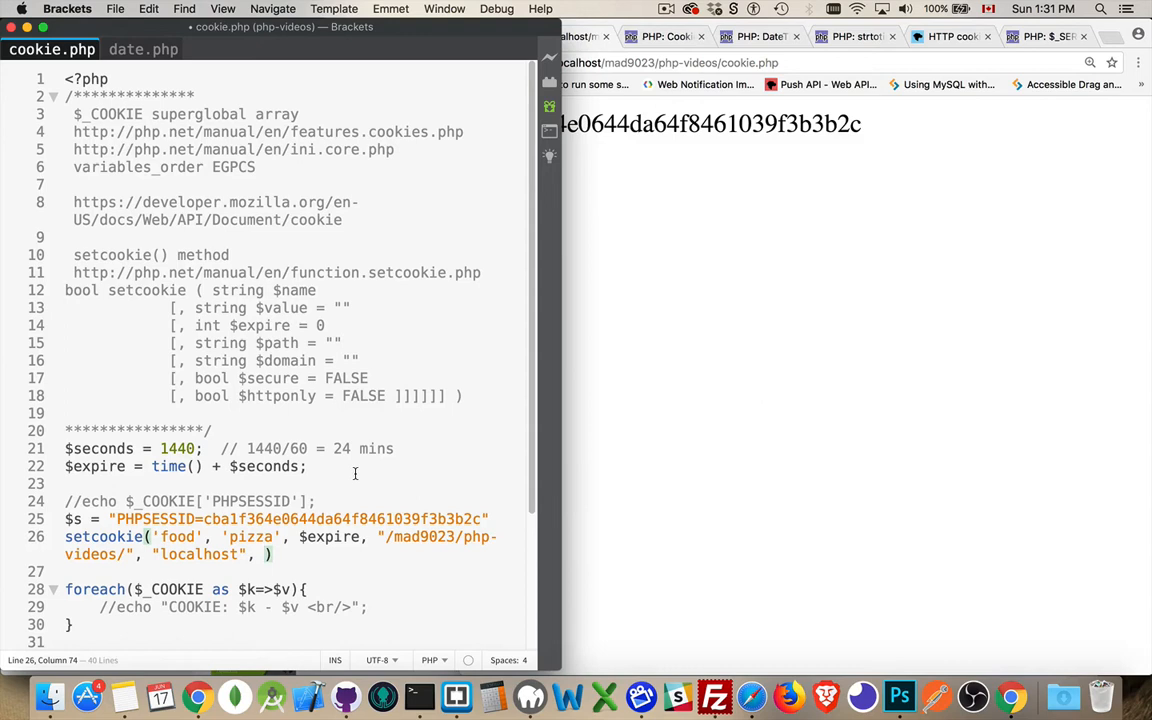
mouse_move(784, 468)
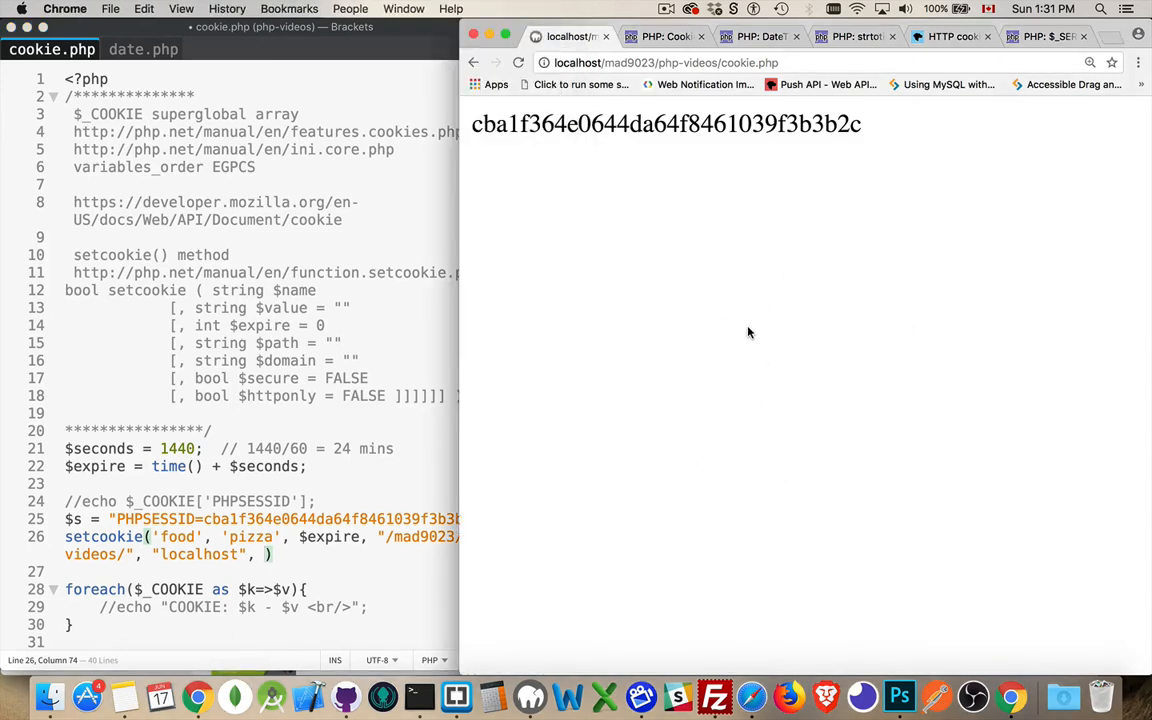
mouse_move(784, 312)
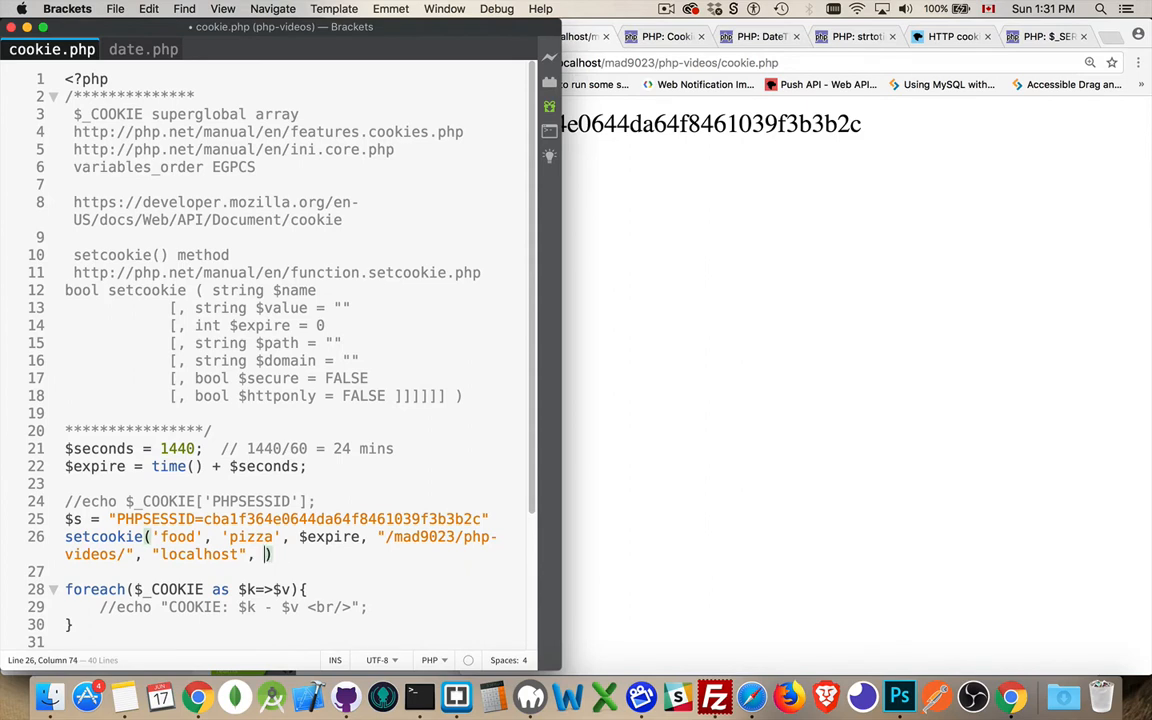
Step: Finish the setcookie call with TRUE); as the secure flag
text(TRUE)
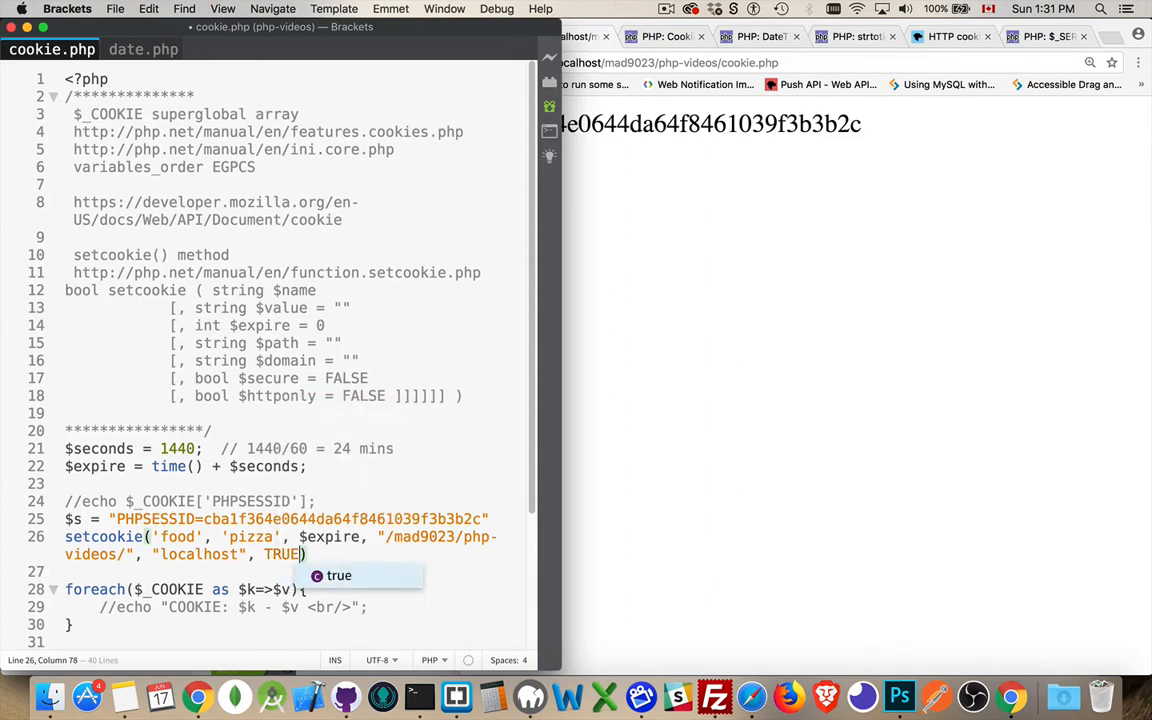
text();)
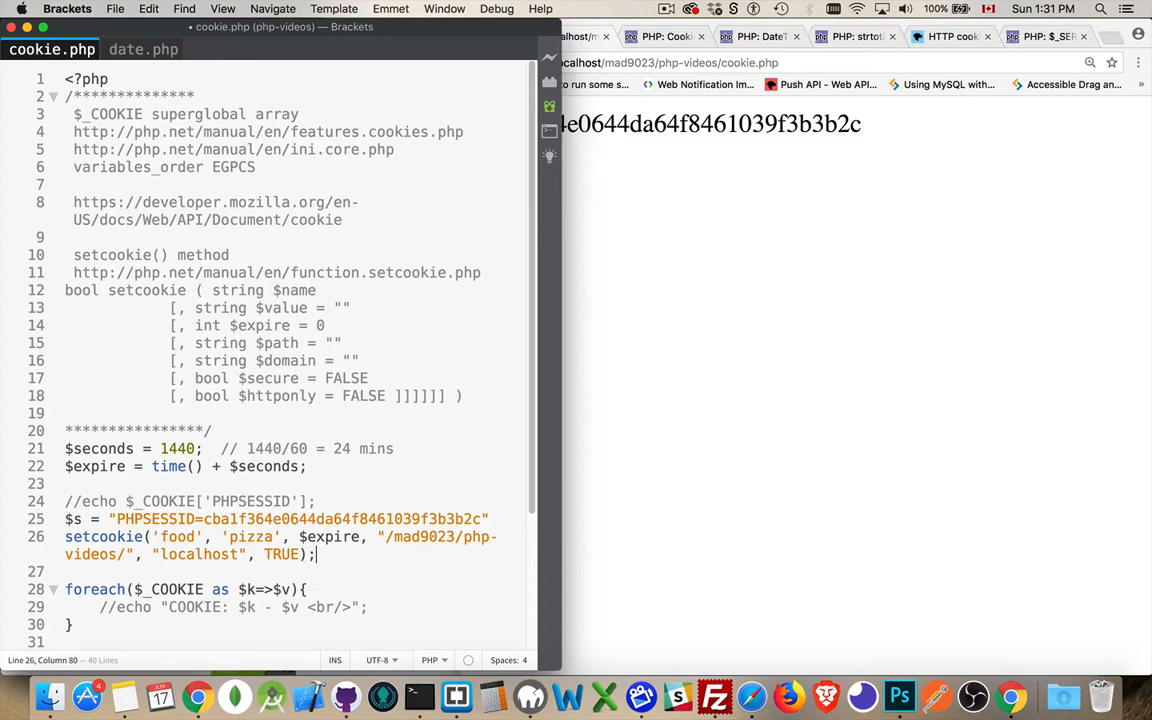
click(232, 396)
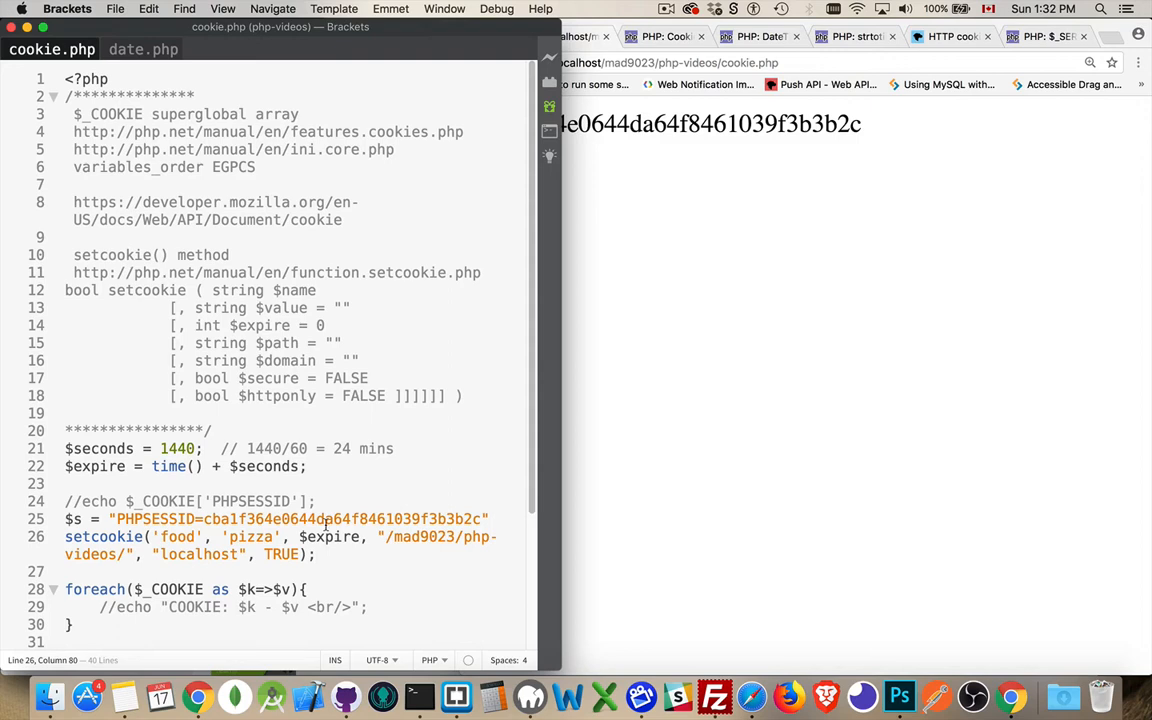
drag(240, 396, 340, 396)
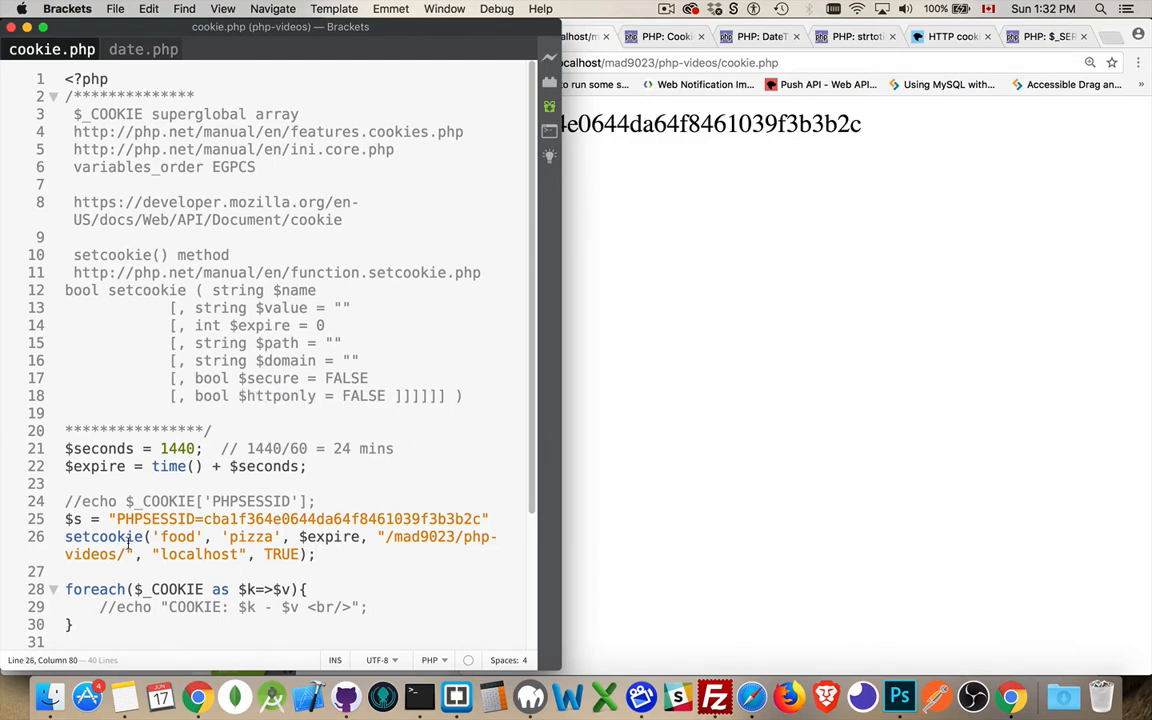
scroll(down, 3)
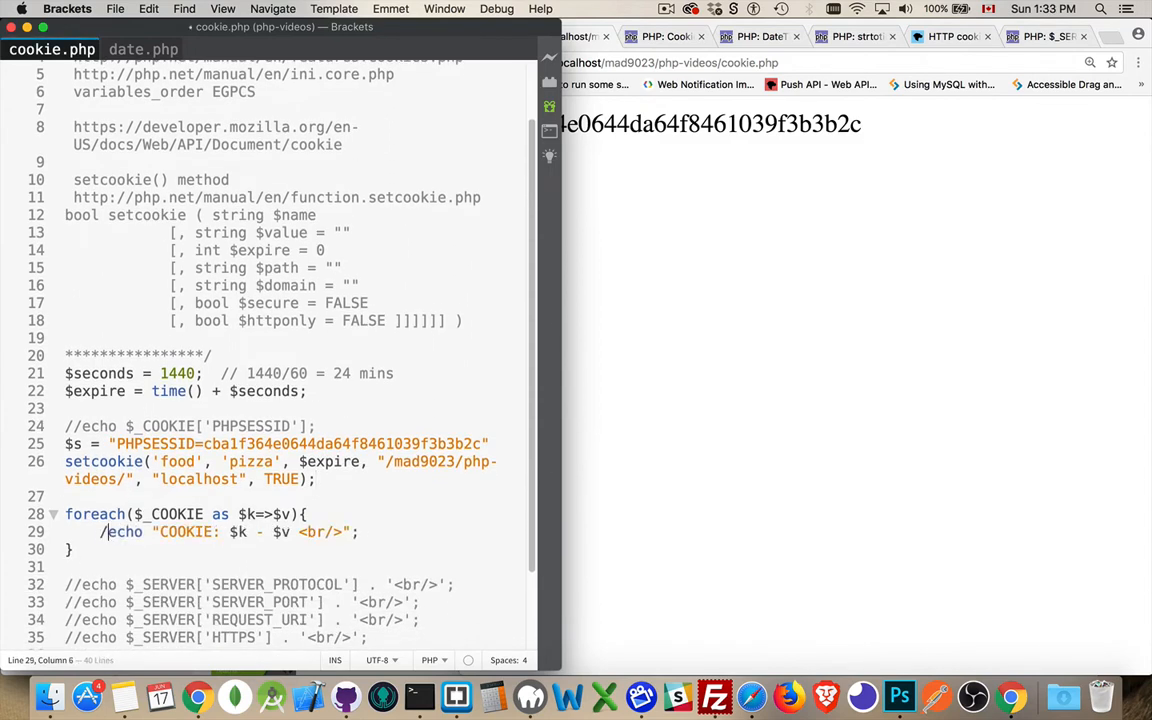
Step: Uncomment the cookie echo, store setcookie's result in $ret, and end line 25 with a semicolon
key(backspace)
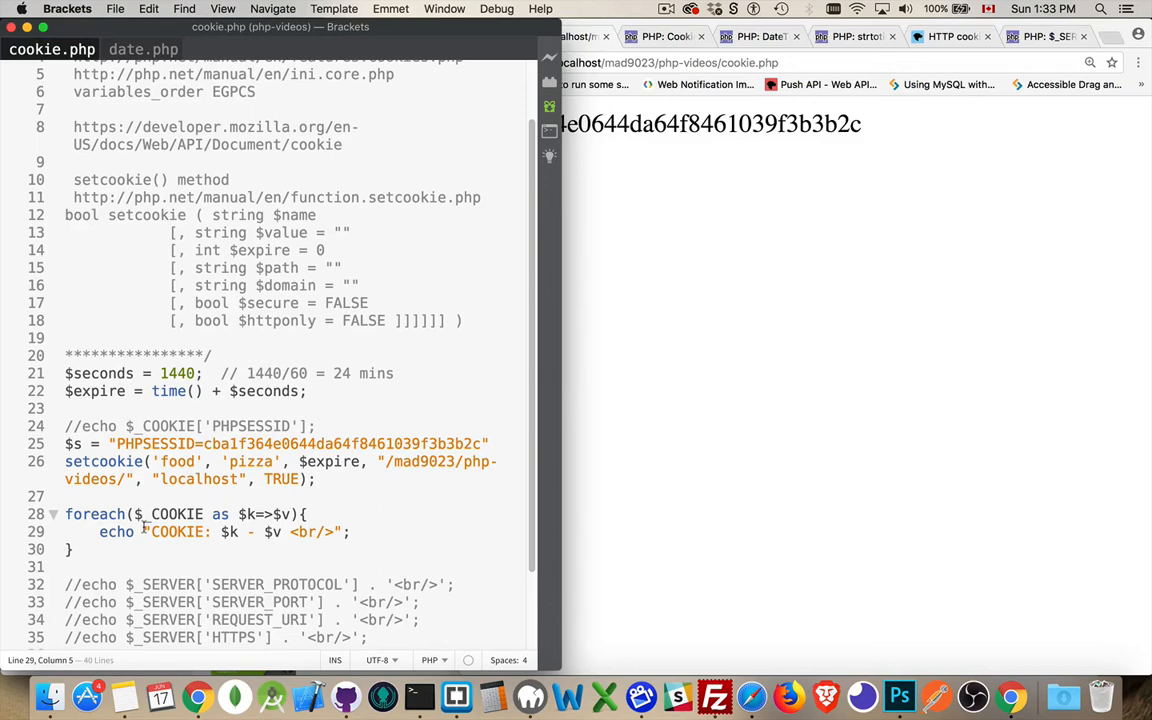
mouse_move(592, 288)
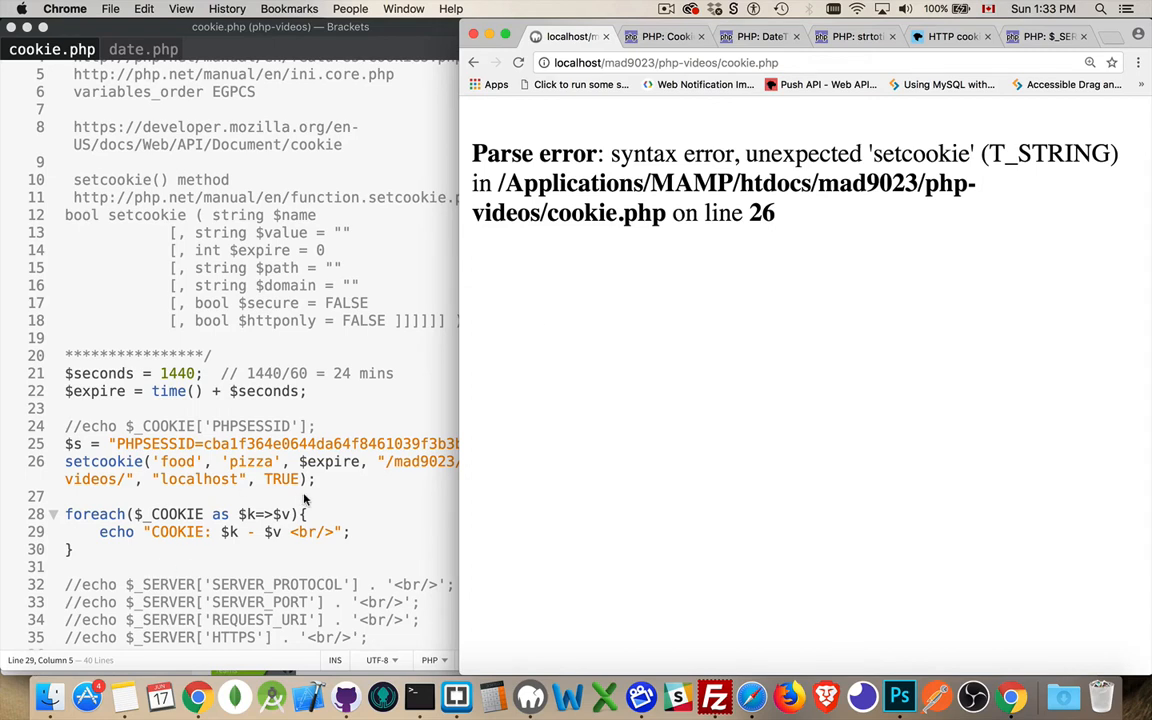
mouse_move(68, 476)
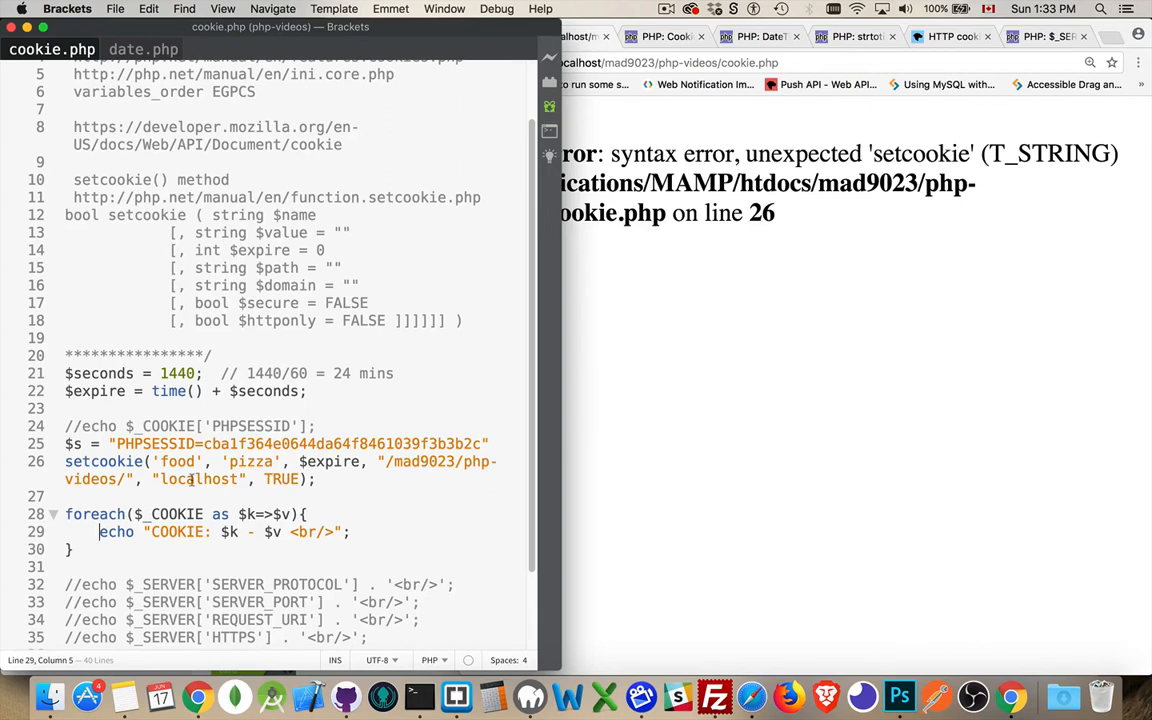
click(66, 460)
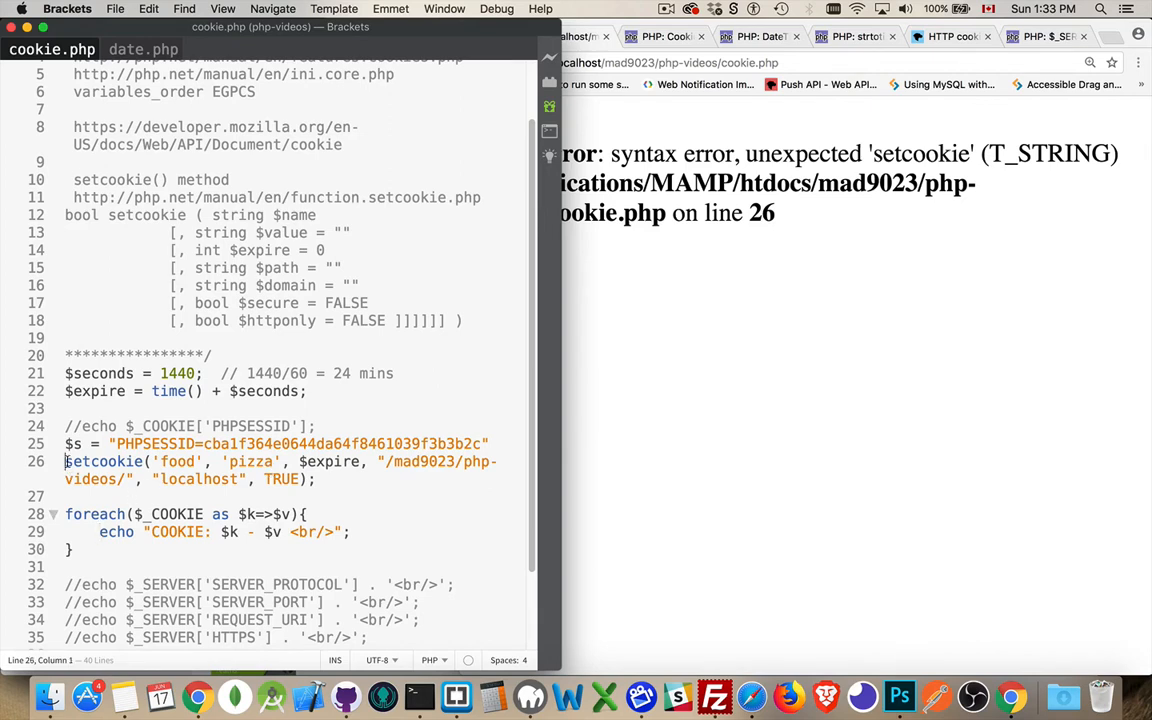
text($ret =)
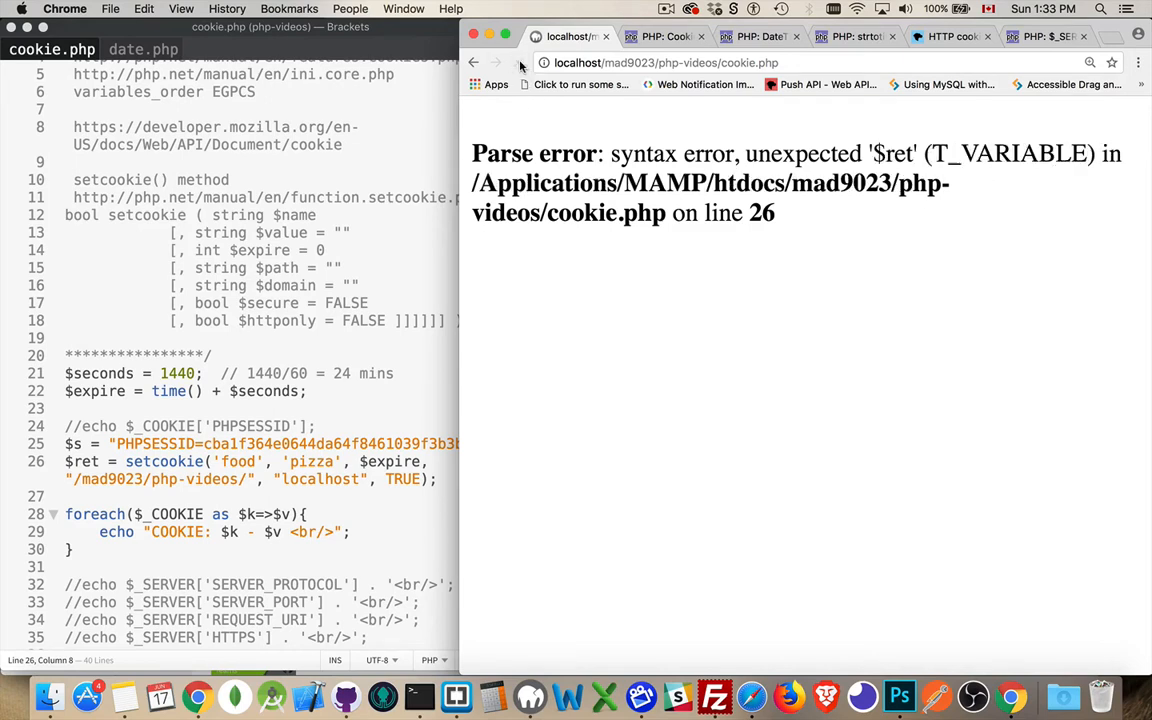
mouse_move(270, 504)
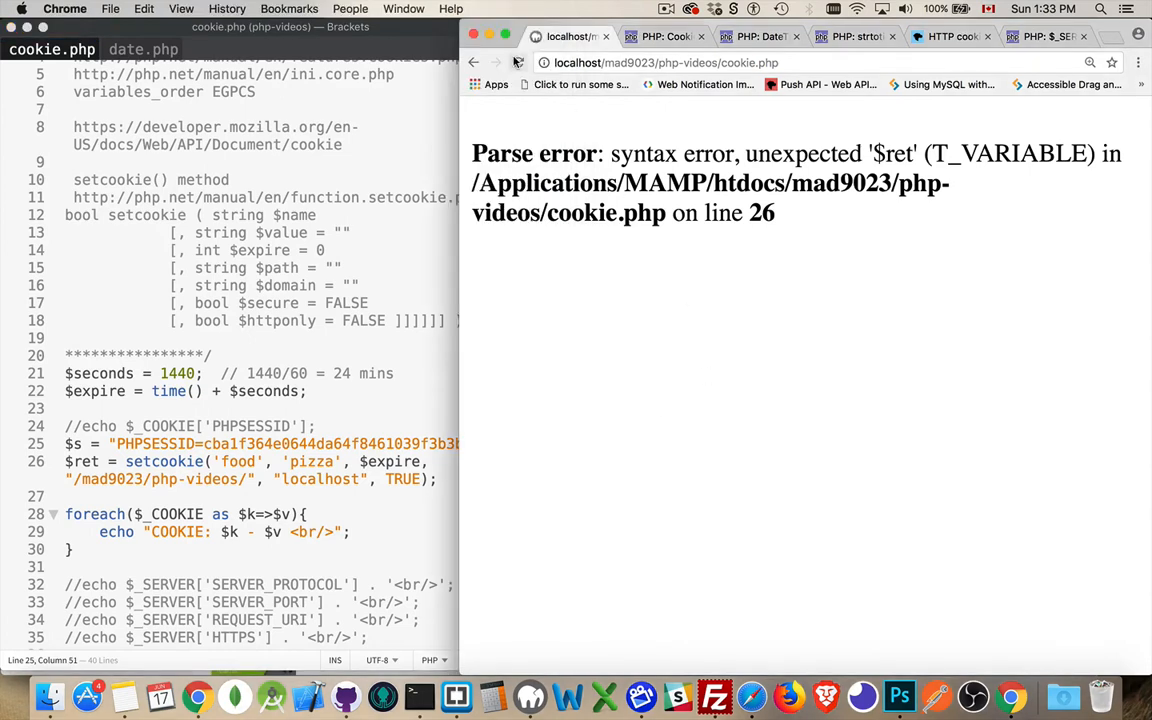
click(518, 62)
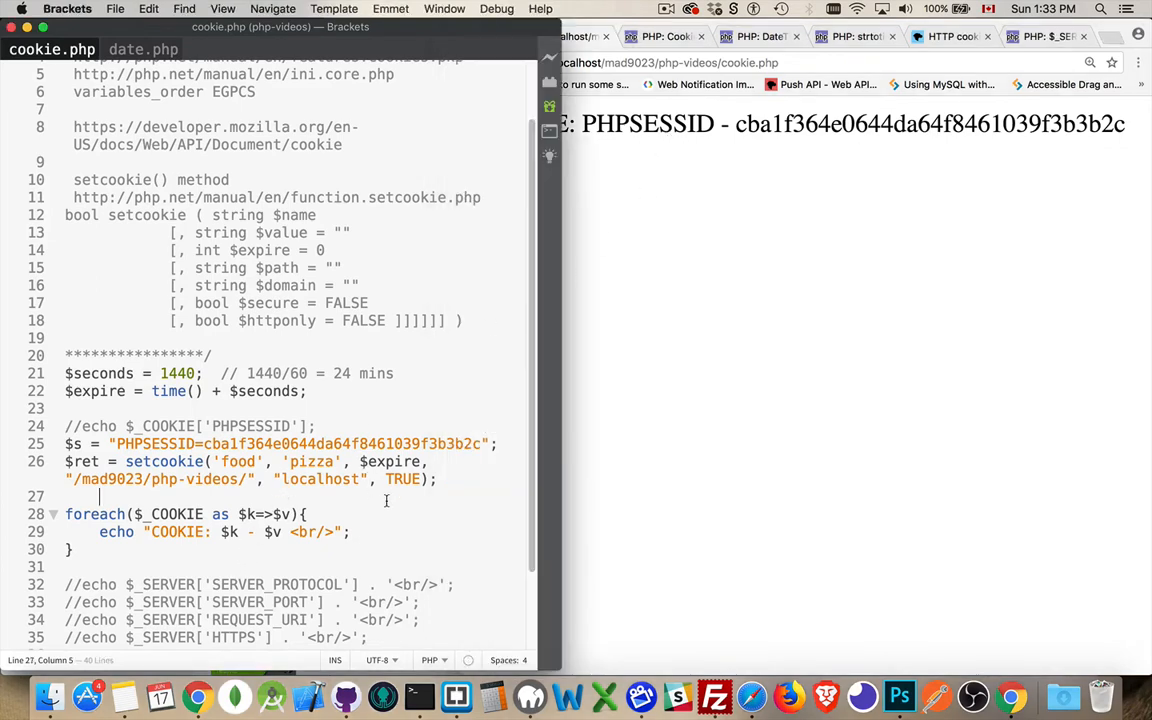
click(904, 198)
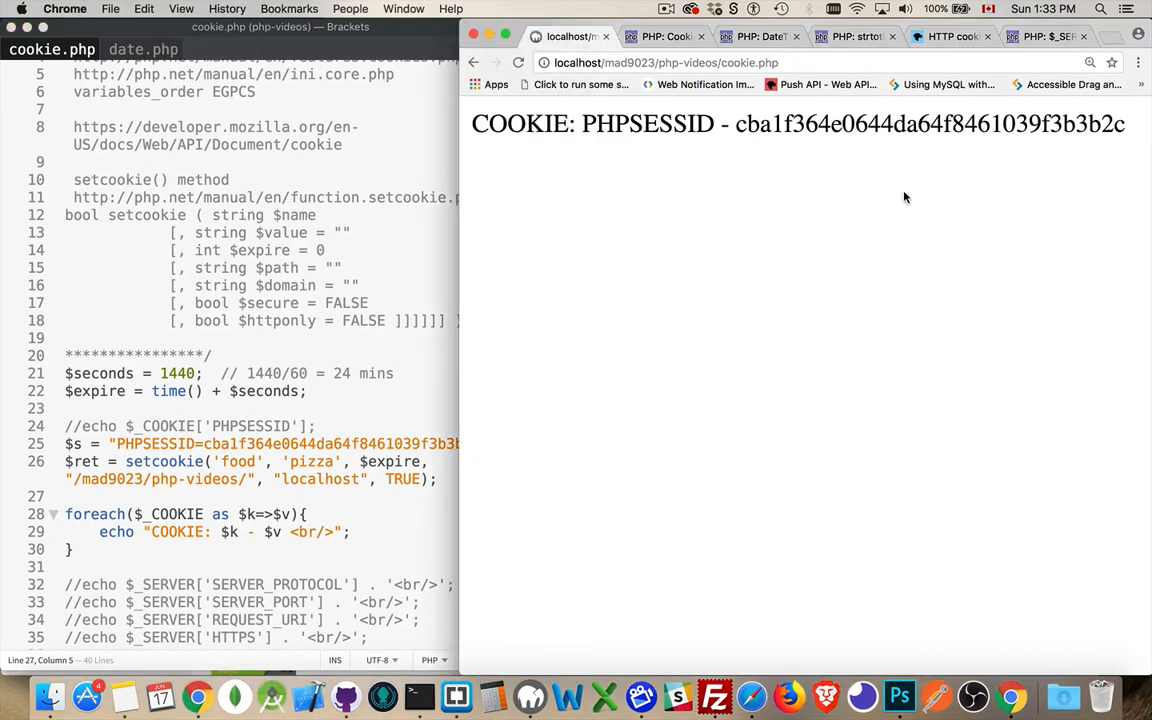
right_click(904, 198)
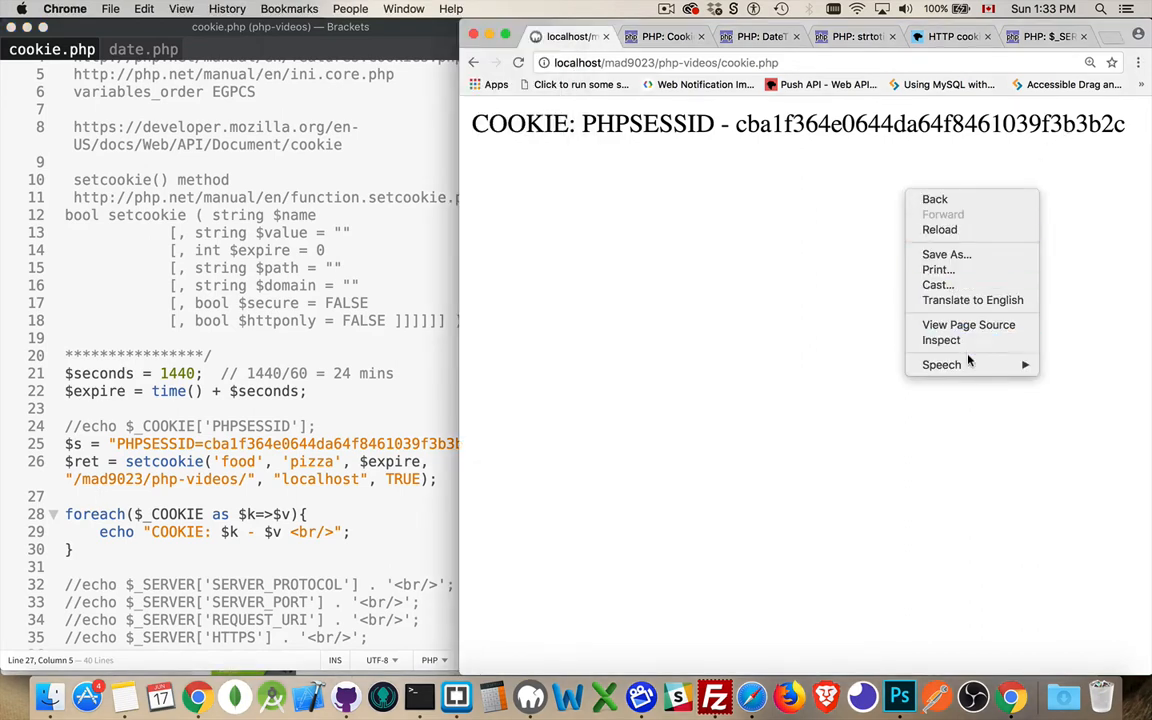
click(940, 340)
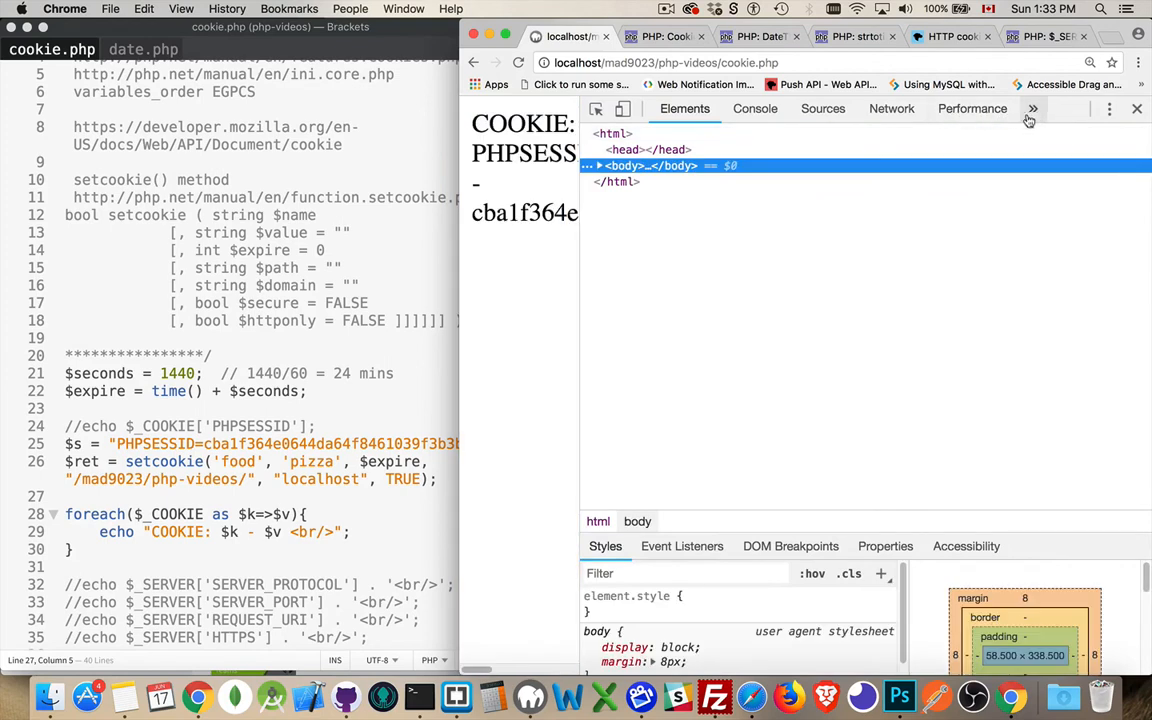
click(968, 108)
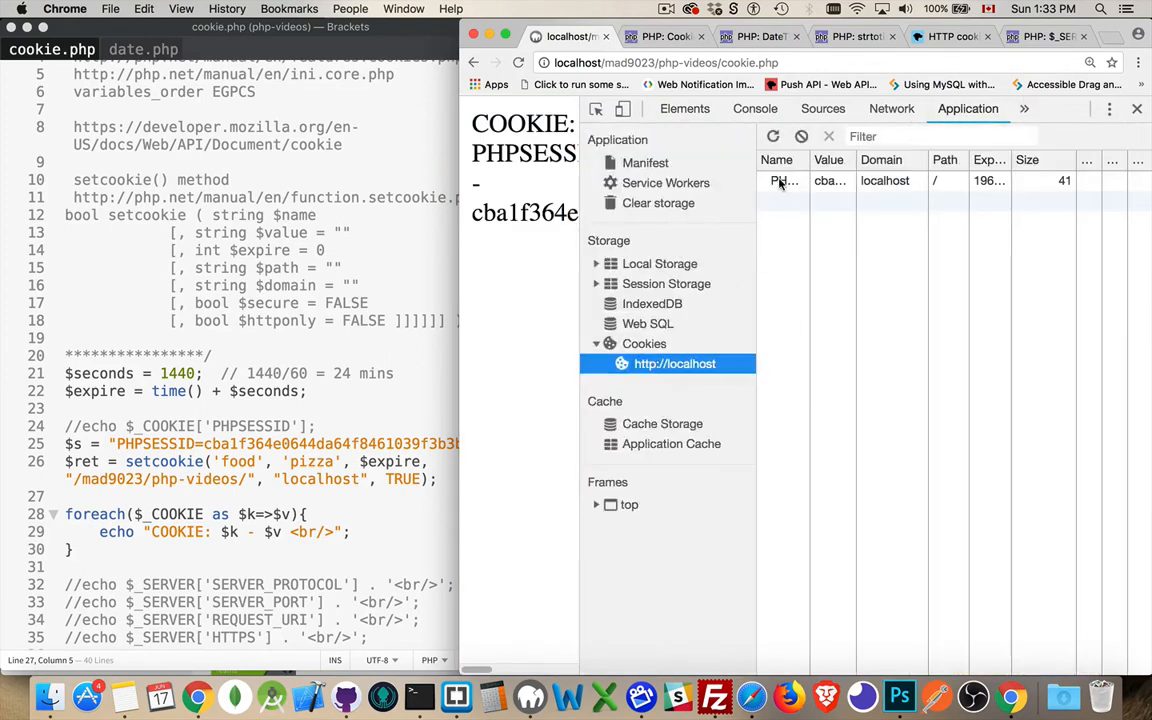
click(784, 180)
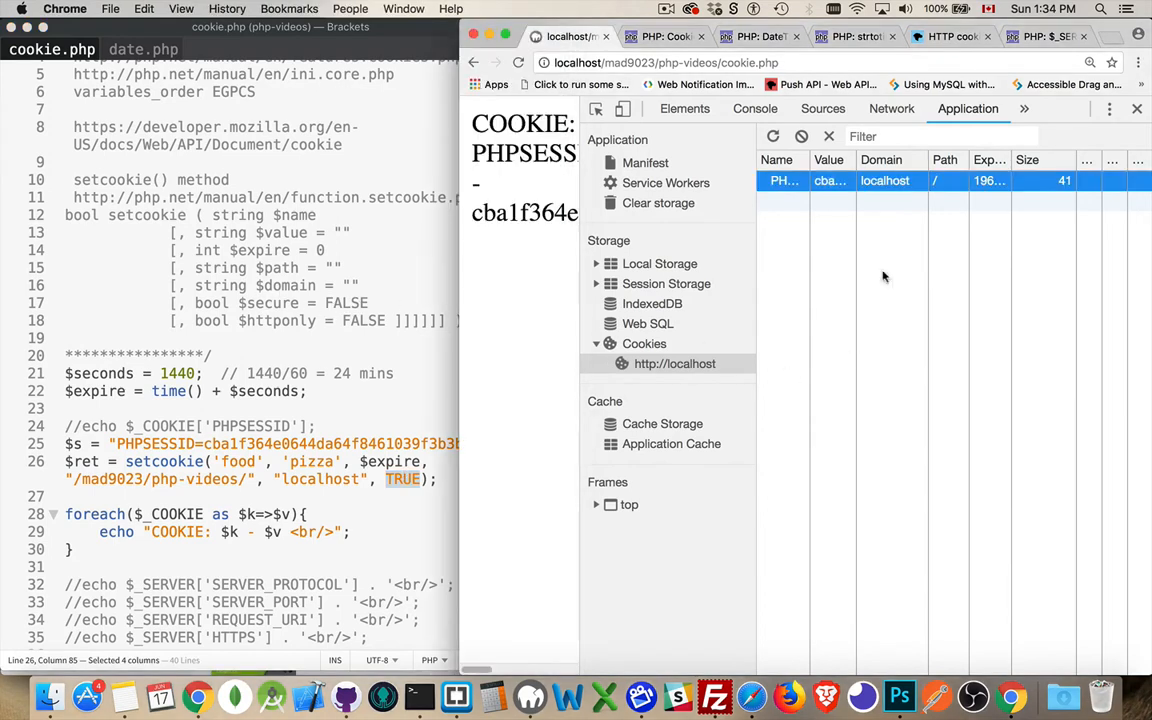
click(664, 62)
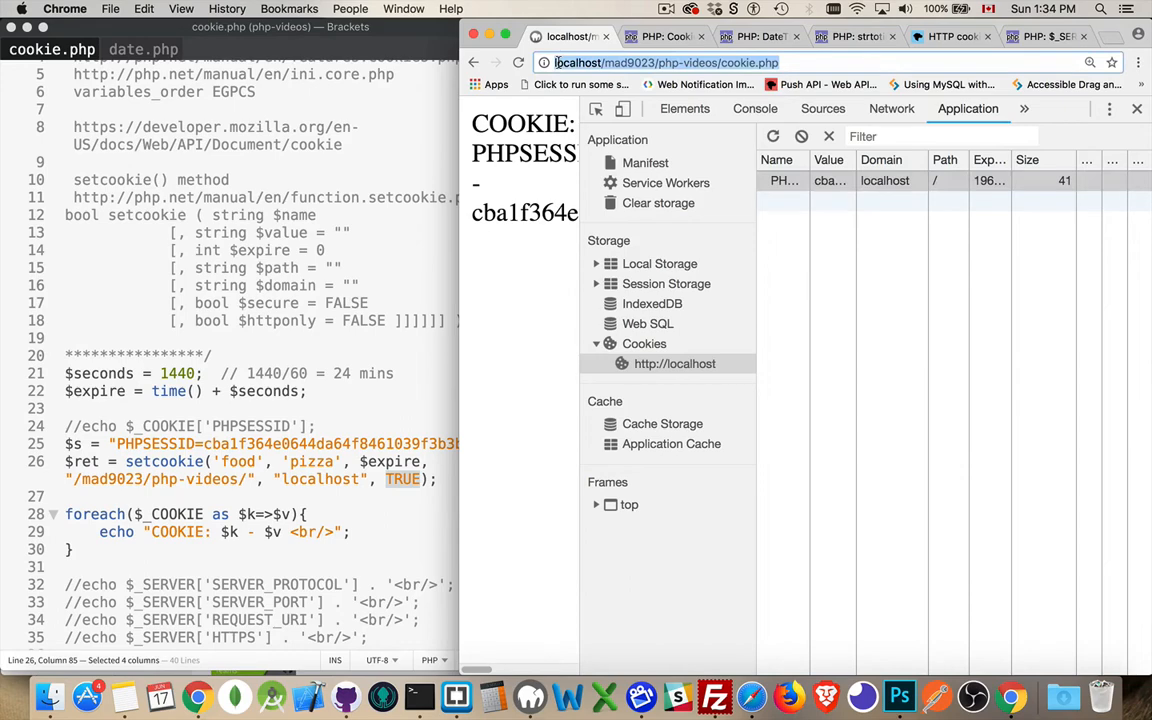
text(https://)
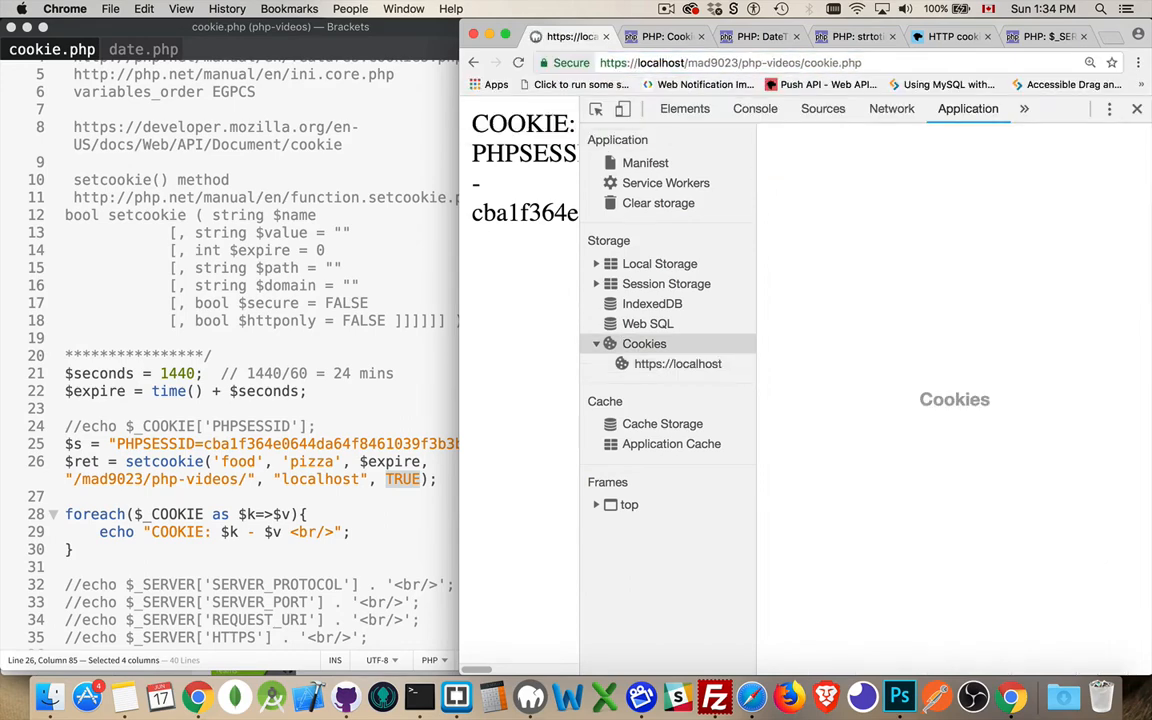
click(676, 364)
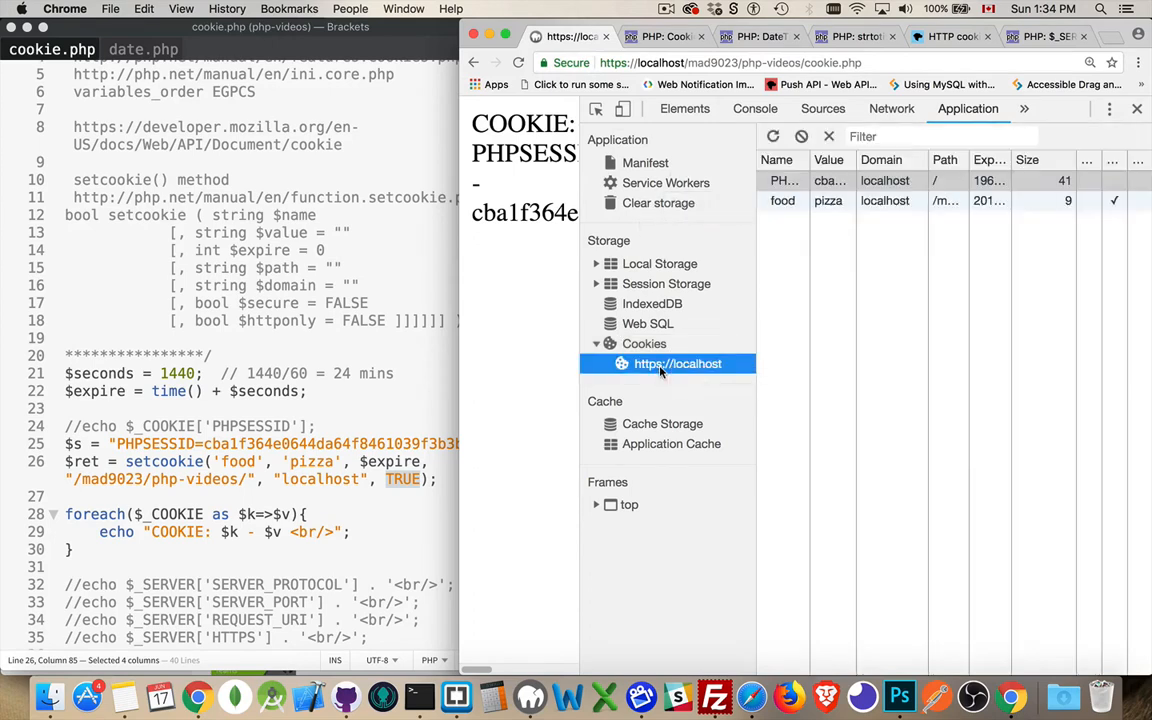
click(784, 200)
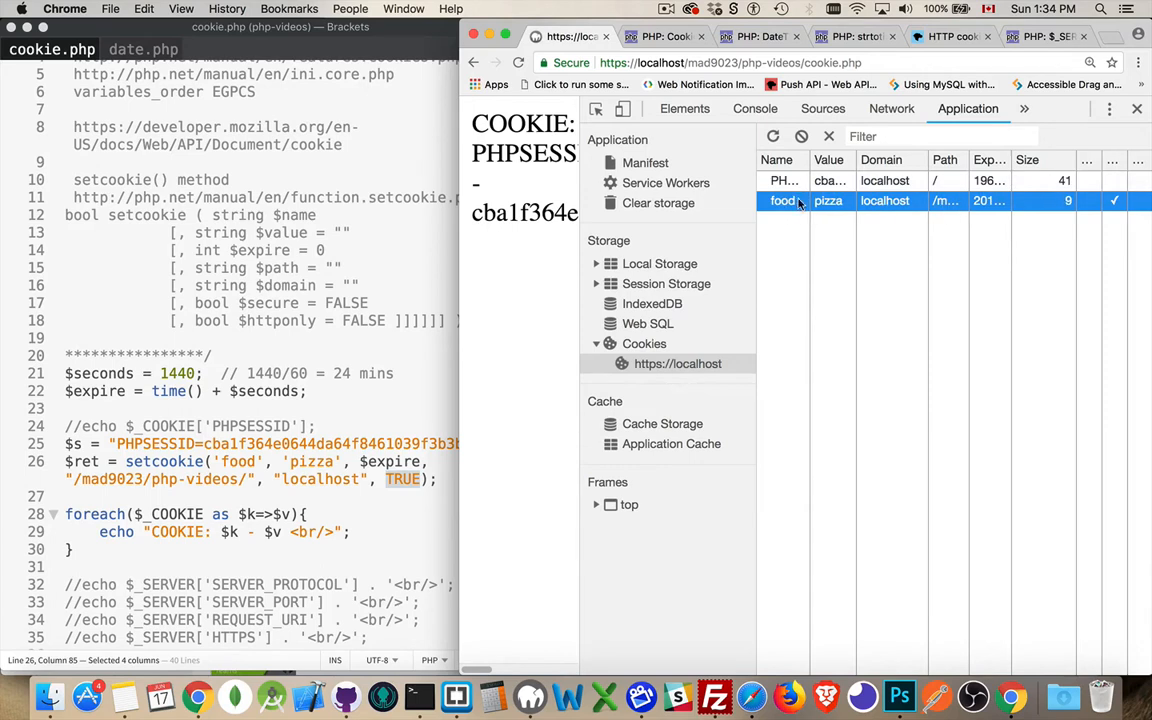
click(730, 62)
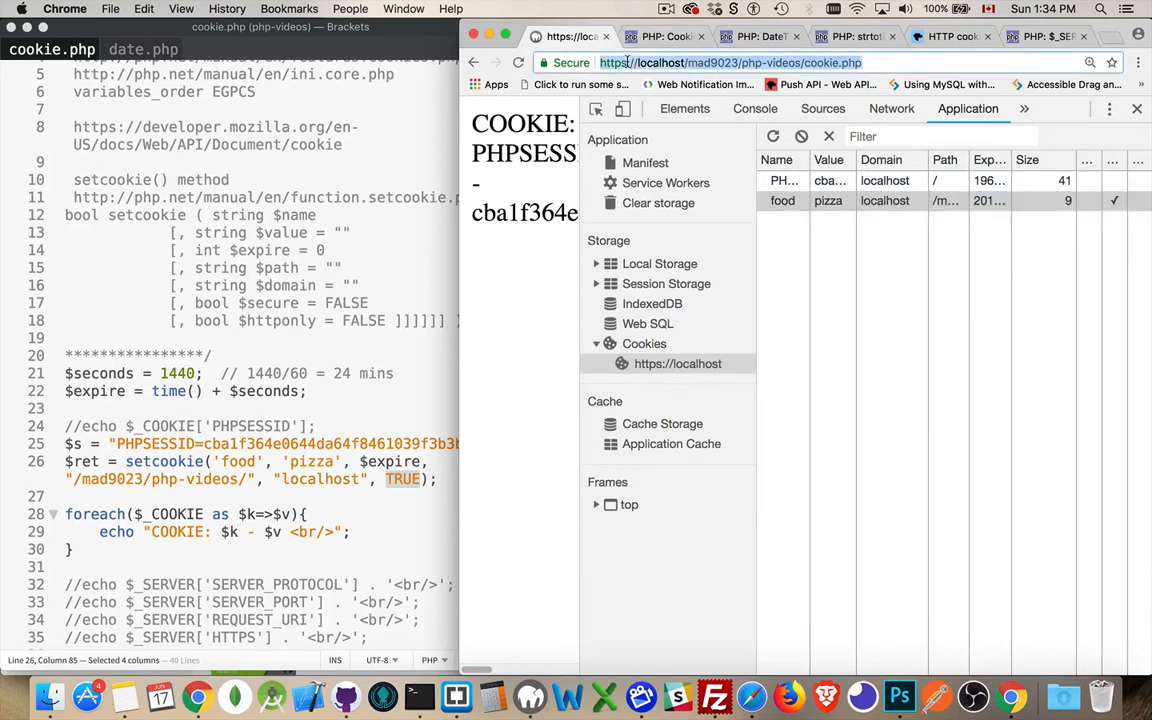
Step: Switch back to the http URL and its cookie list, then return to cookie.php in Brackets
click(730, 62)
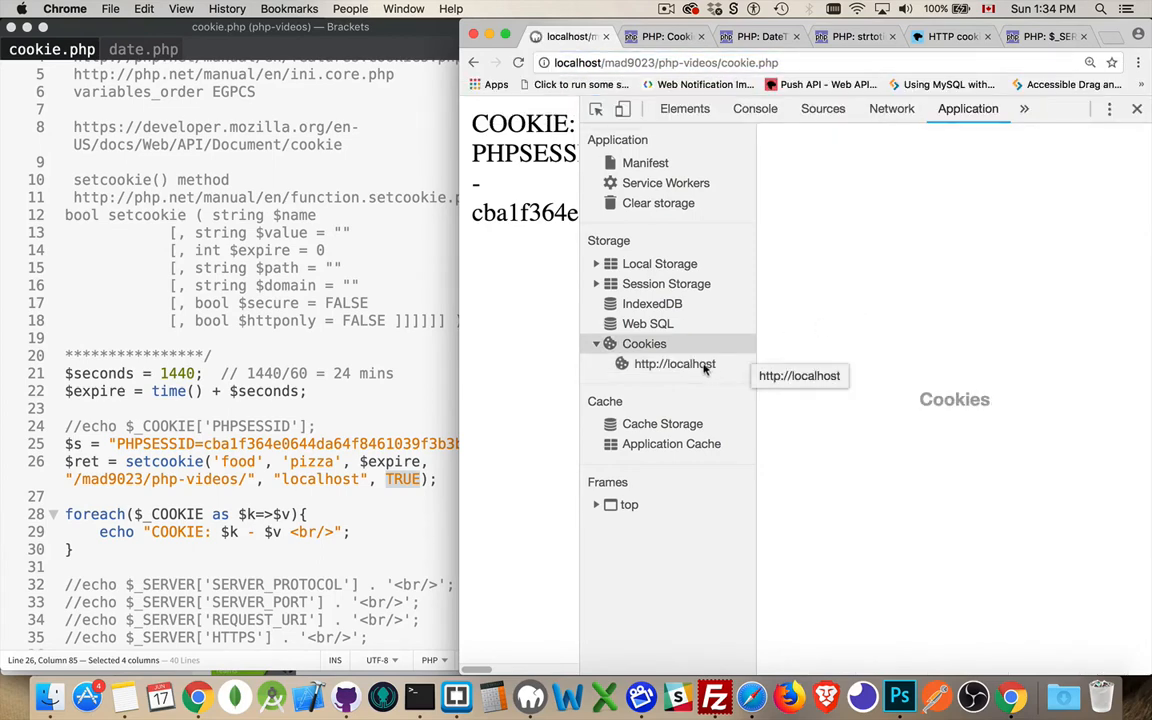
click(674, 364)
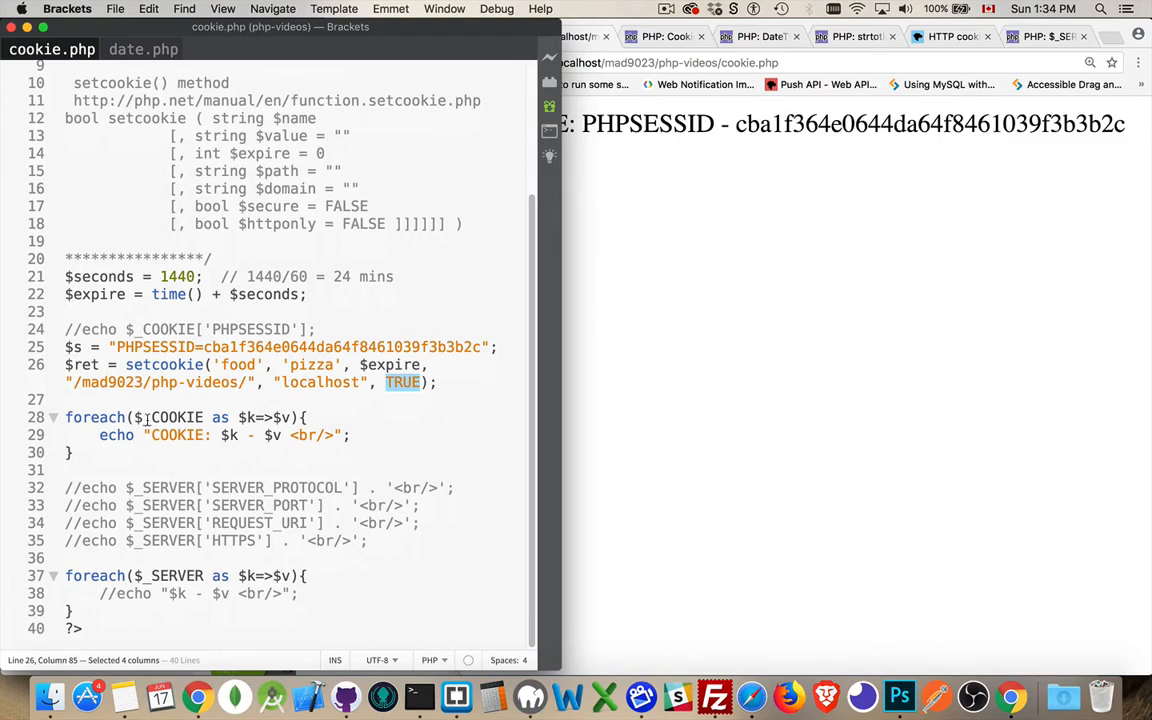
click(82, 488)
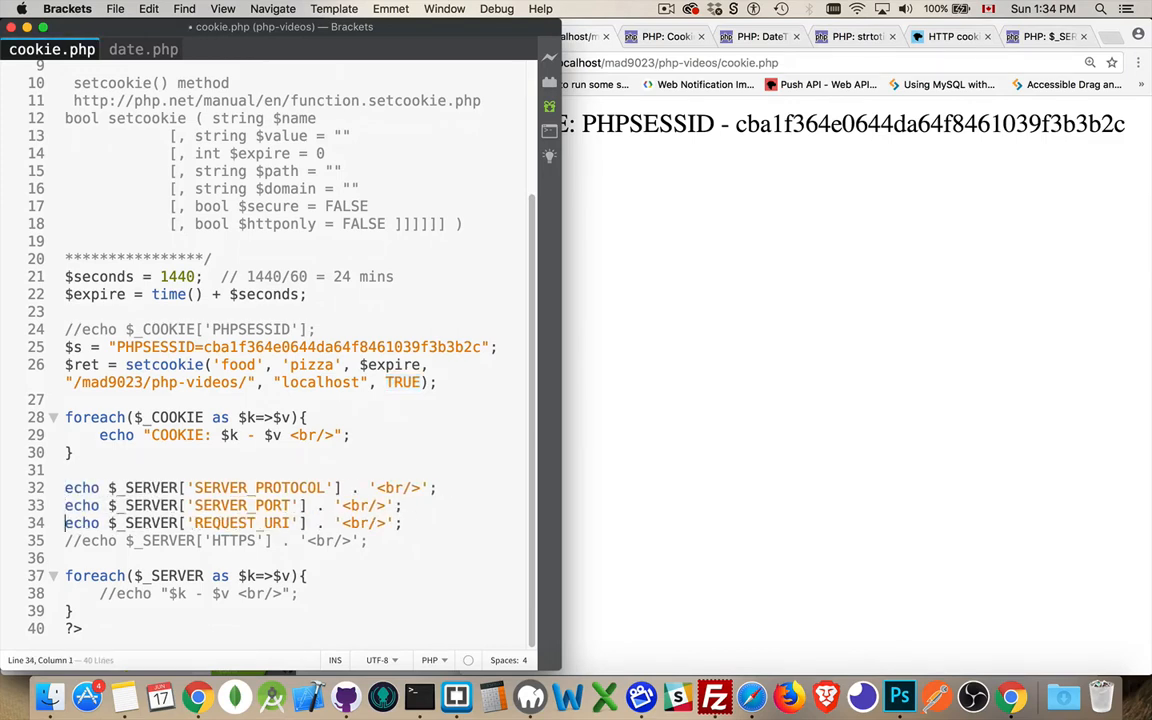
Step: Uncomment the $_SERVER echo lines and reload, highlighting port 443 and the undefined HTTPS notice
click(84, 540)
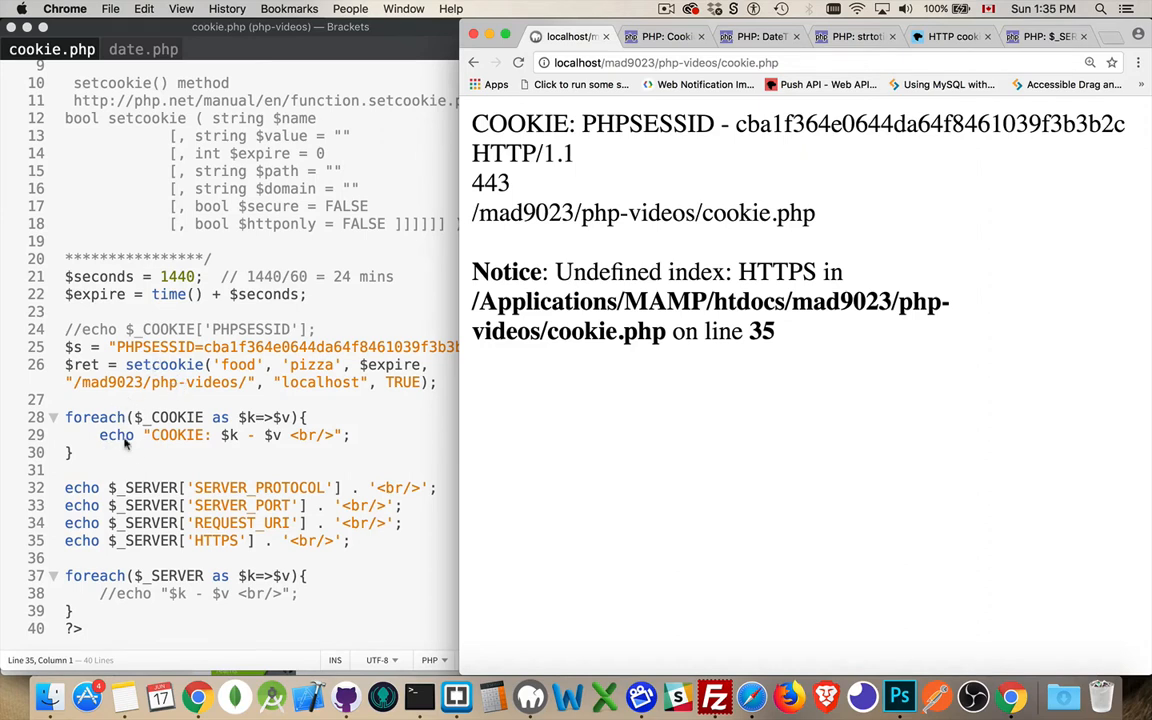
mouse_move(322, 490)
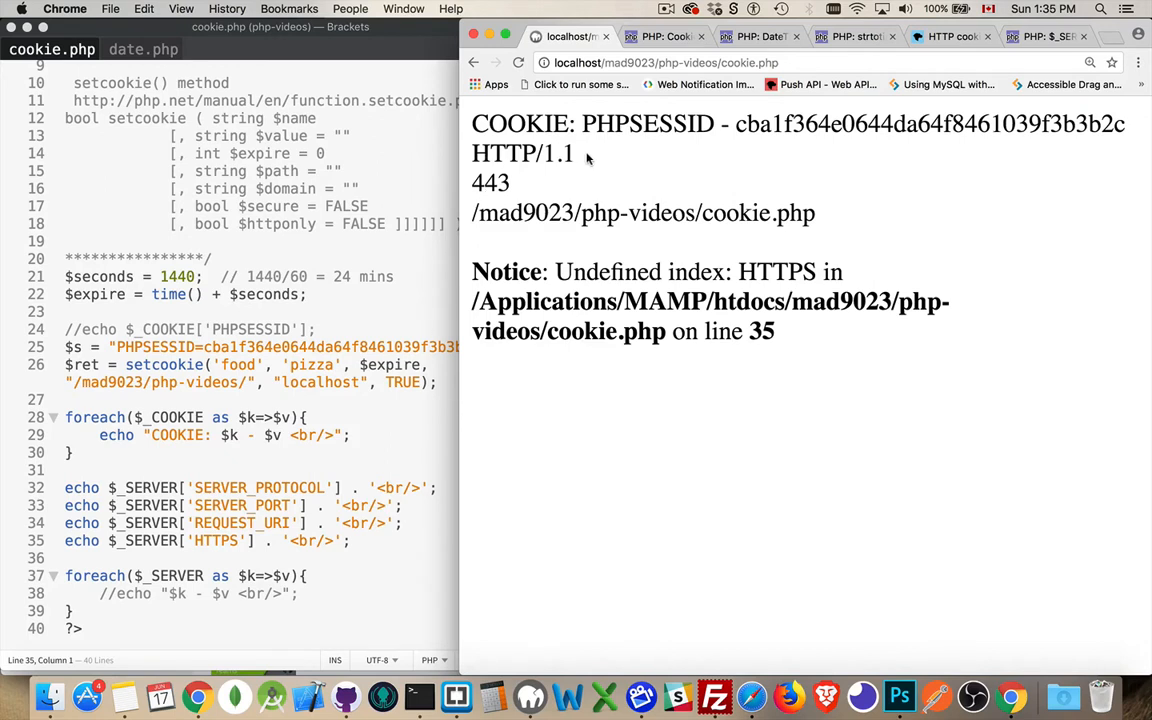
double_click(522, 152)
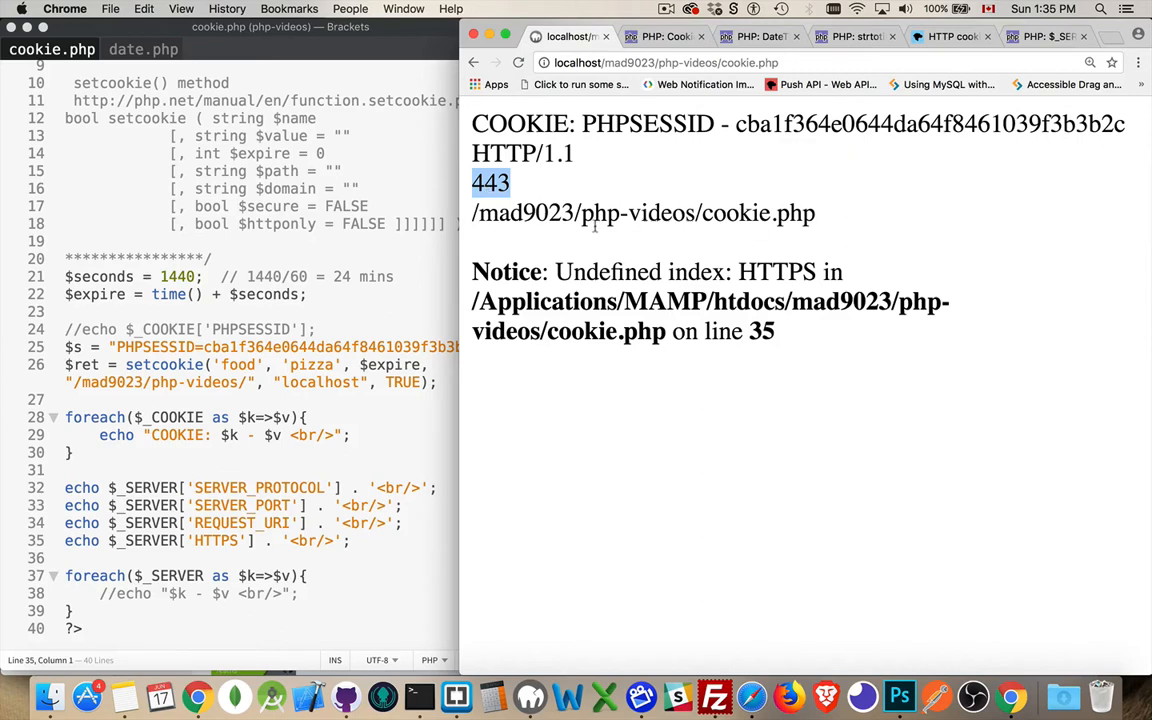
mouse_move(908, 216)
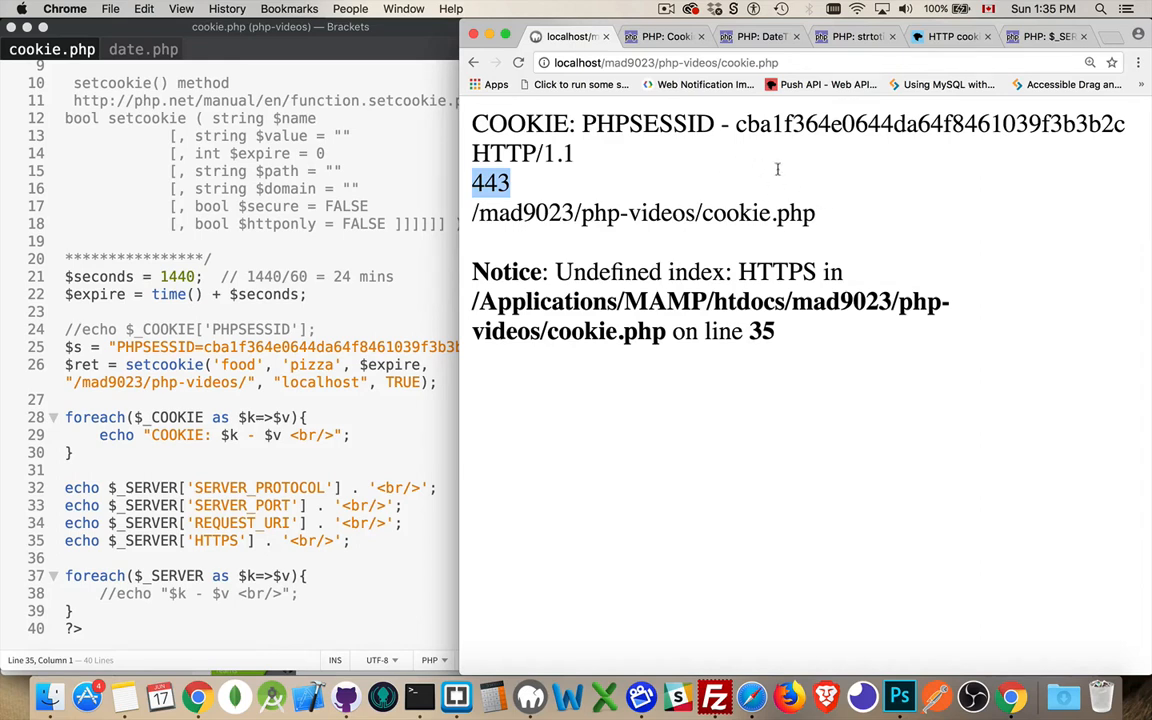
mouse_move(838, 202)
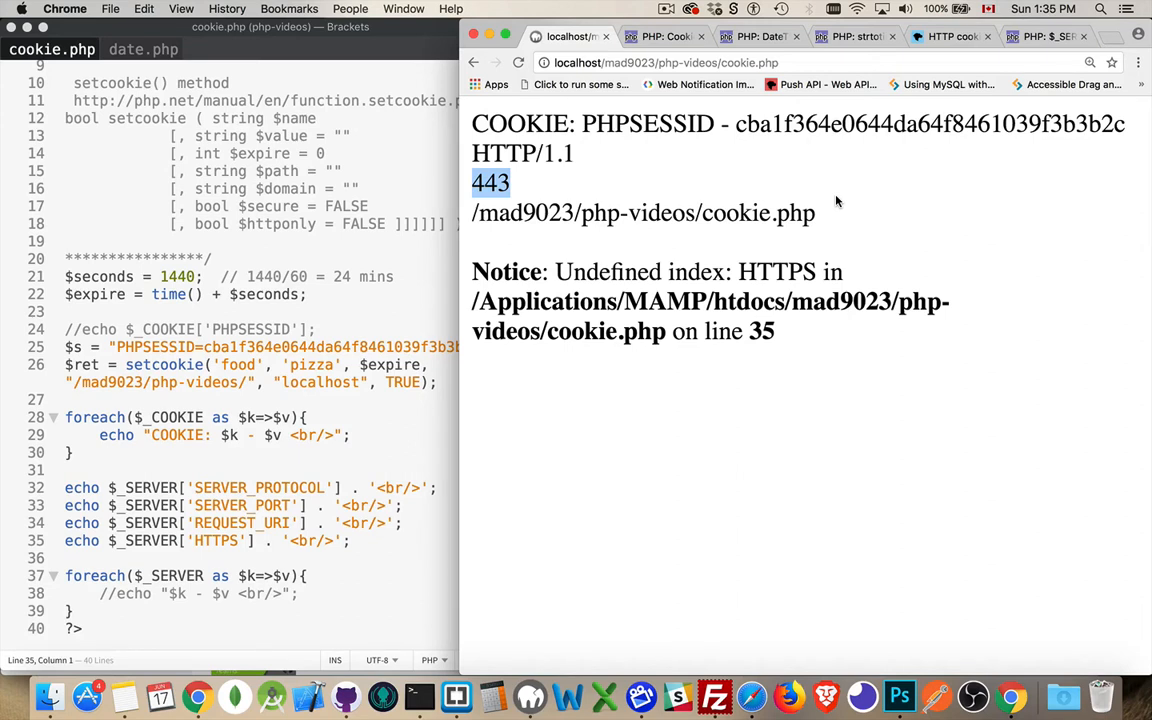
mouse_move(764, 200)
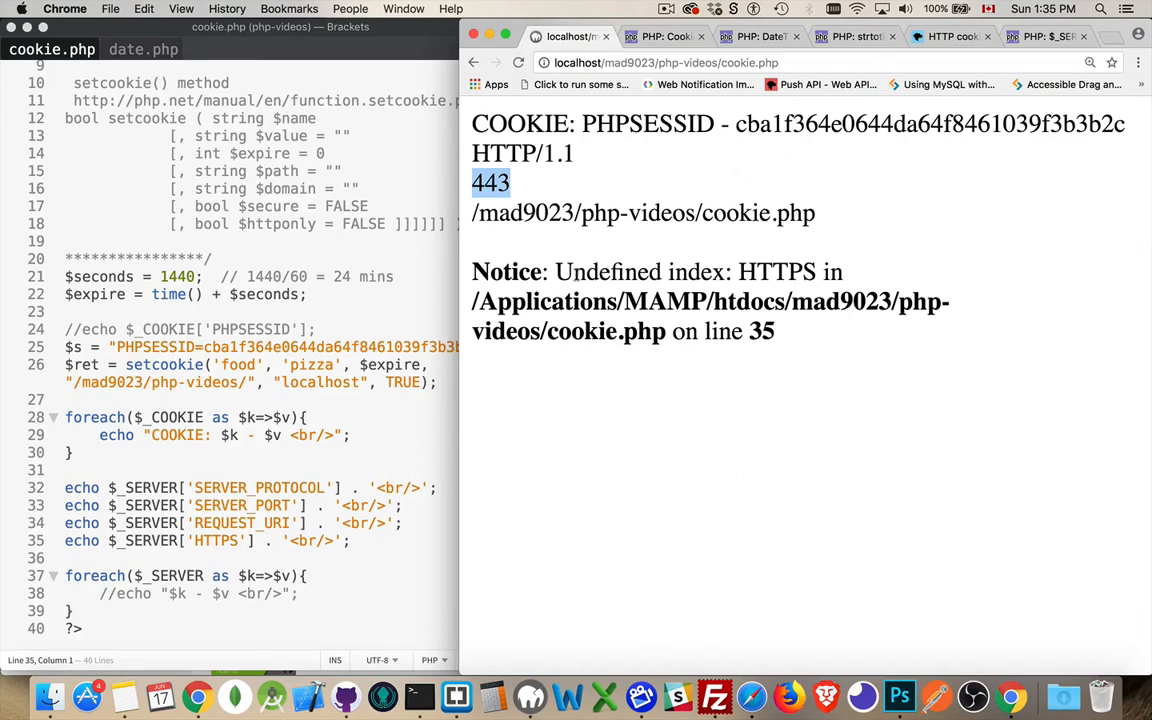
double_click(776, 272)
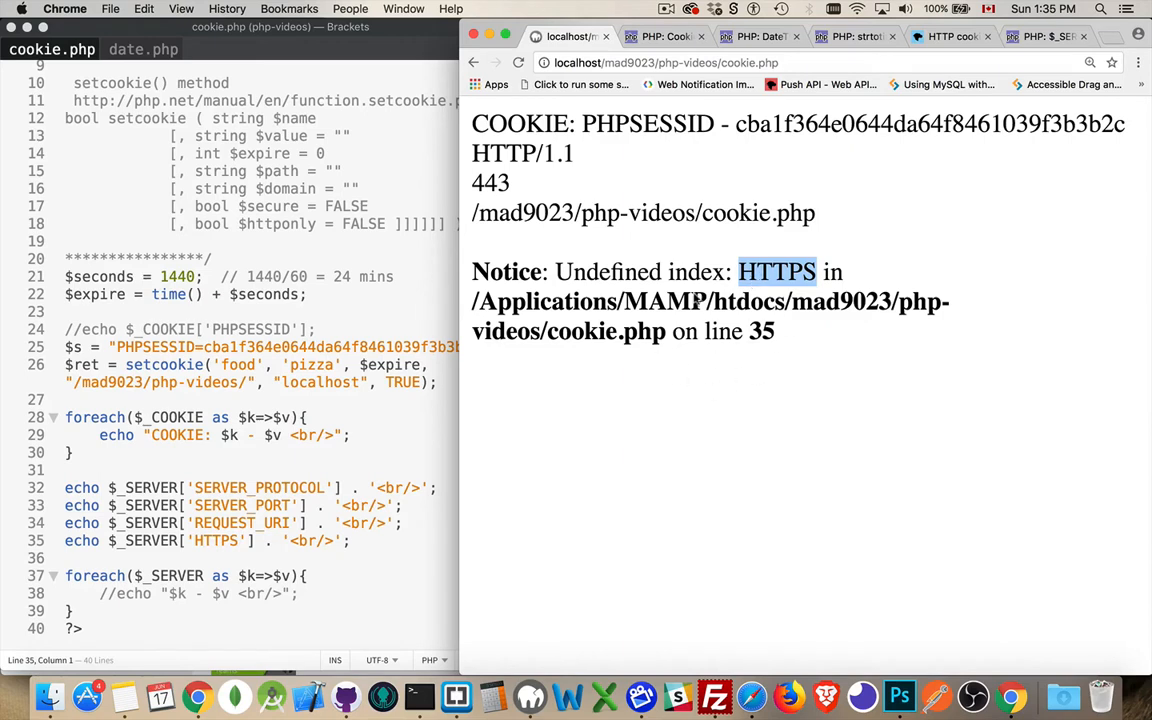
mouse_move(664, 368)
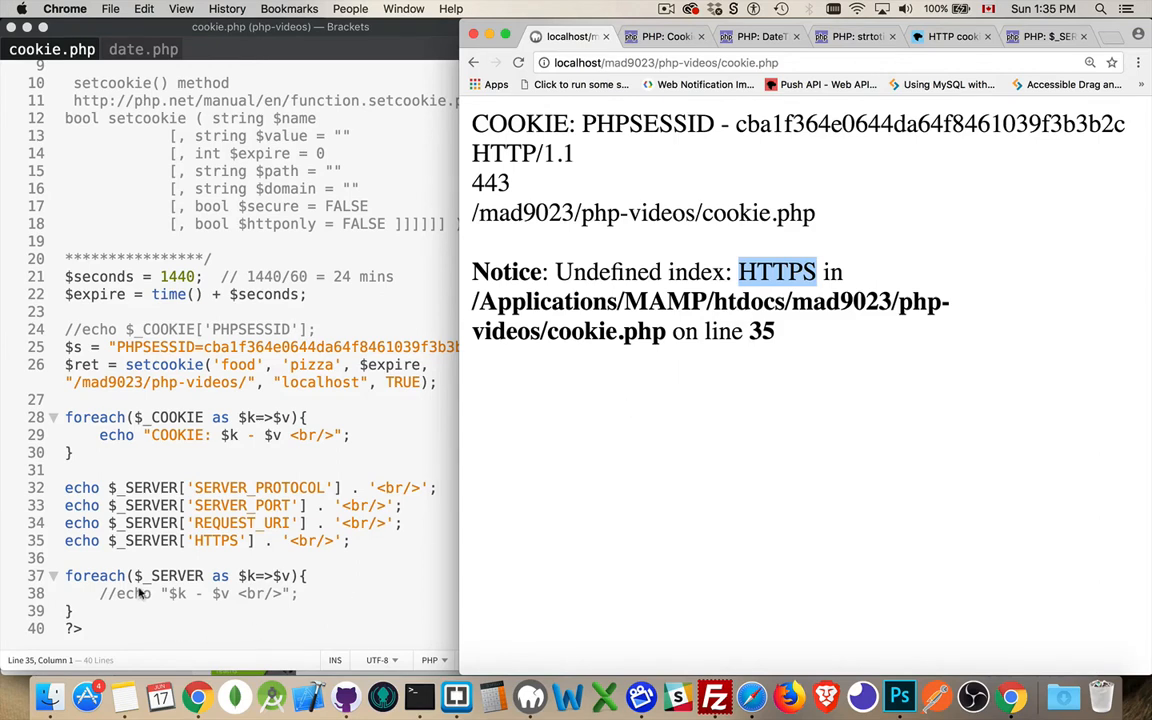
mouse_move(256, 544)
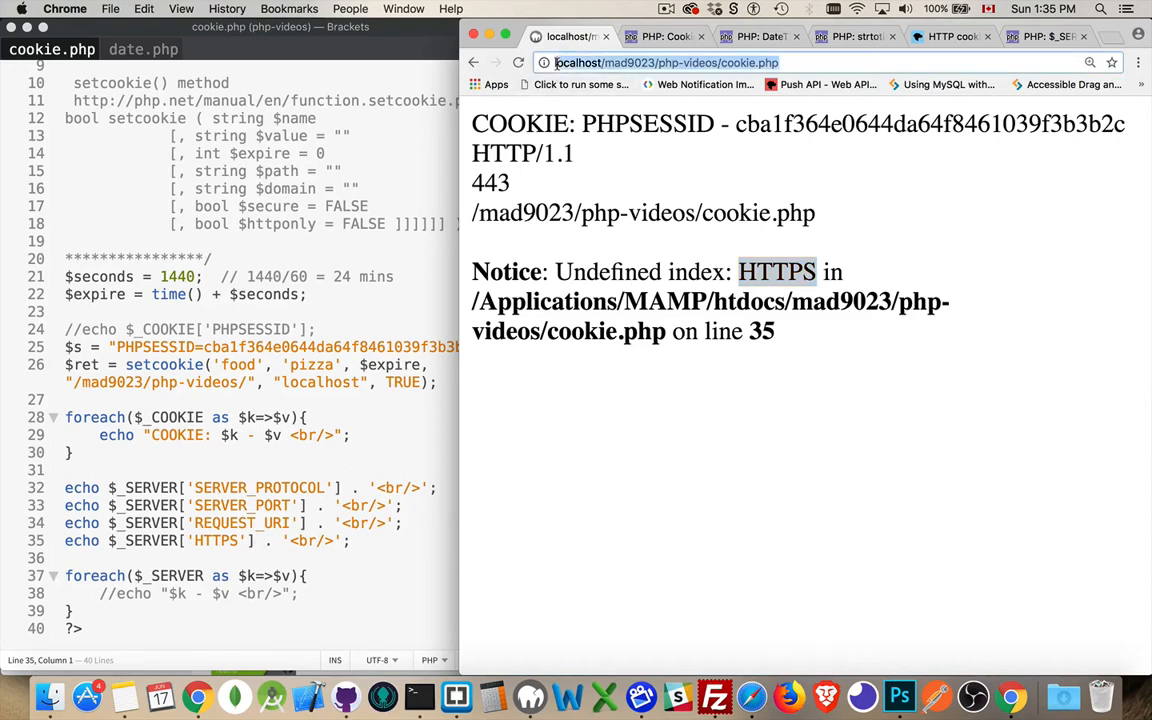
Step: Reload cookie.php over https to show HTTPS as "on" and the food - pizza cookie
click(668, 62)
text(https://)
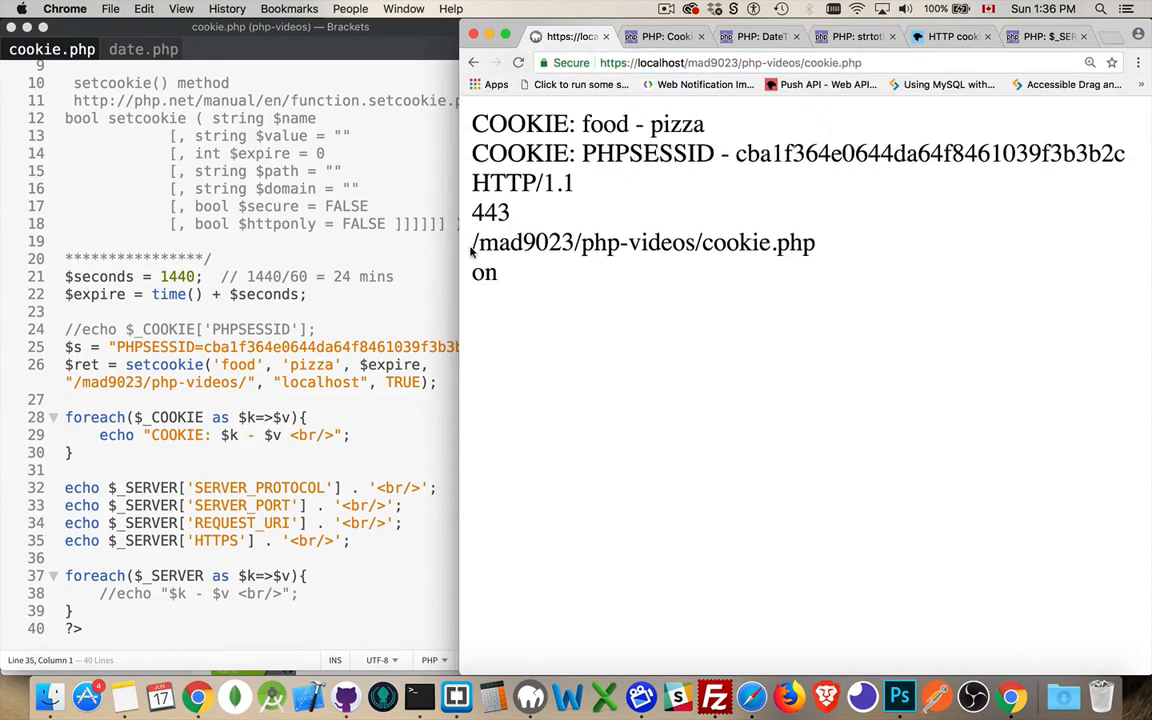
double_click(484, 272)
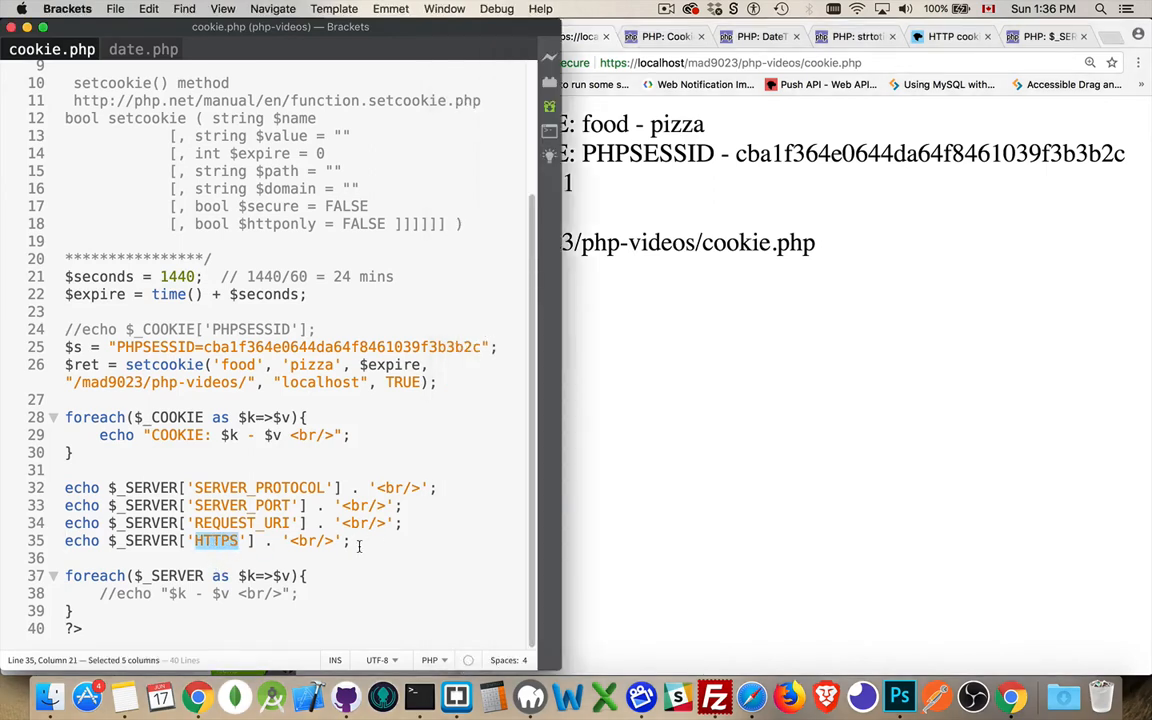
click(360, 540)
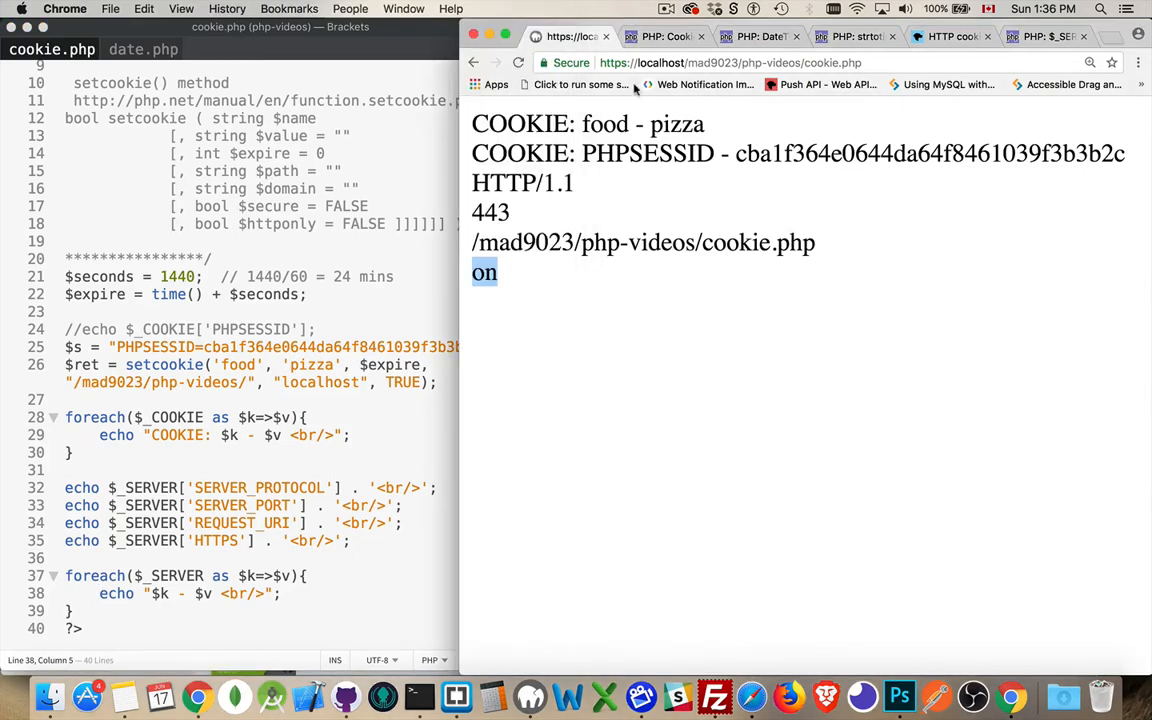
Step: Load cookie.php over plain http and scroll through the full $_SERVER variable dump
click(624, 62)
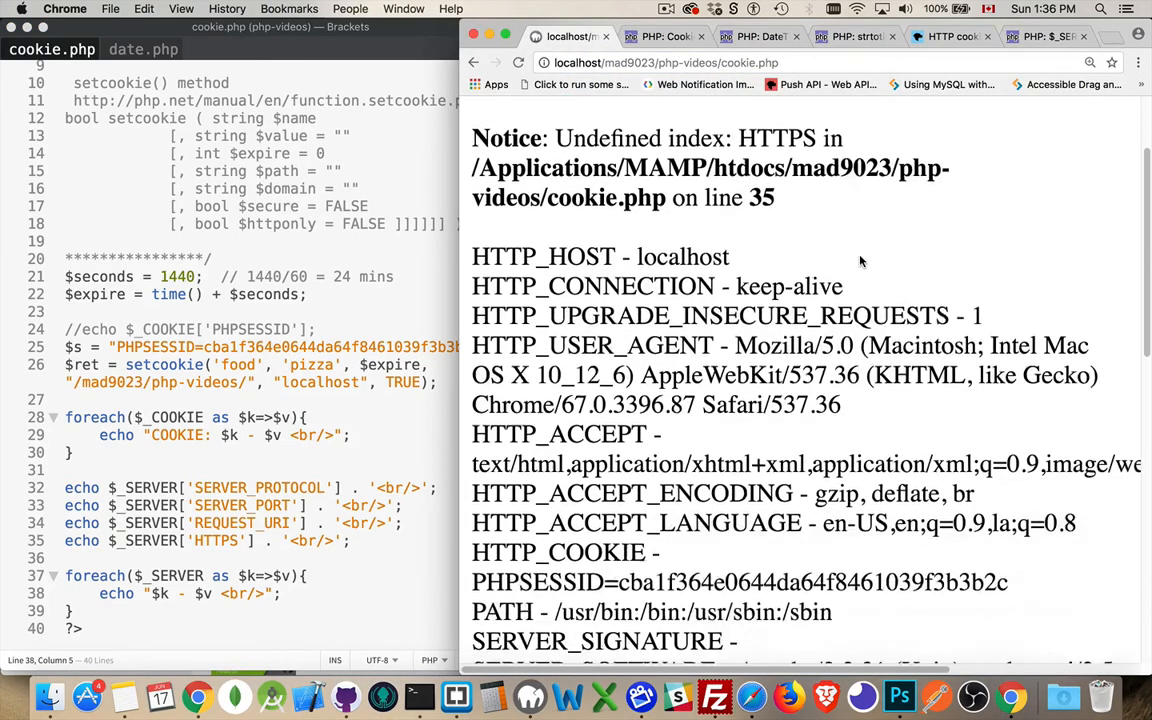
scroll(down, 3)
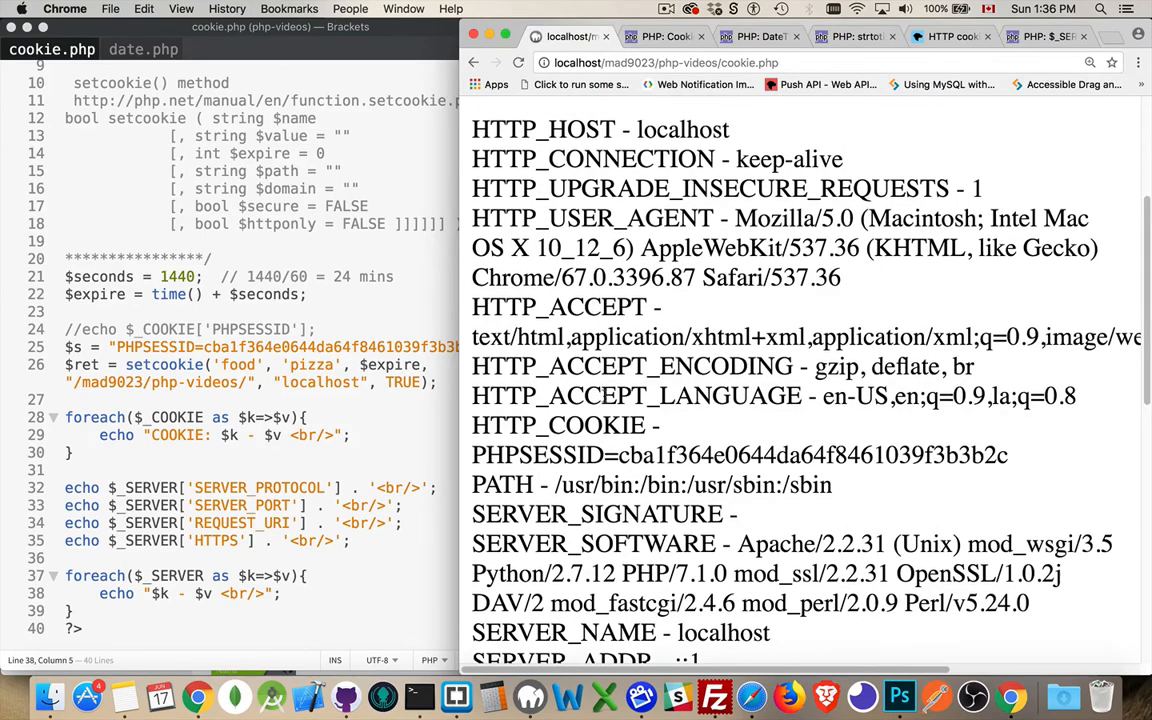
scroll(down, 3)
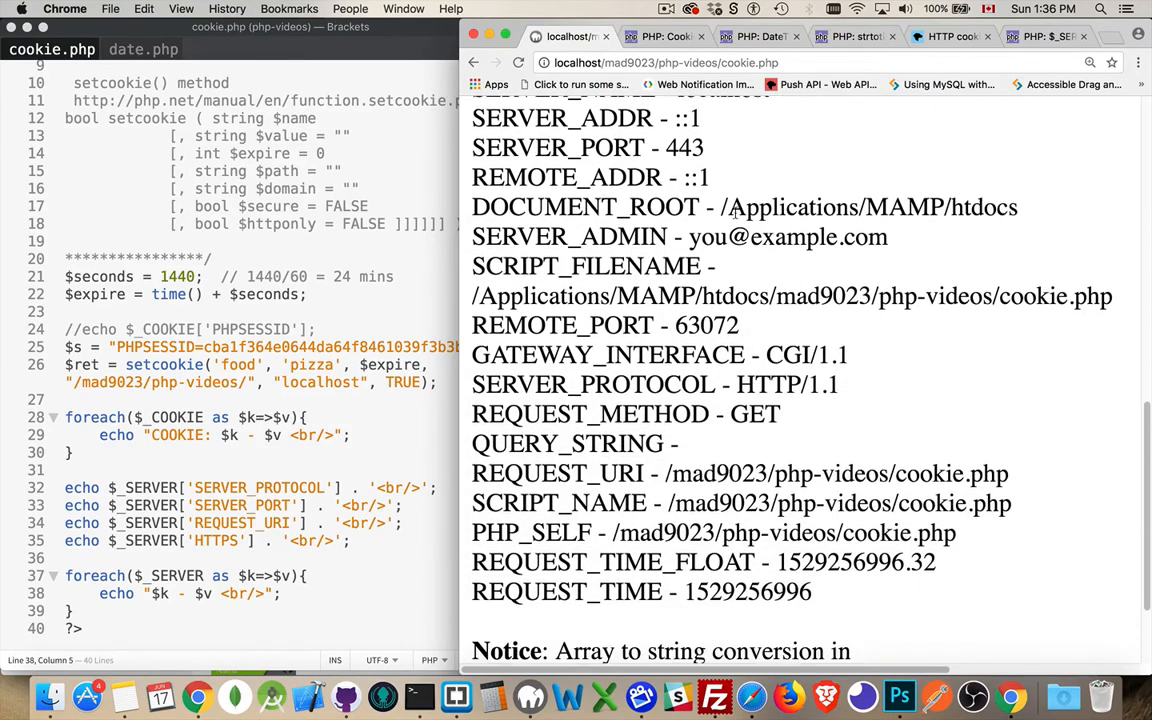
scroll(down, 3)
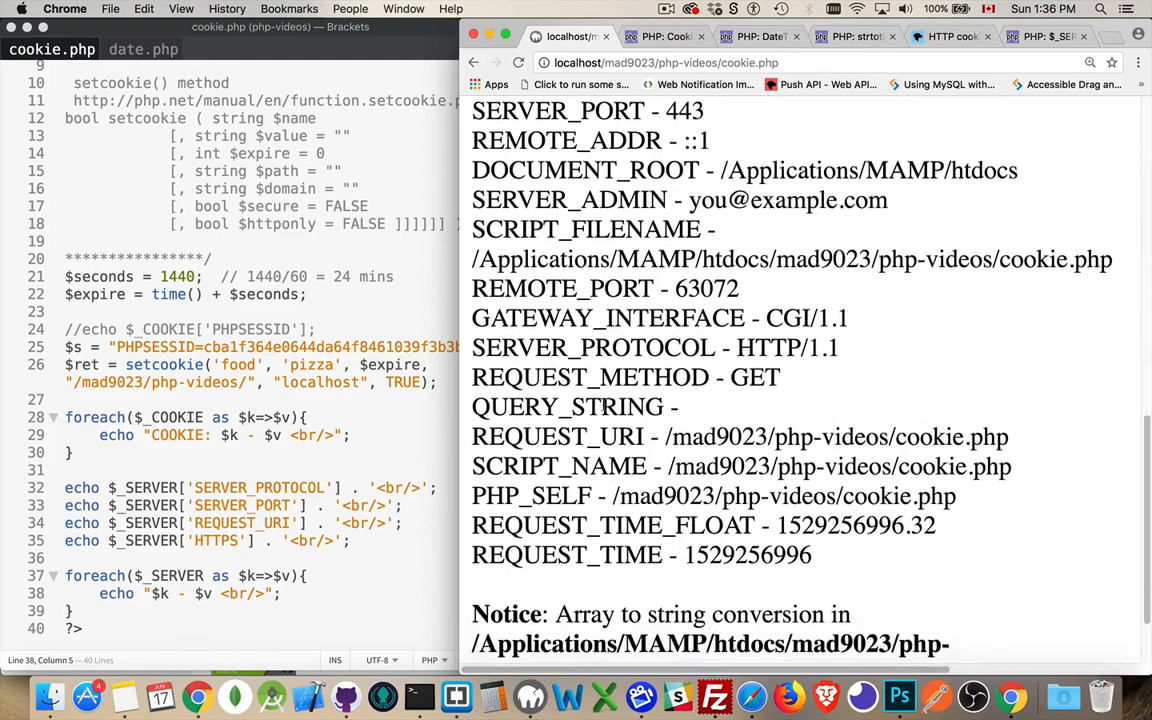
scroll(down, 3)
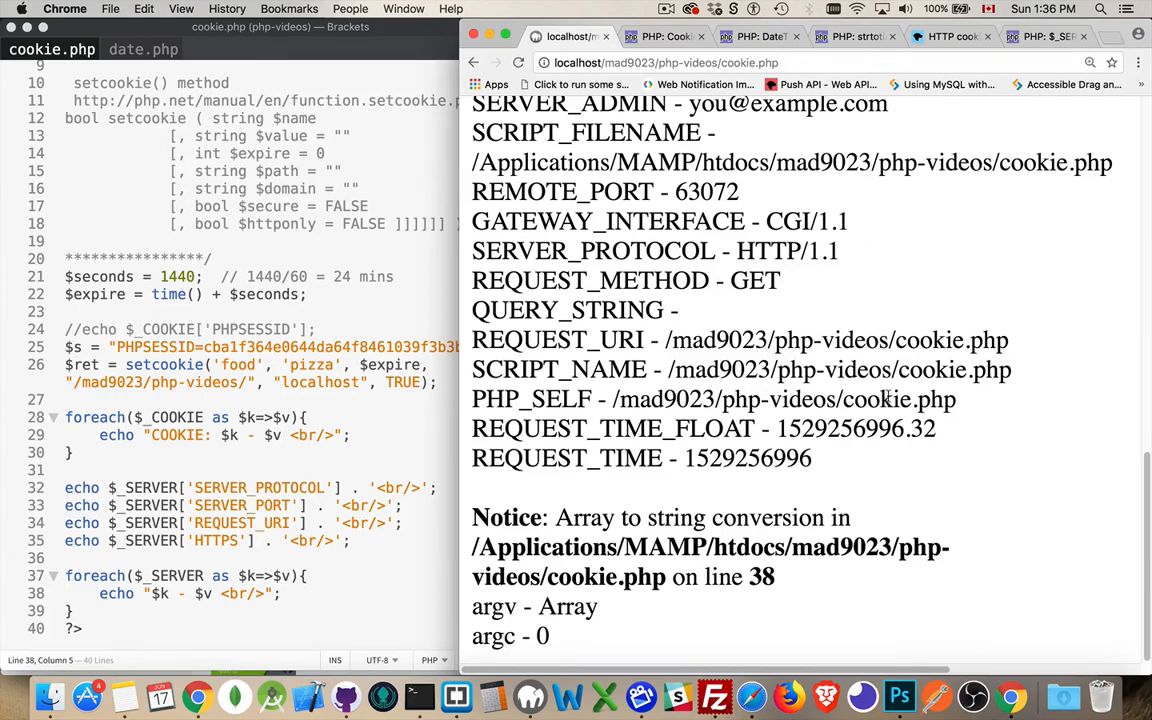
mouse_move(670, 518)
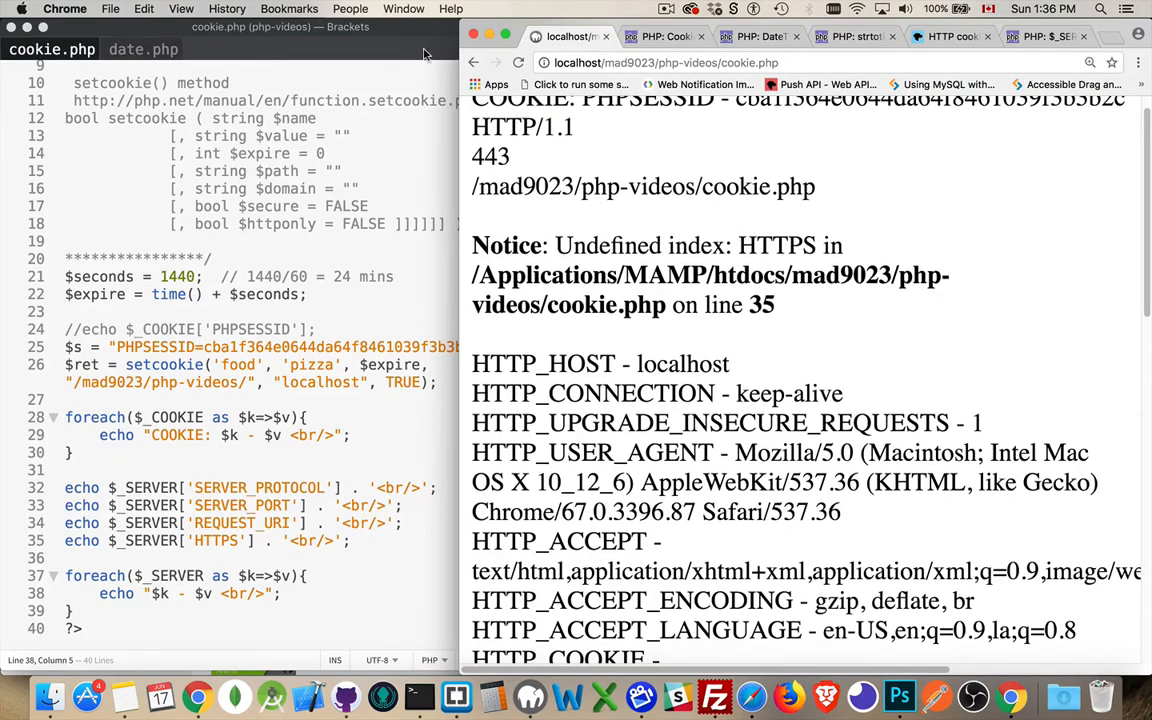
click(666, 62)
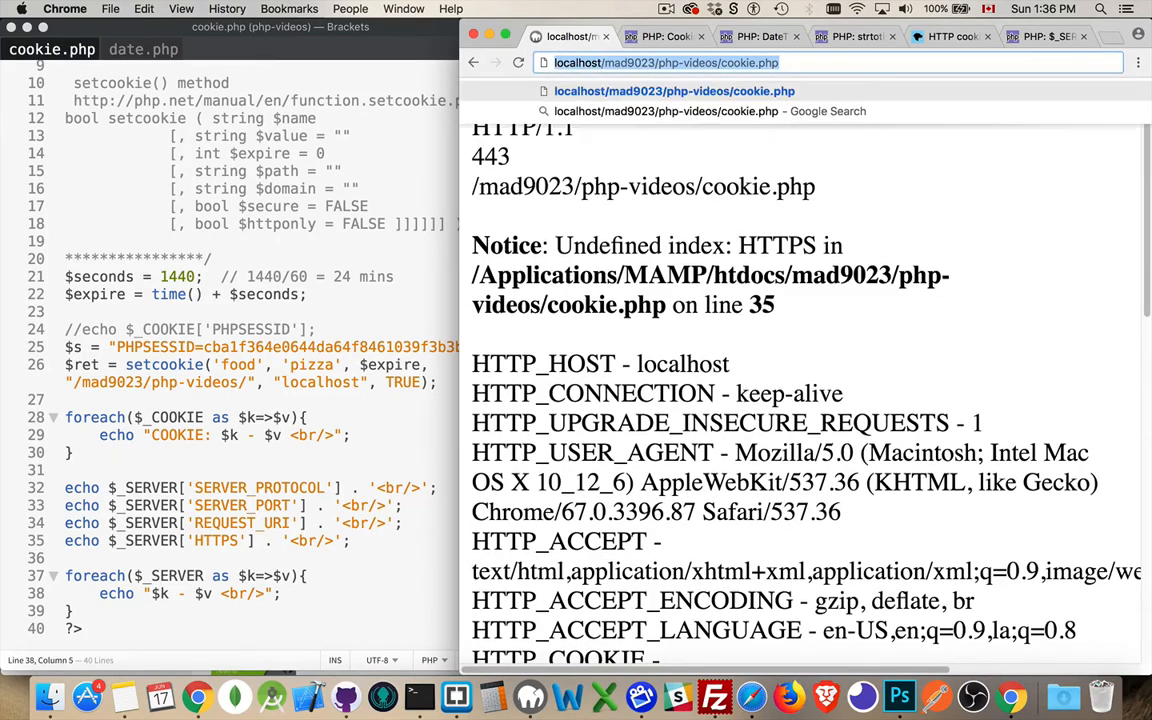
text(https://)
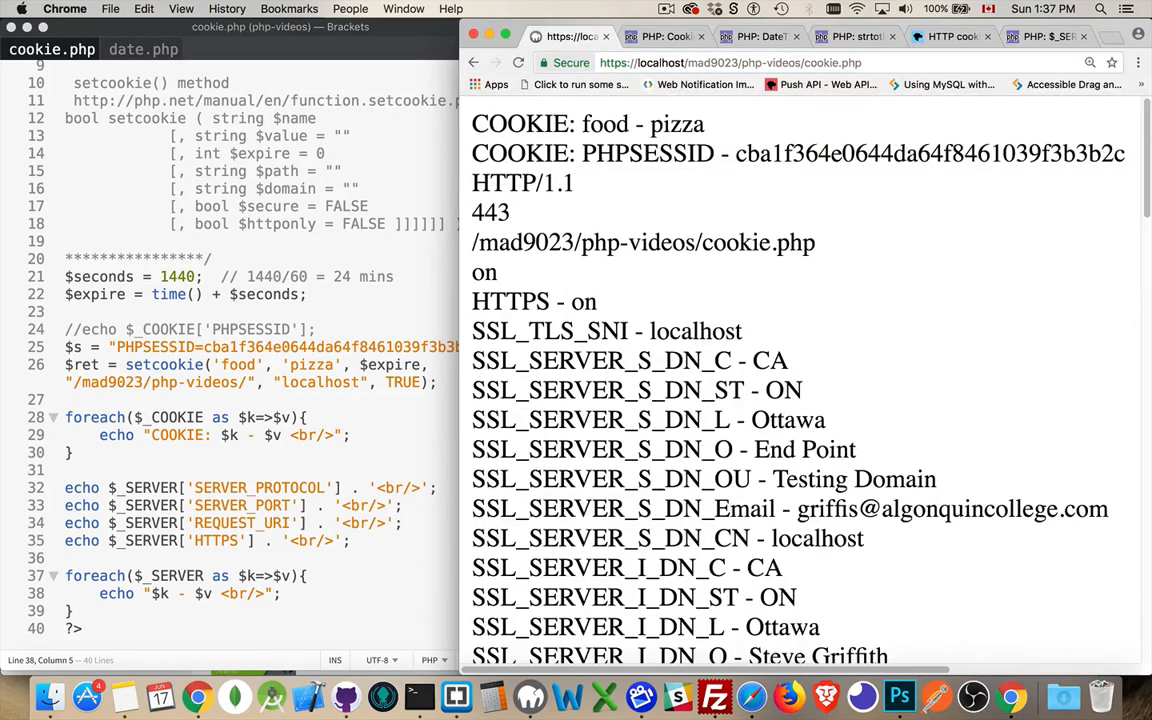
scroll(down, 3)
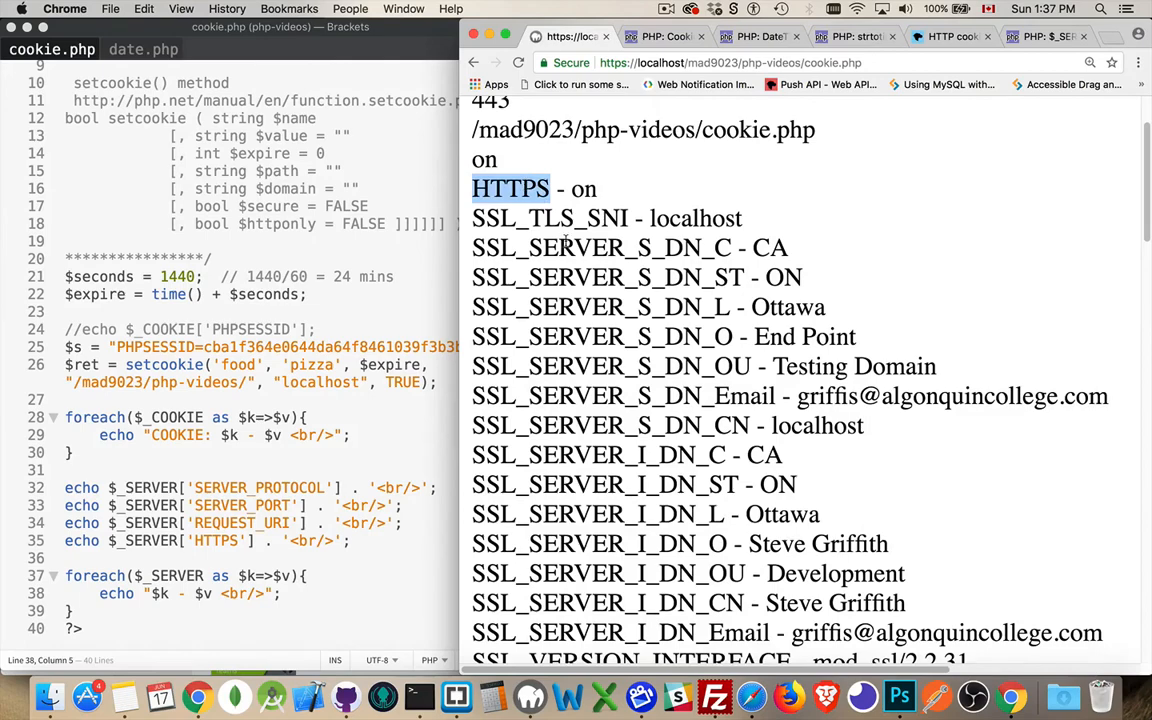
scroll(down, 3)
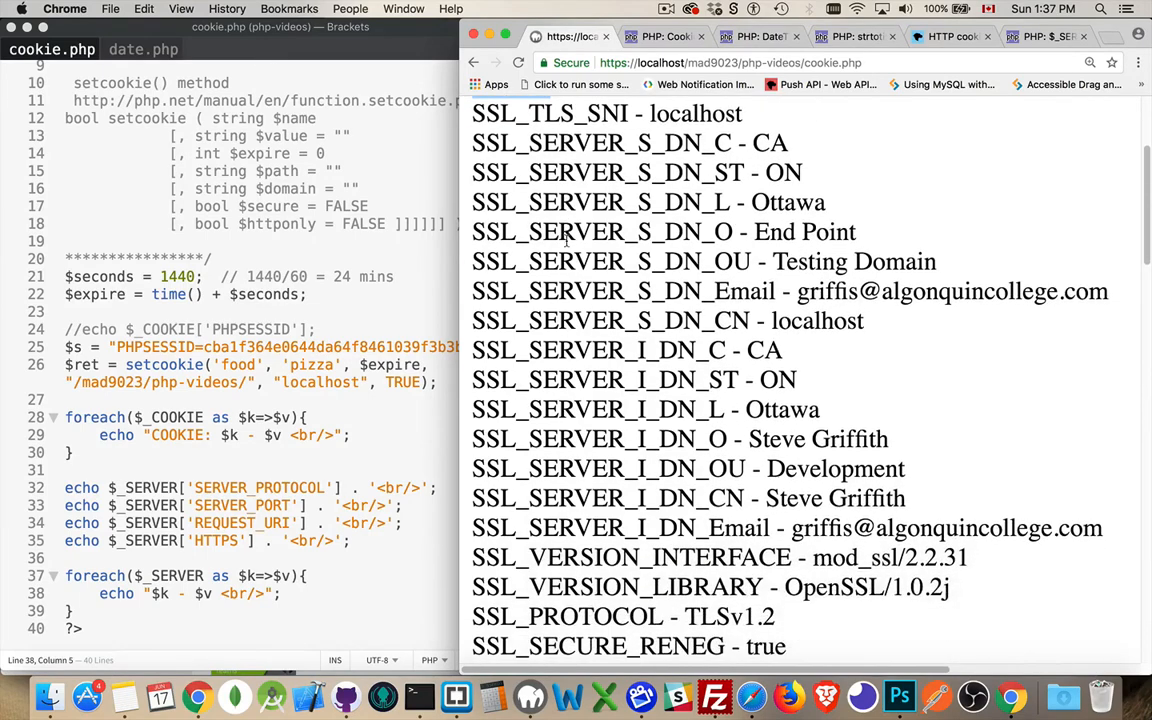
scroll(down, 3)
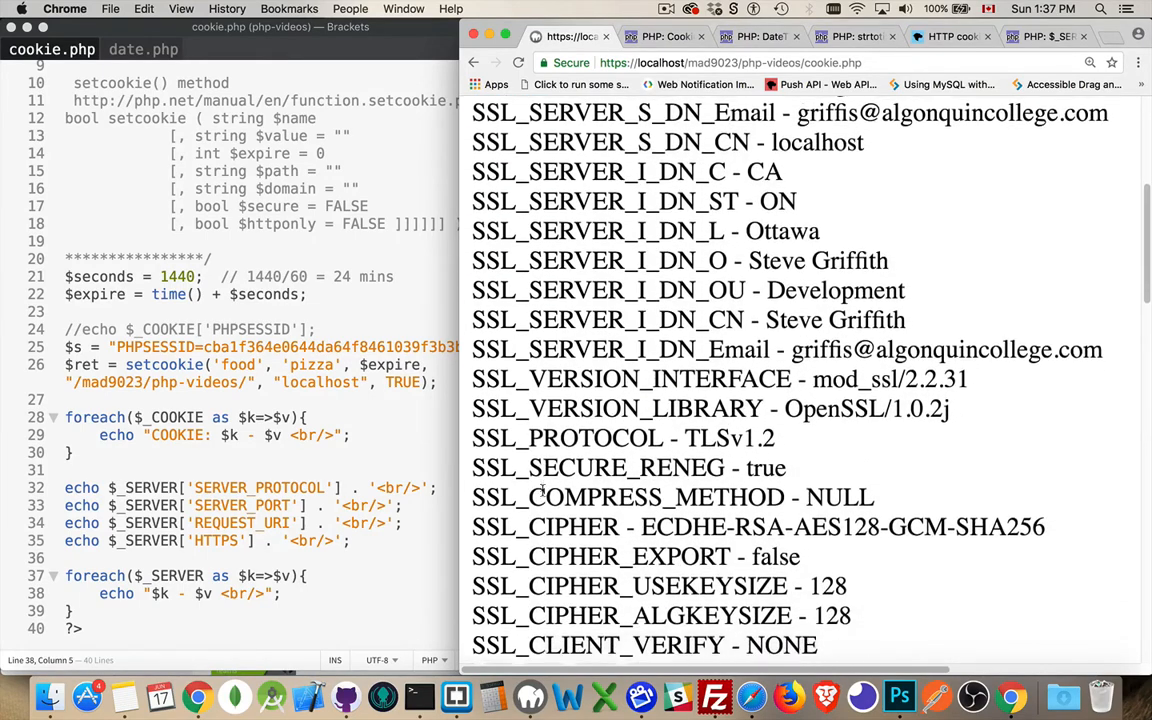
scroll(down, 3)
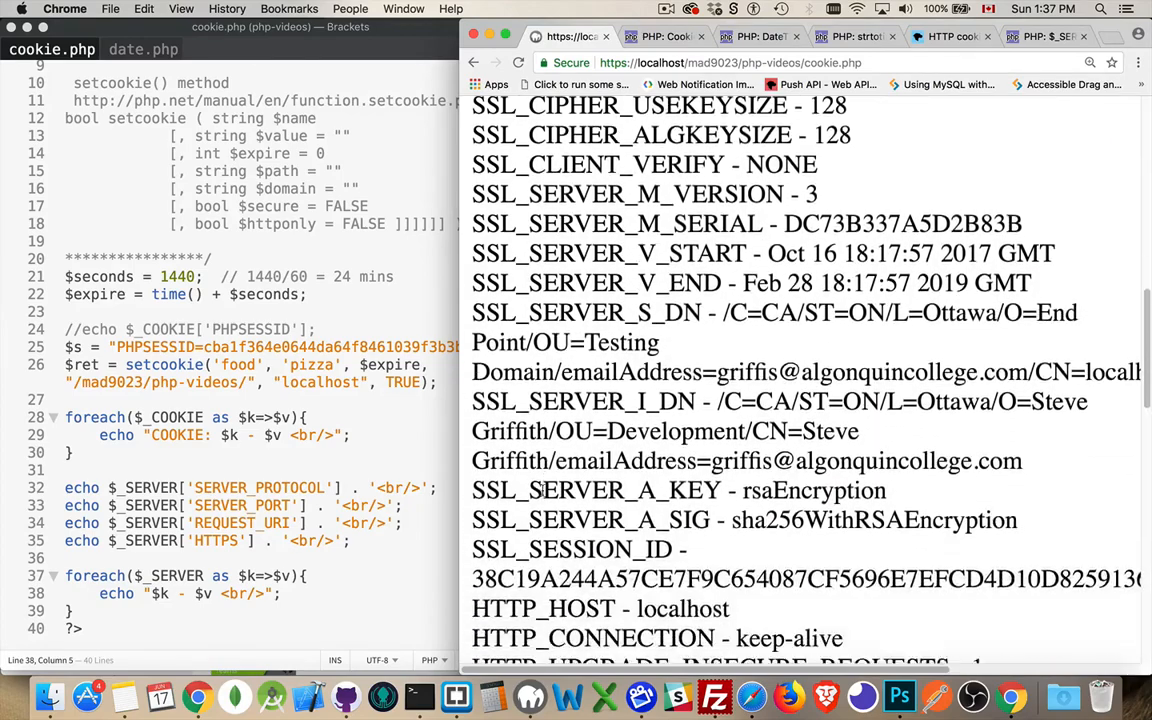
scroll(down, 3)
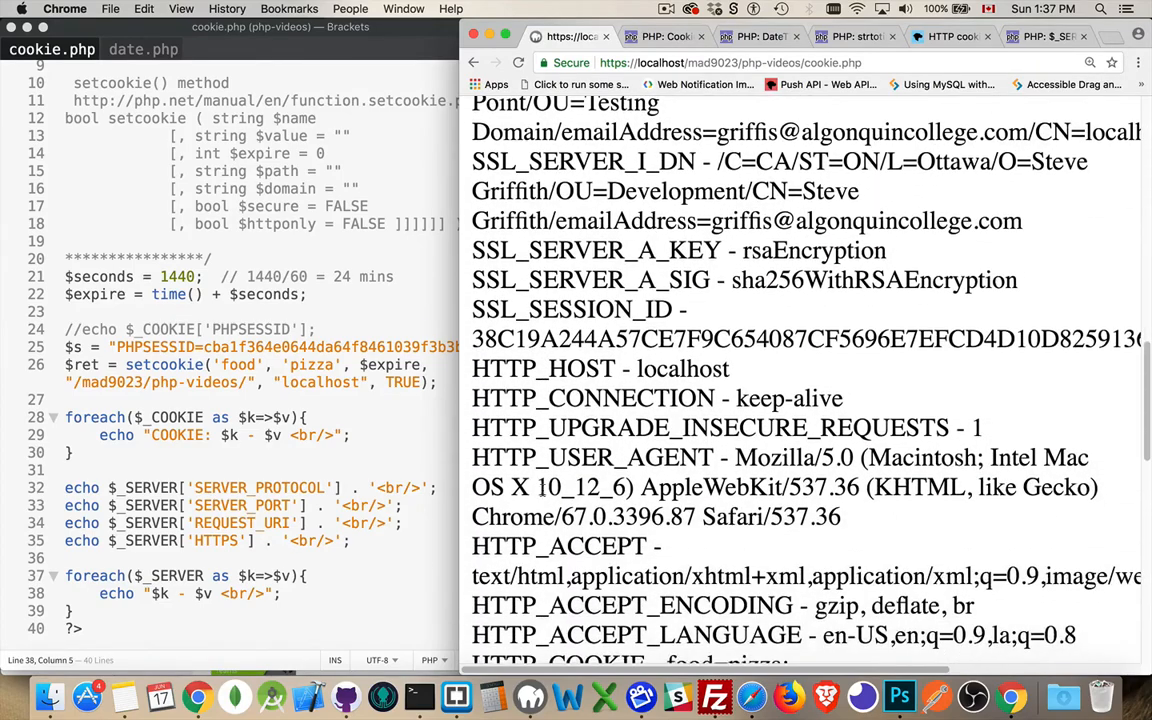
scroll(down, 3)
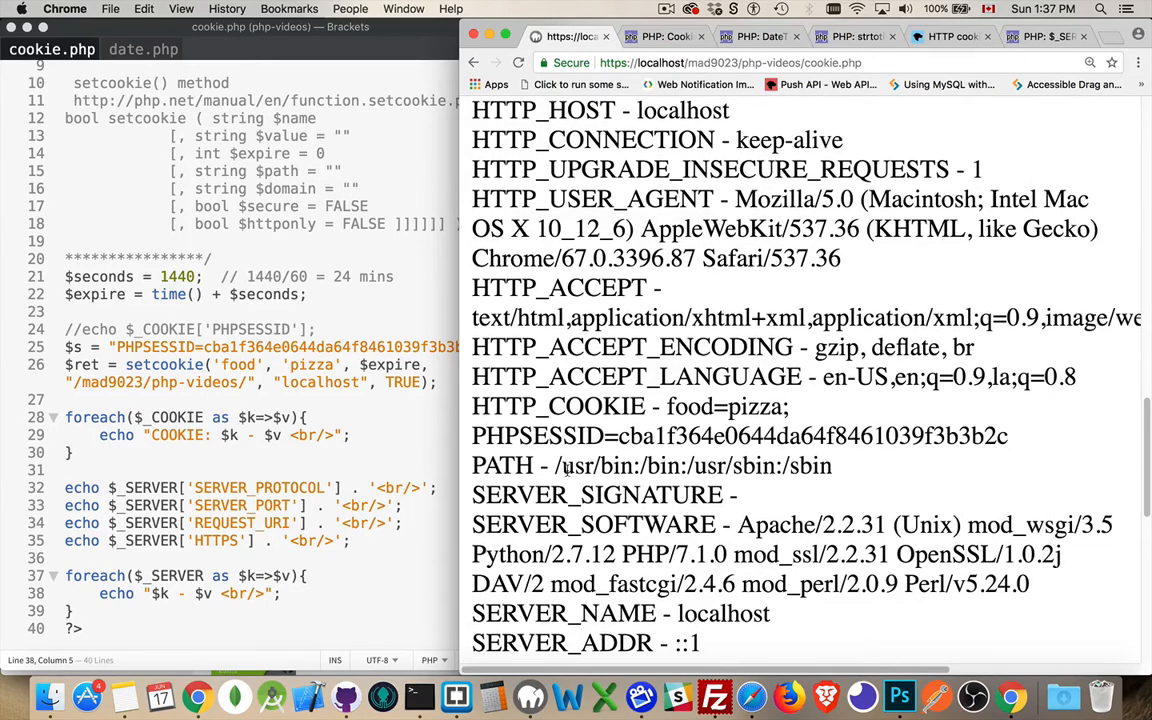
mouse_move(572, 510)
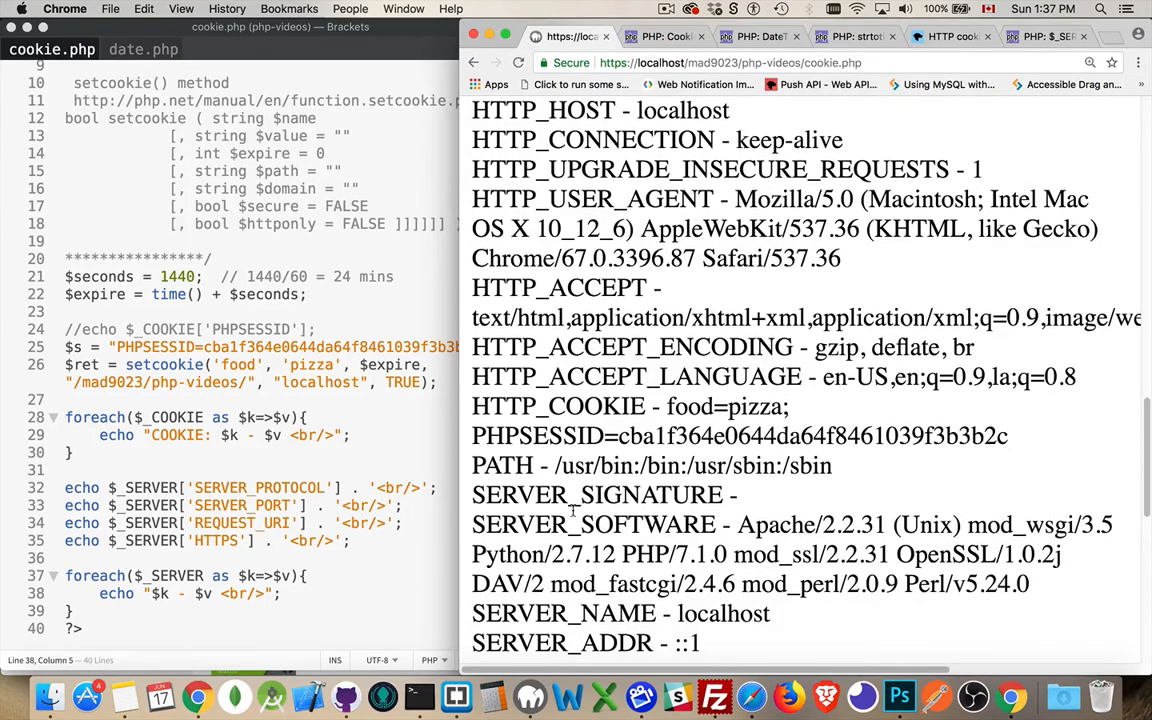
scroll(down, 3)
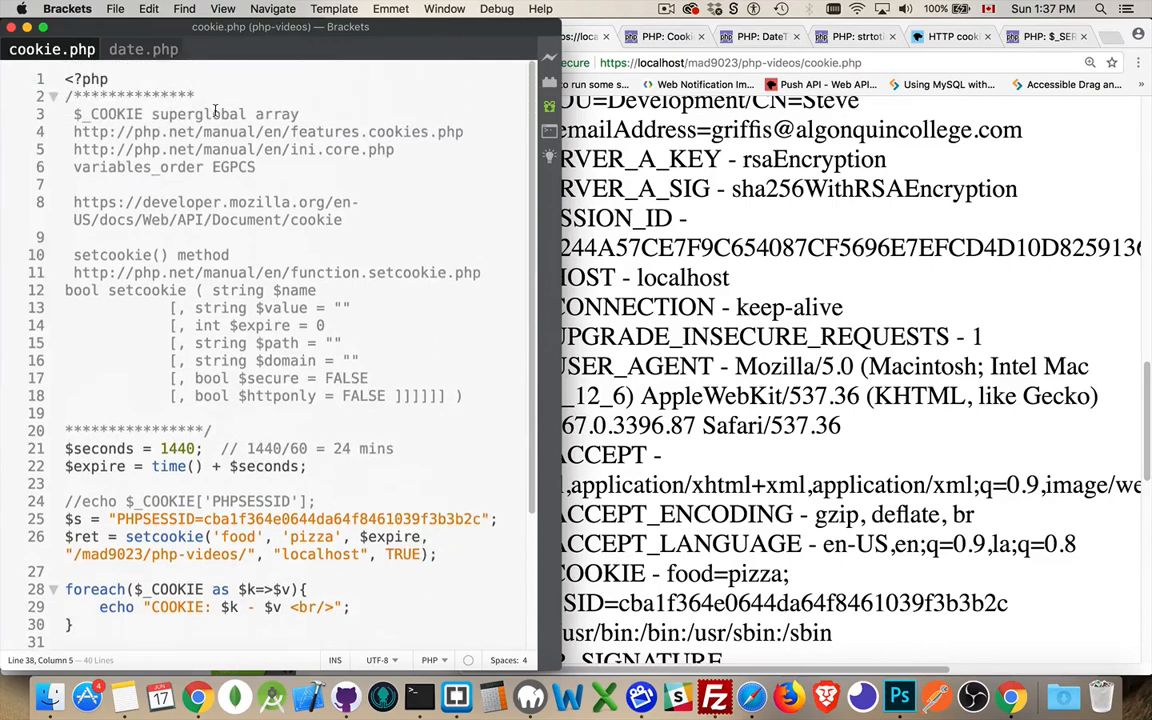
double_click(108, 112)
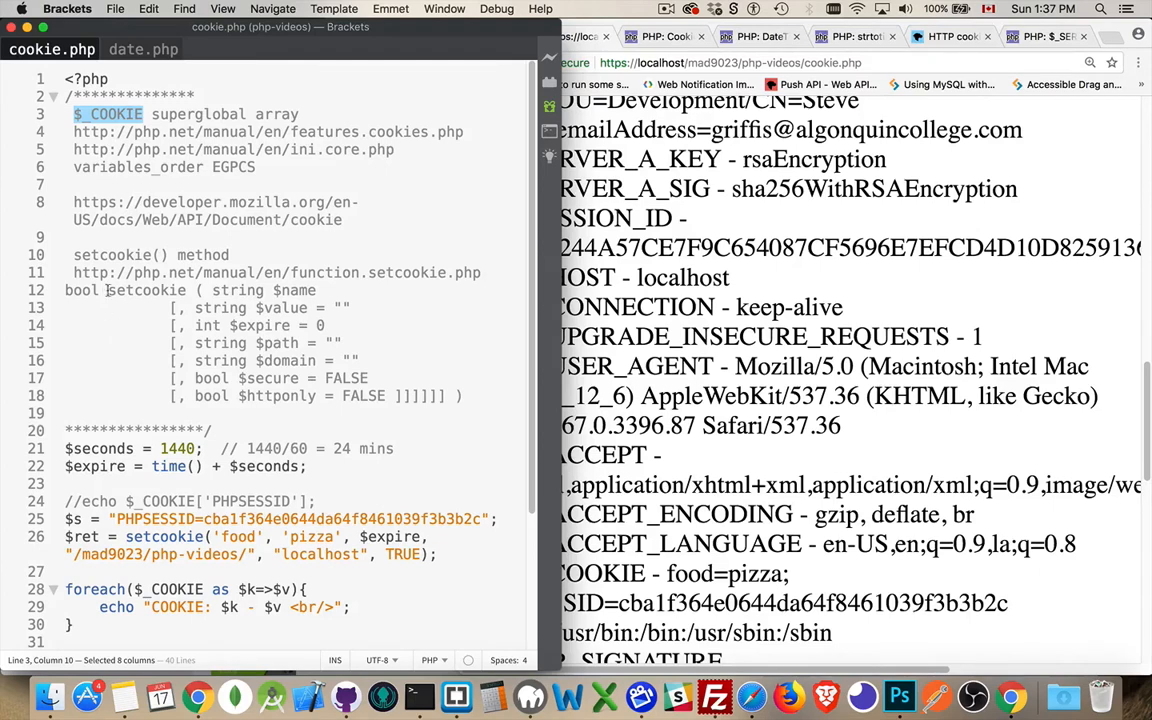
double_click(112, 254)
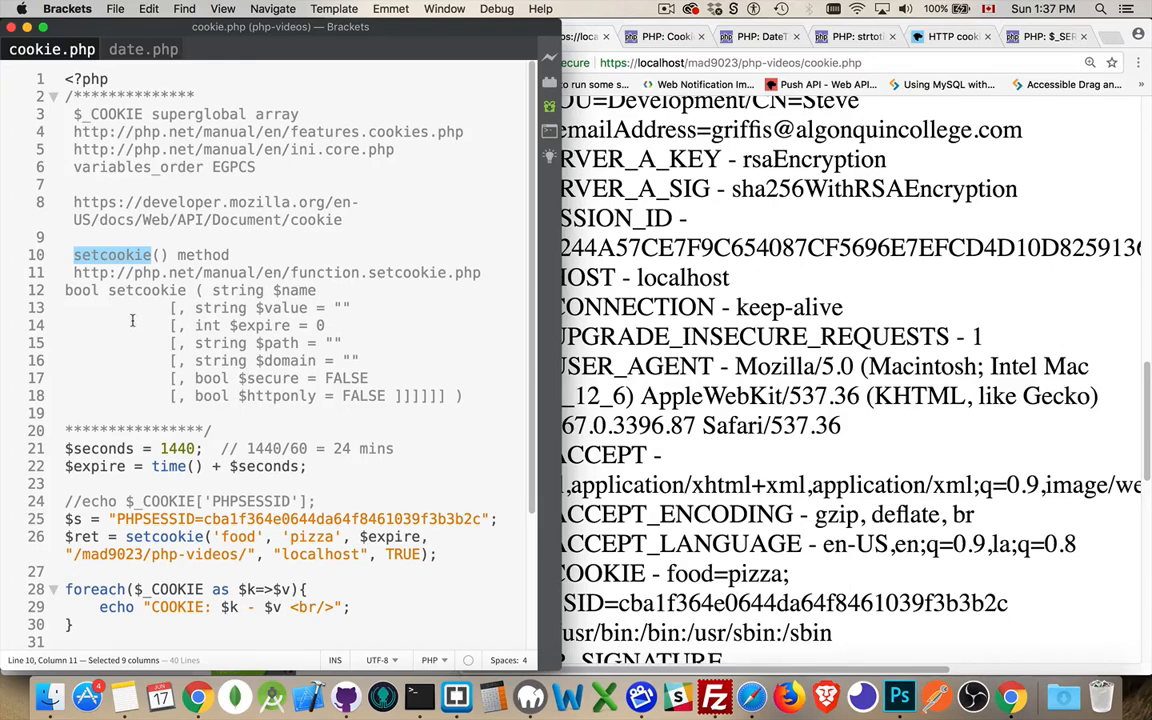
mouse_move(122, 324)
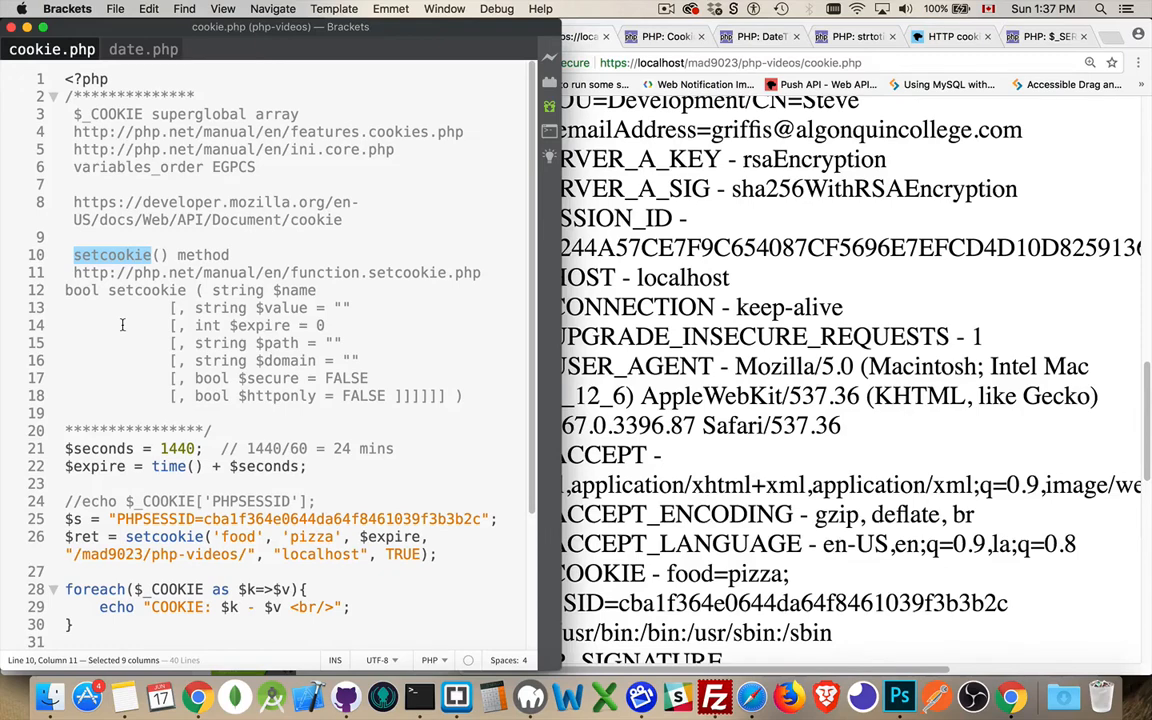
mouse_move(288, 178)
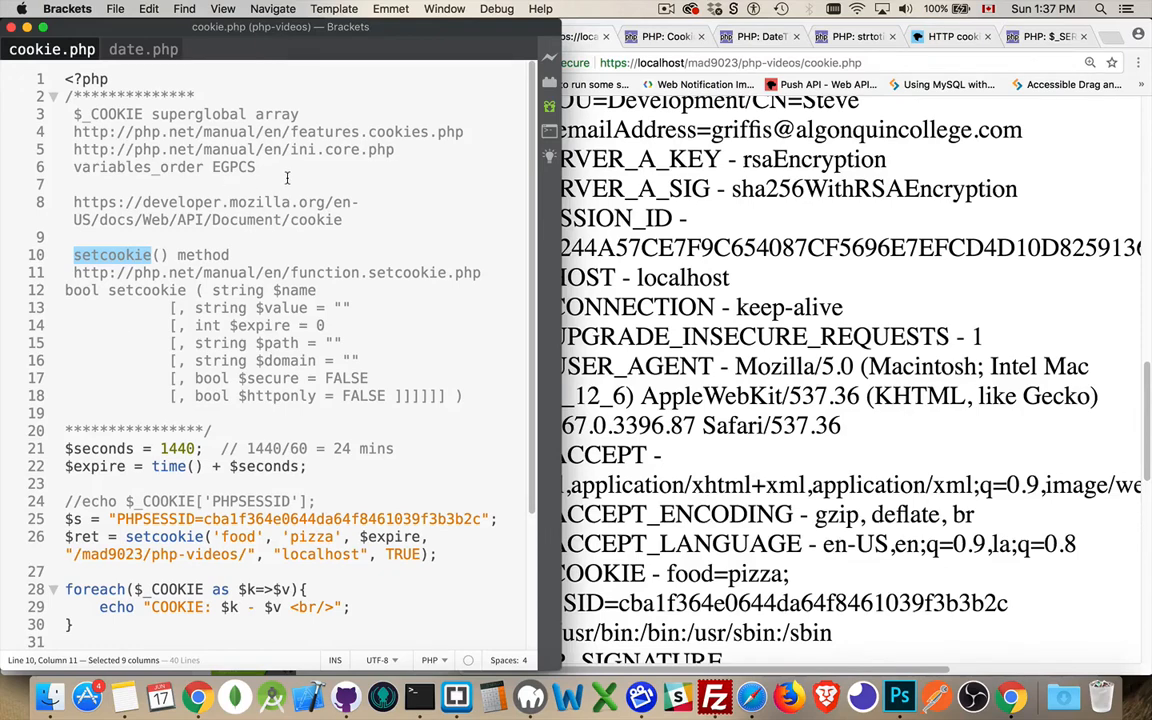
double_click(232, 168)
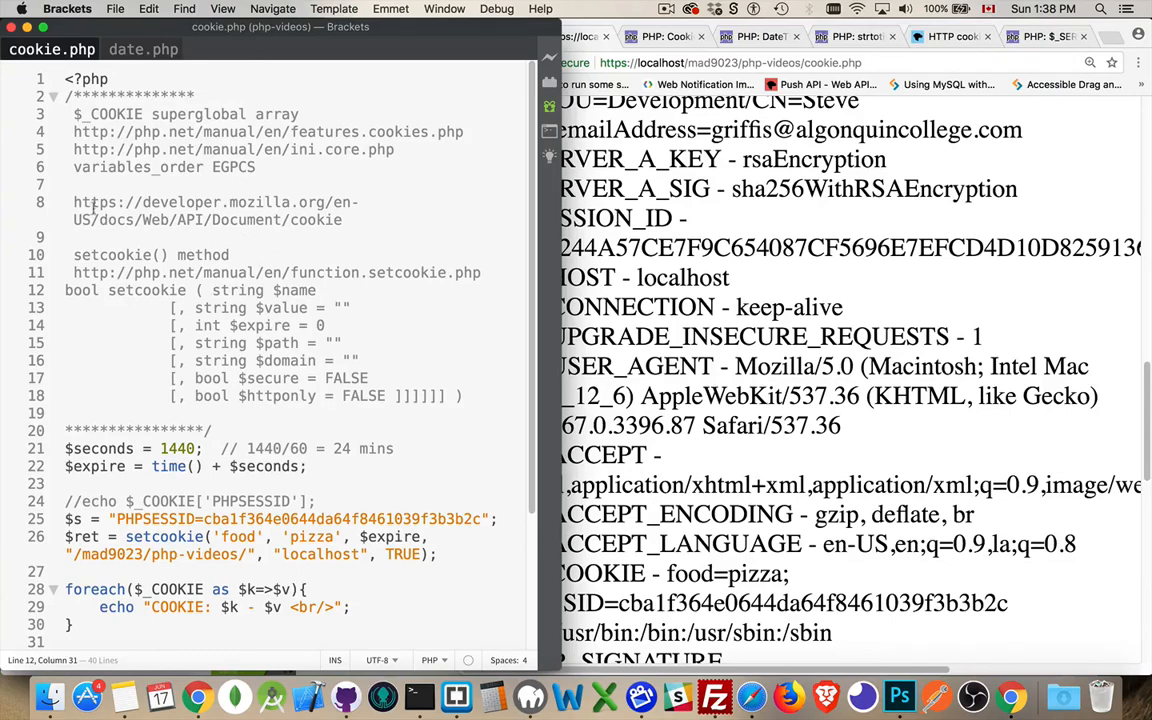
drag(72, 202, 342, 218)
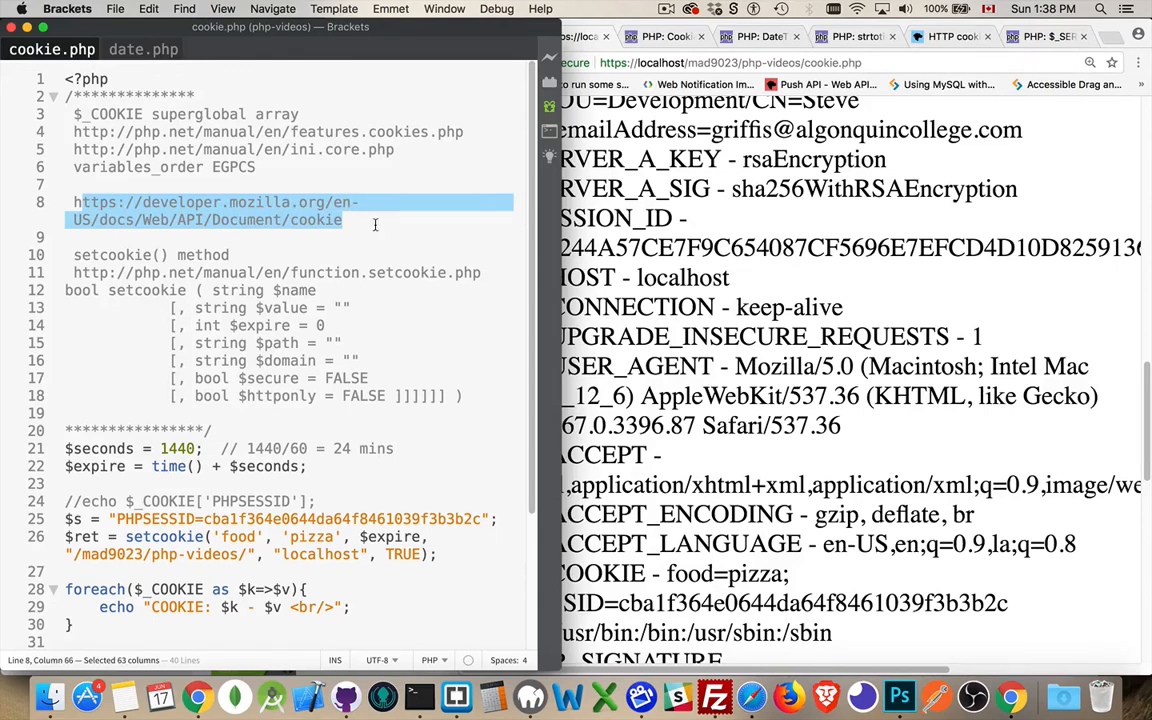
click(348, 220)
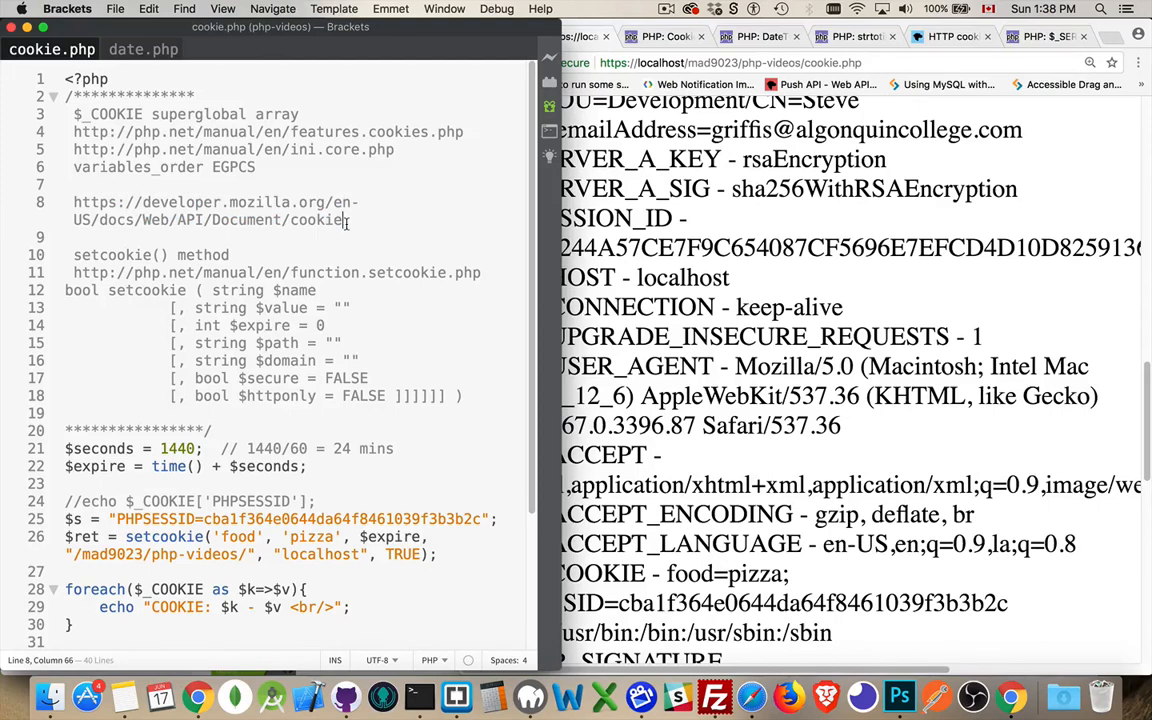
mouse_move(396, 288)
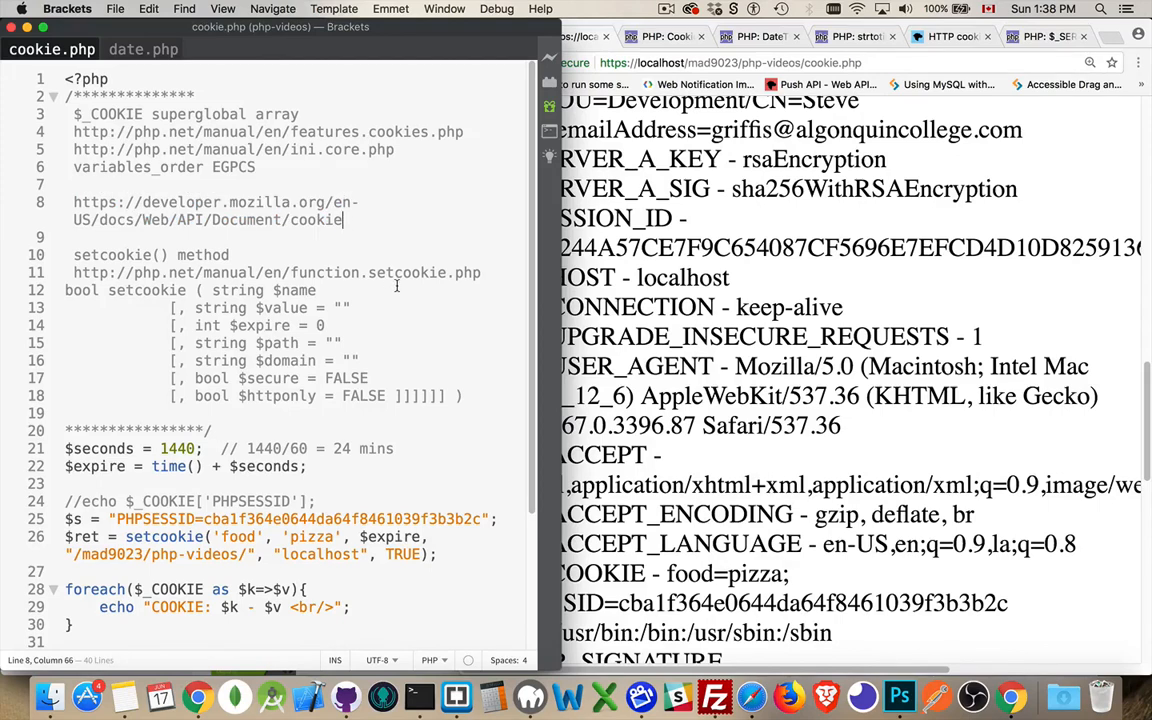